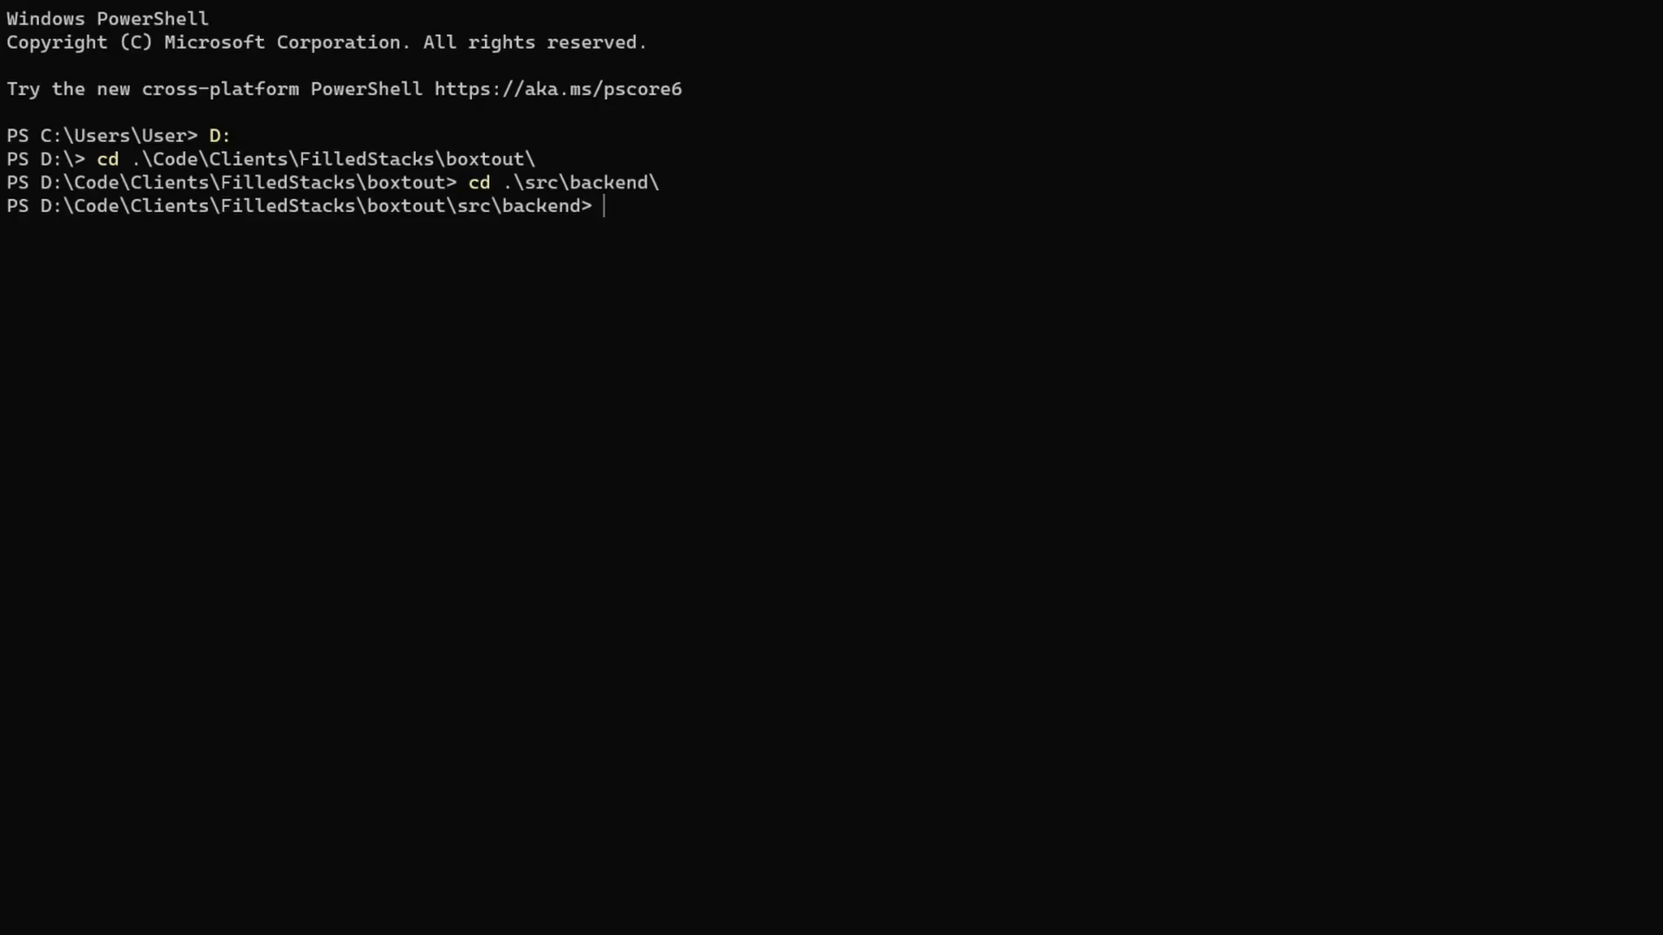
- Run 'firebase emulators:start' from the backend folder in PowerShell
type("firebase emulators:")
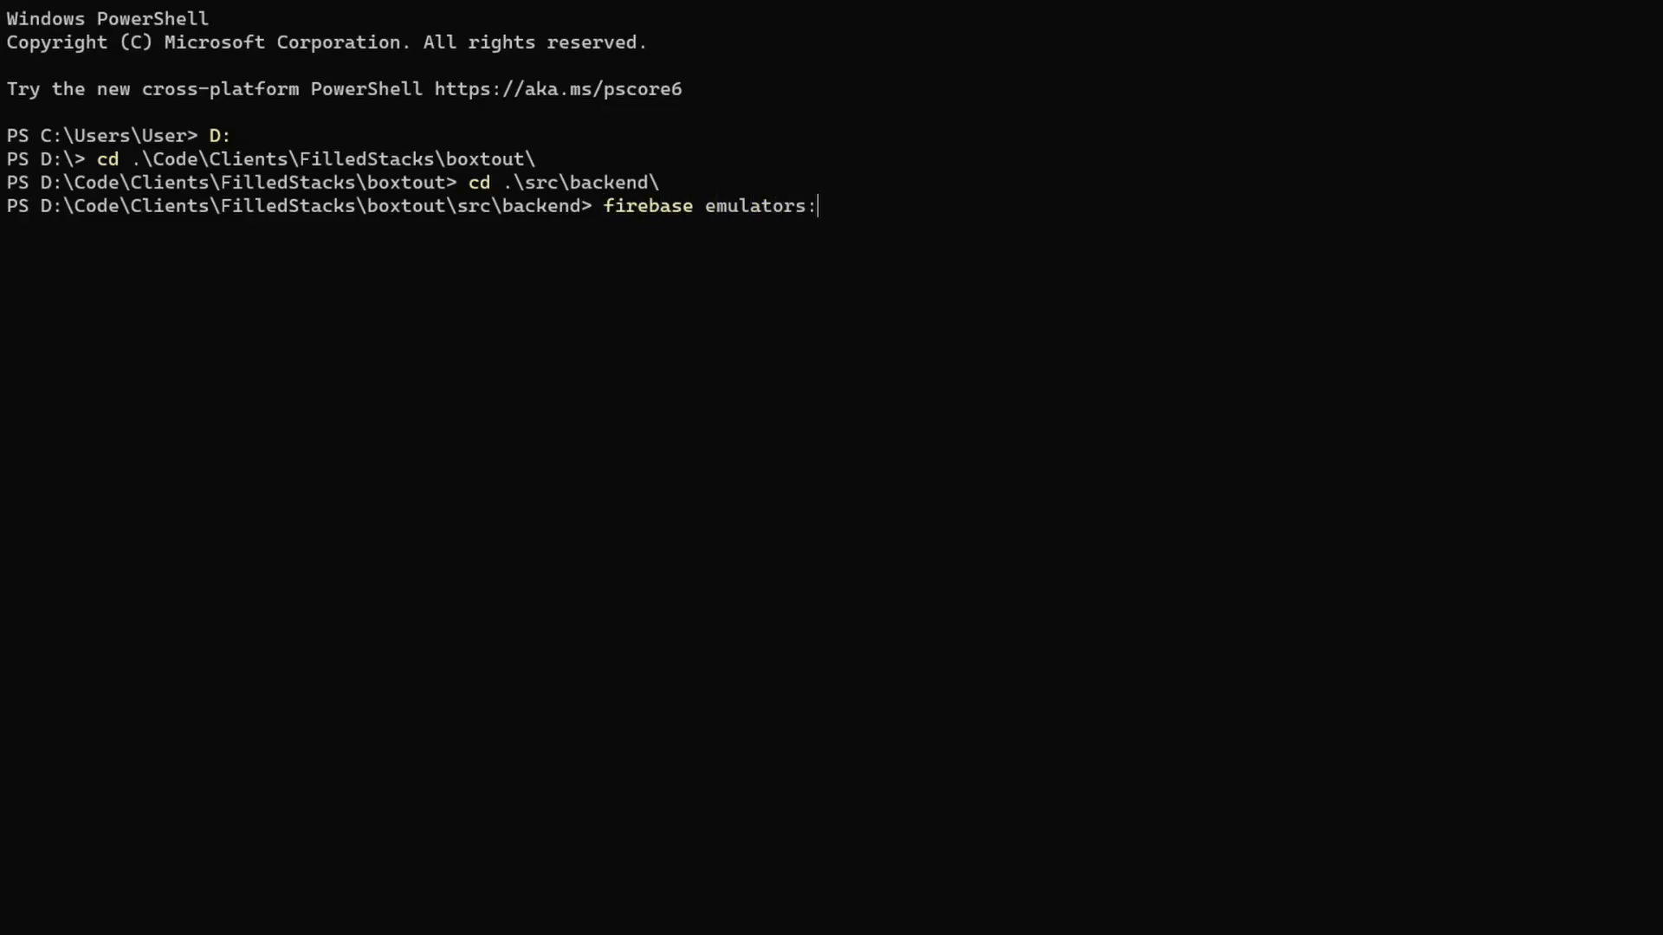
type("start")
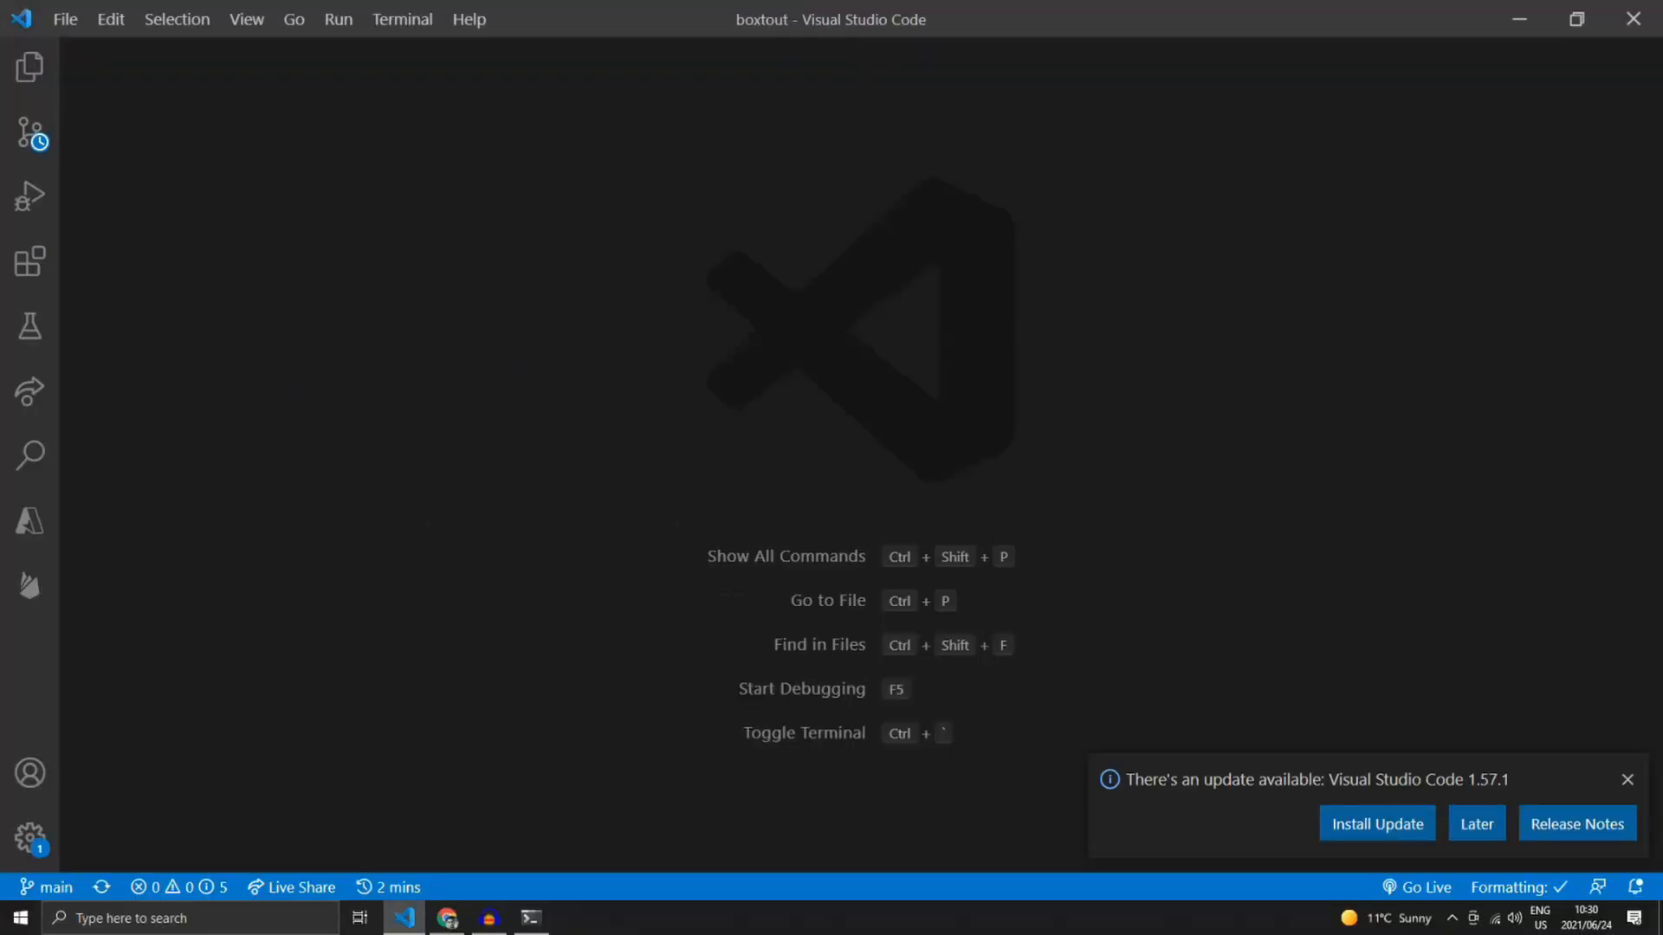
- In customer app's main.dart, begin declaring 'const bool USE_EMULATOR' above main()
key("Ctrl+P")
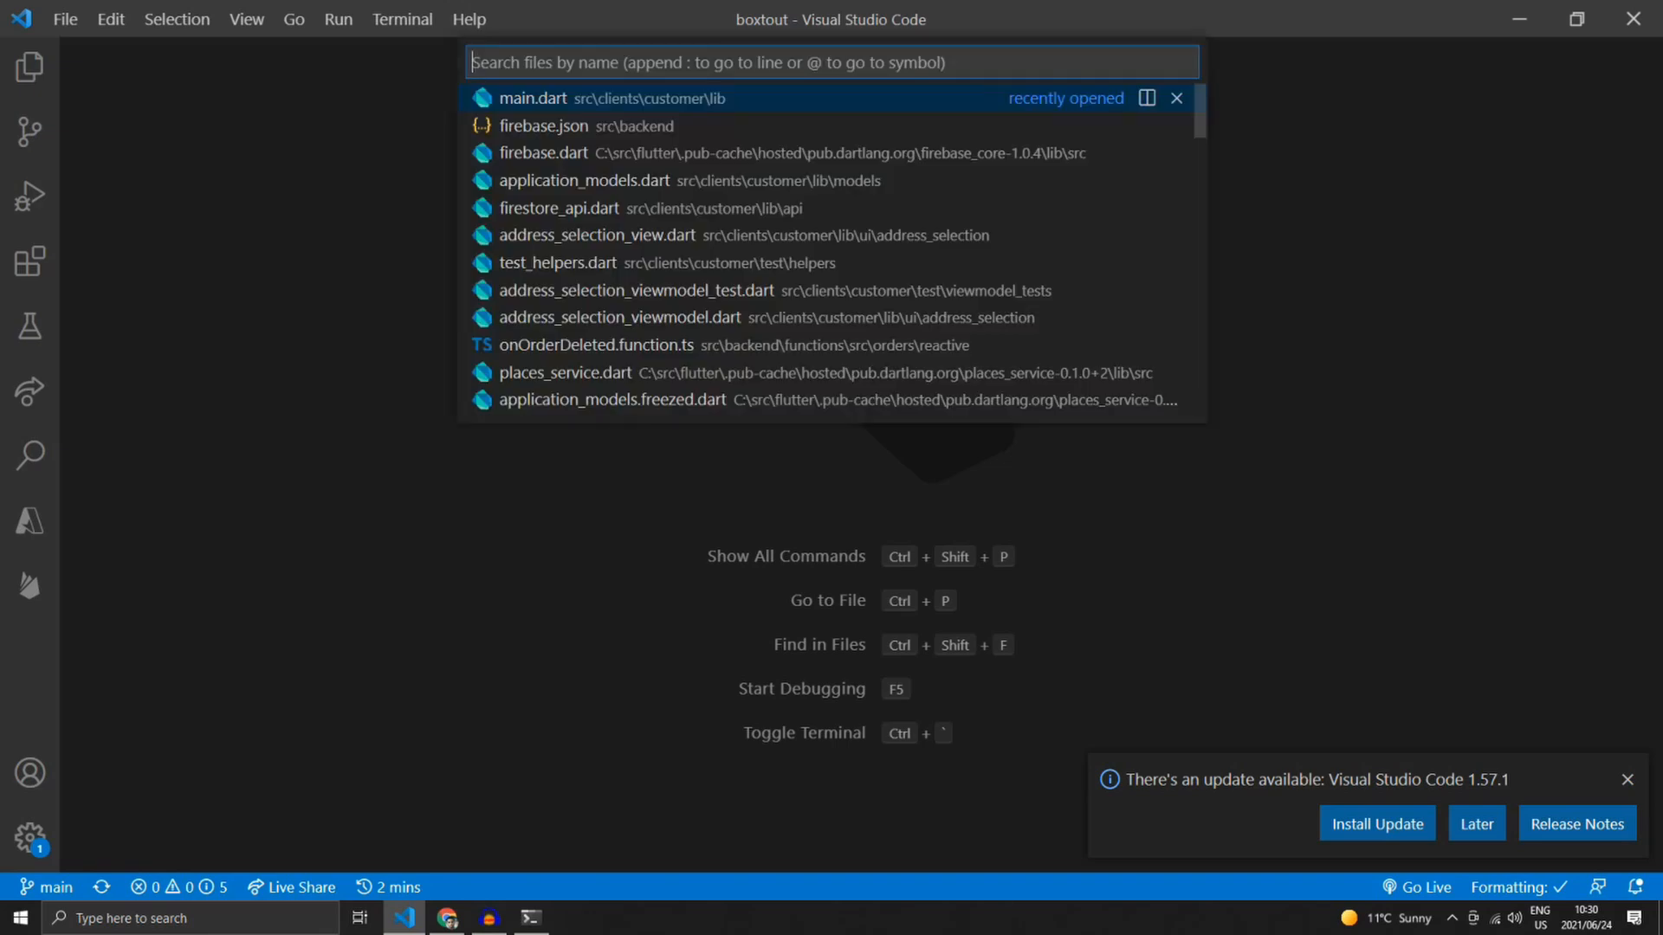
left_click(531, 97)
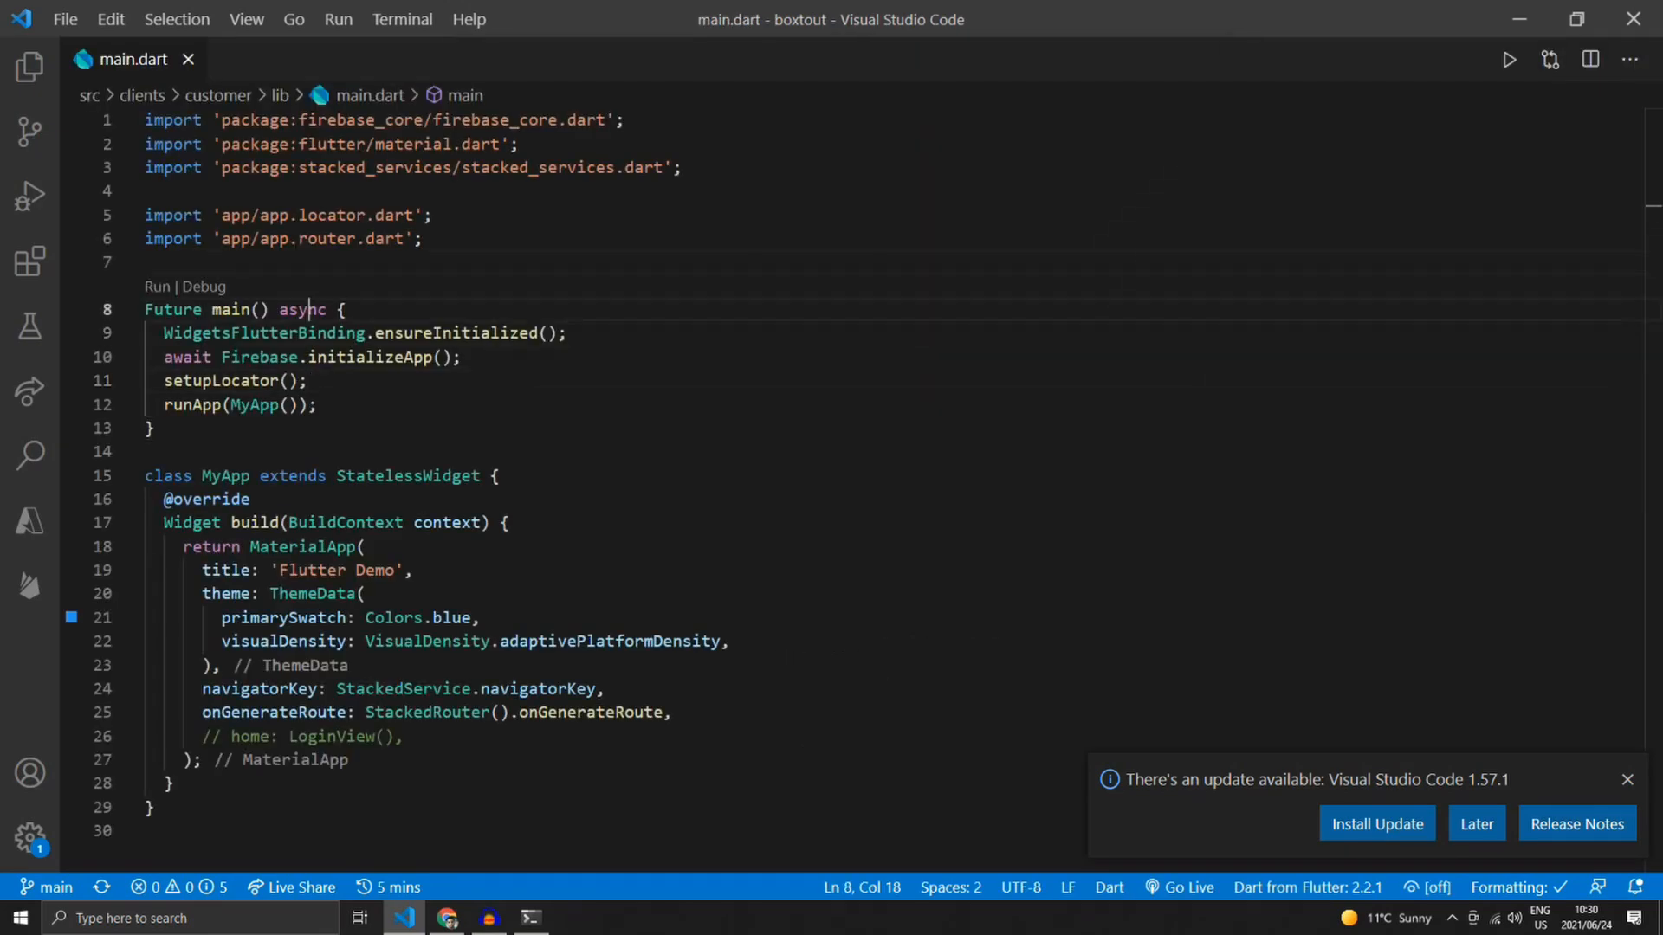
type("const boo")
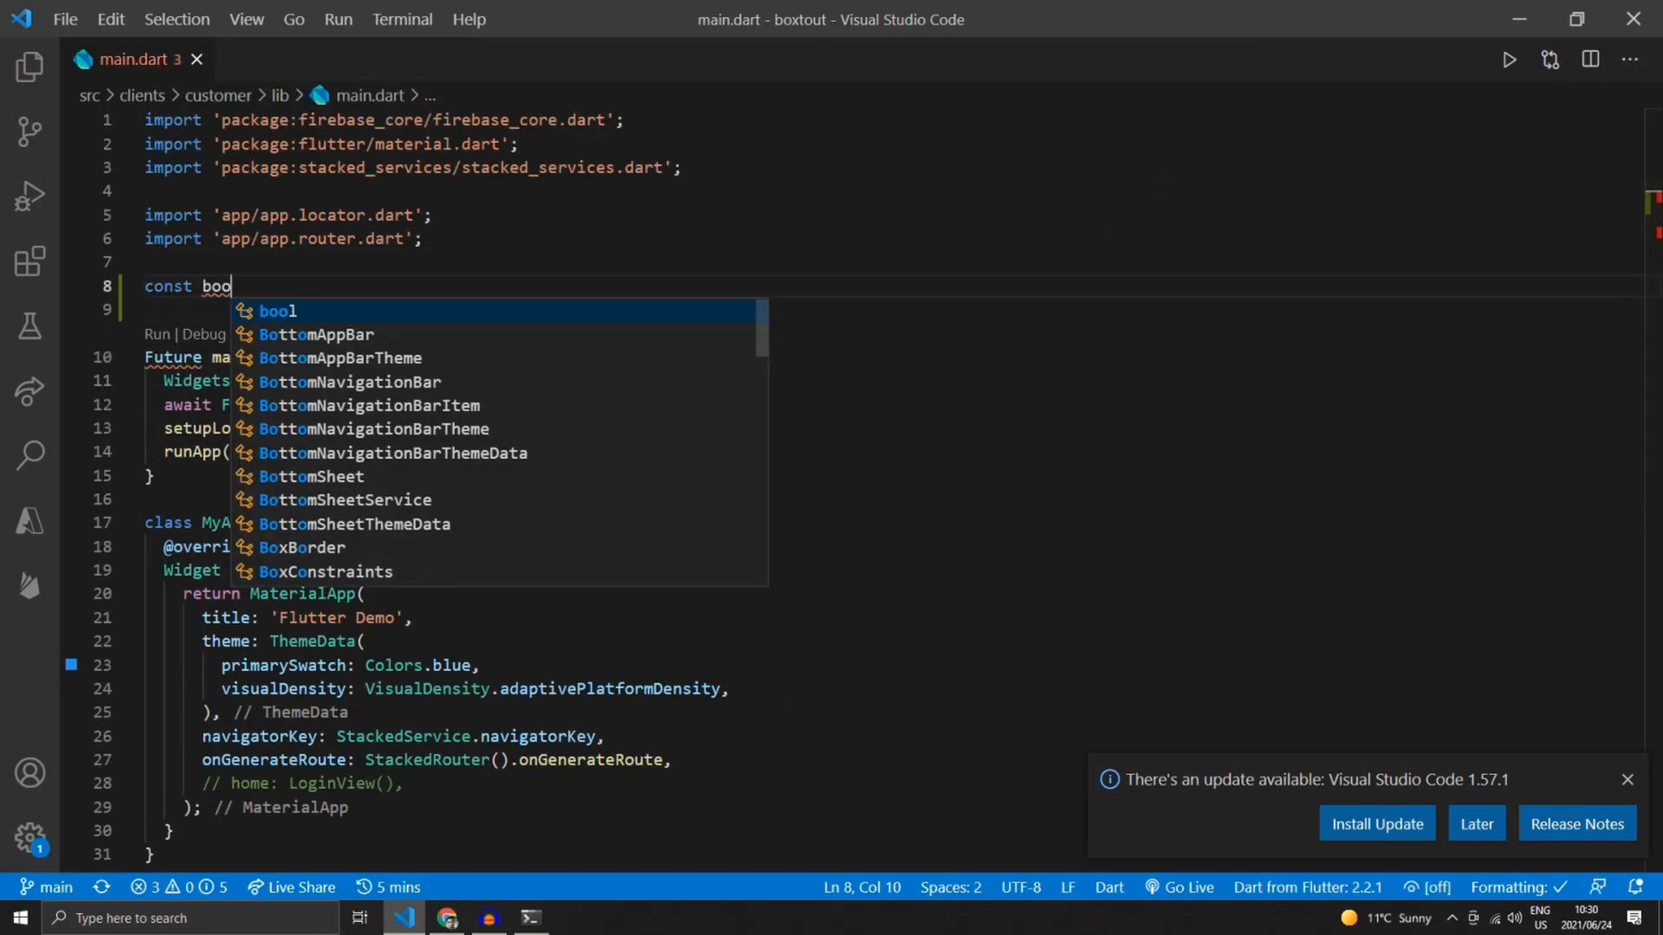
type("USE_EM")
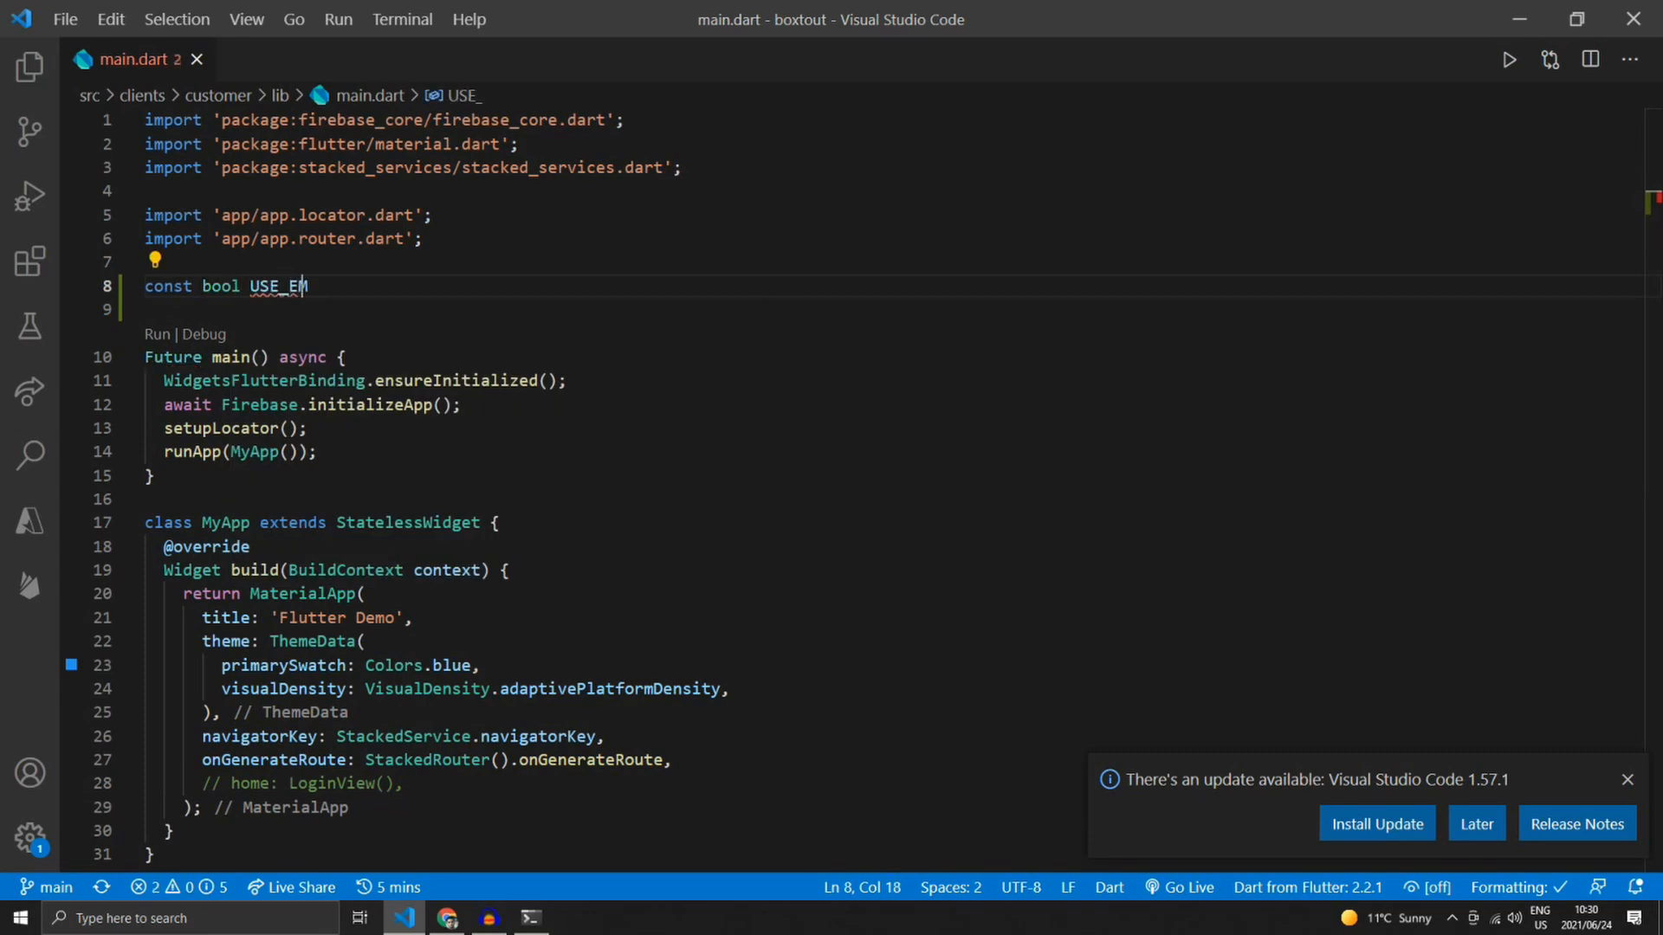
- Finish the USE_EMULATOR constant as '= true;'
type("ULATOR")
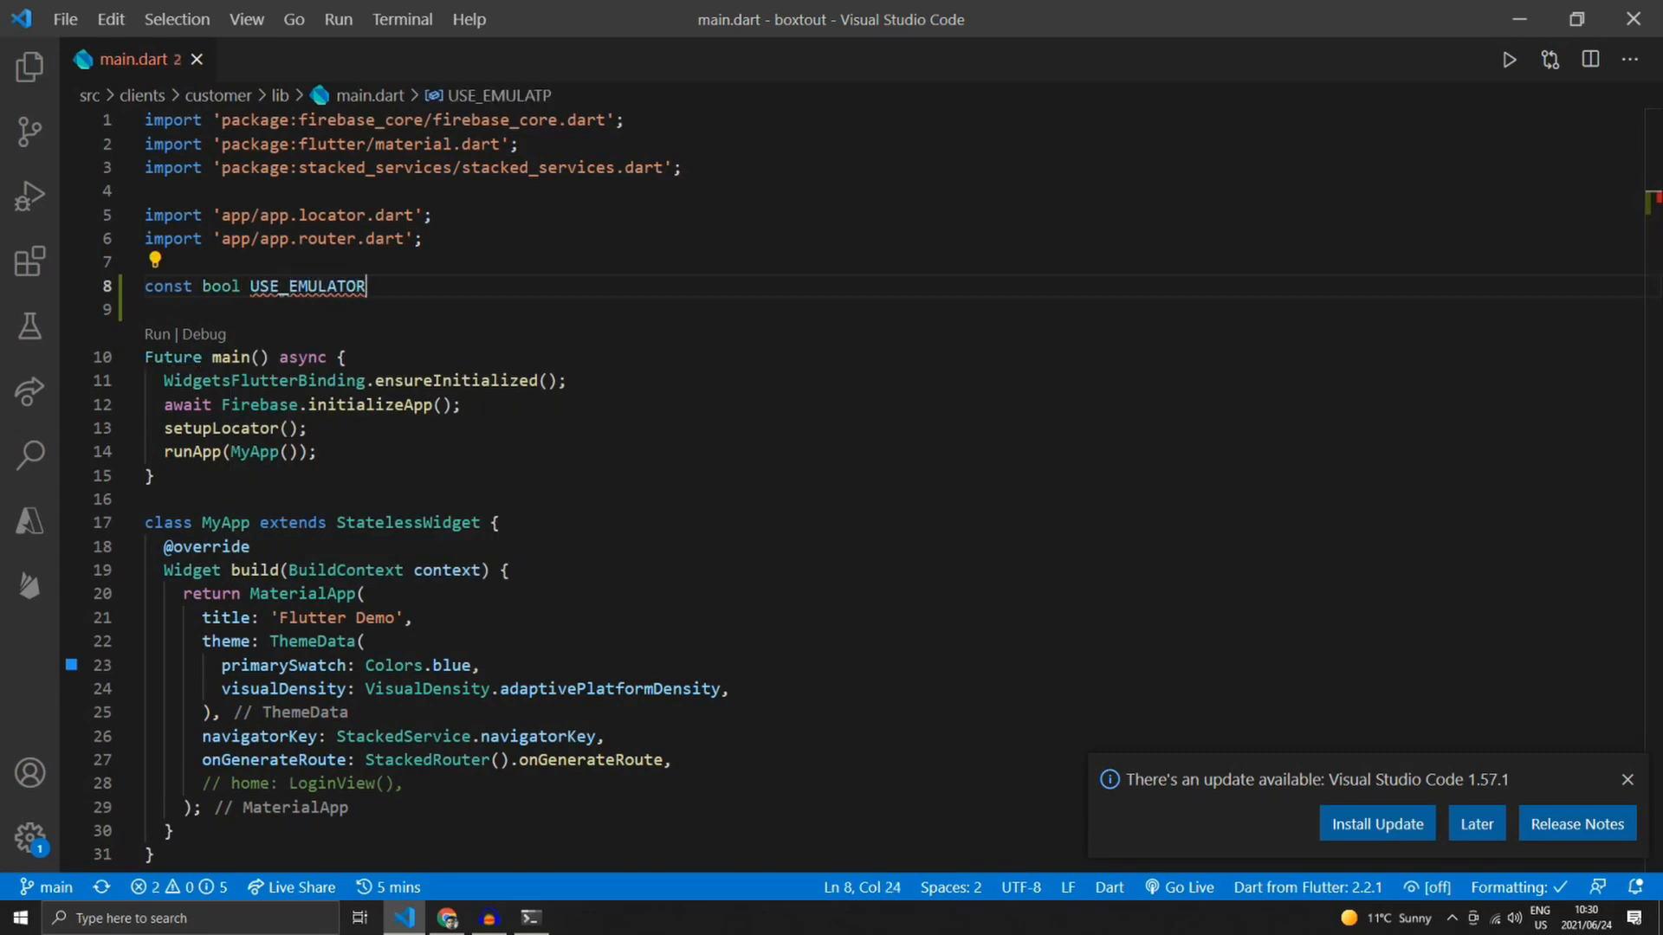
type("= true;")
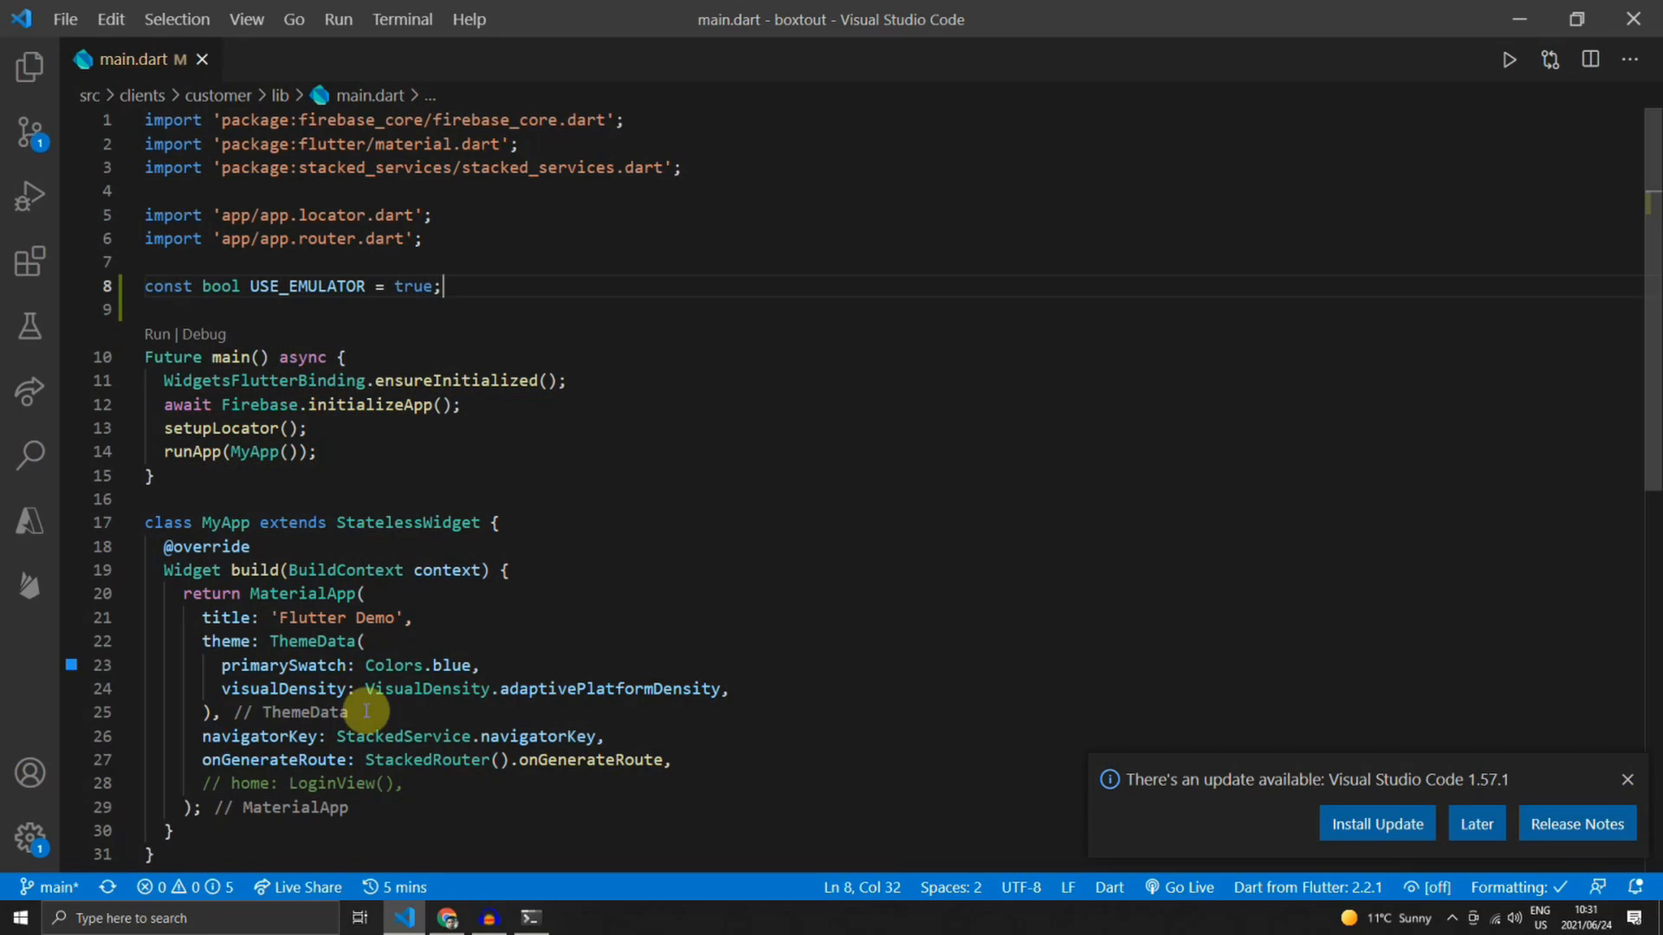
- Add an empty 'Future _connectToFirebaseEmulator() async' function with a /// doc comment above it
type("Future")
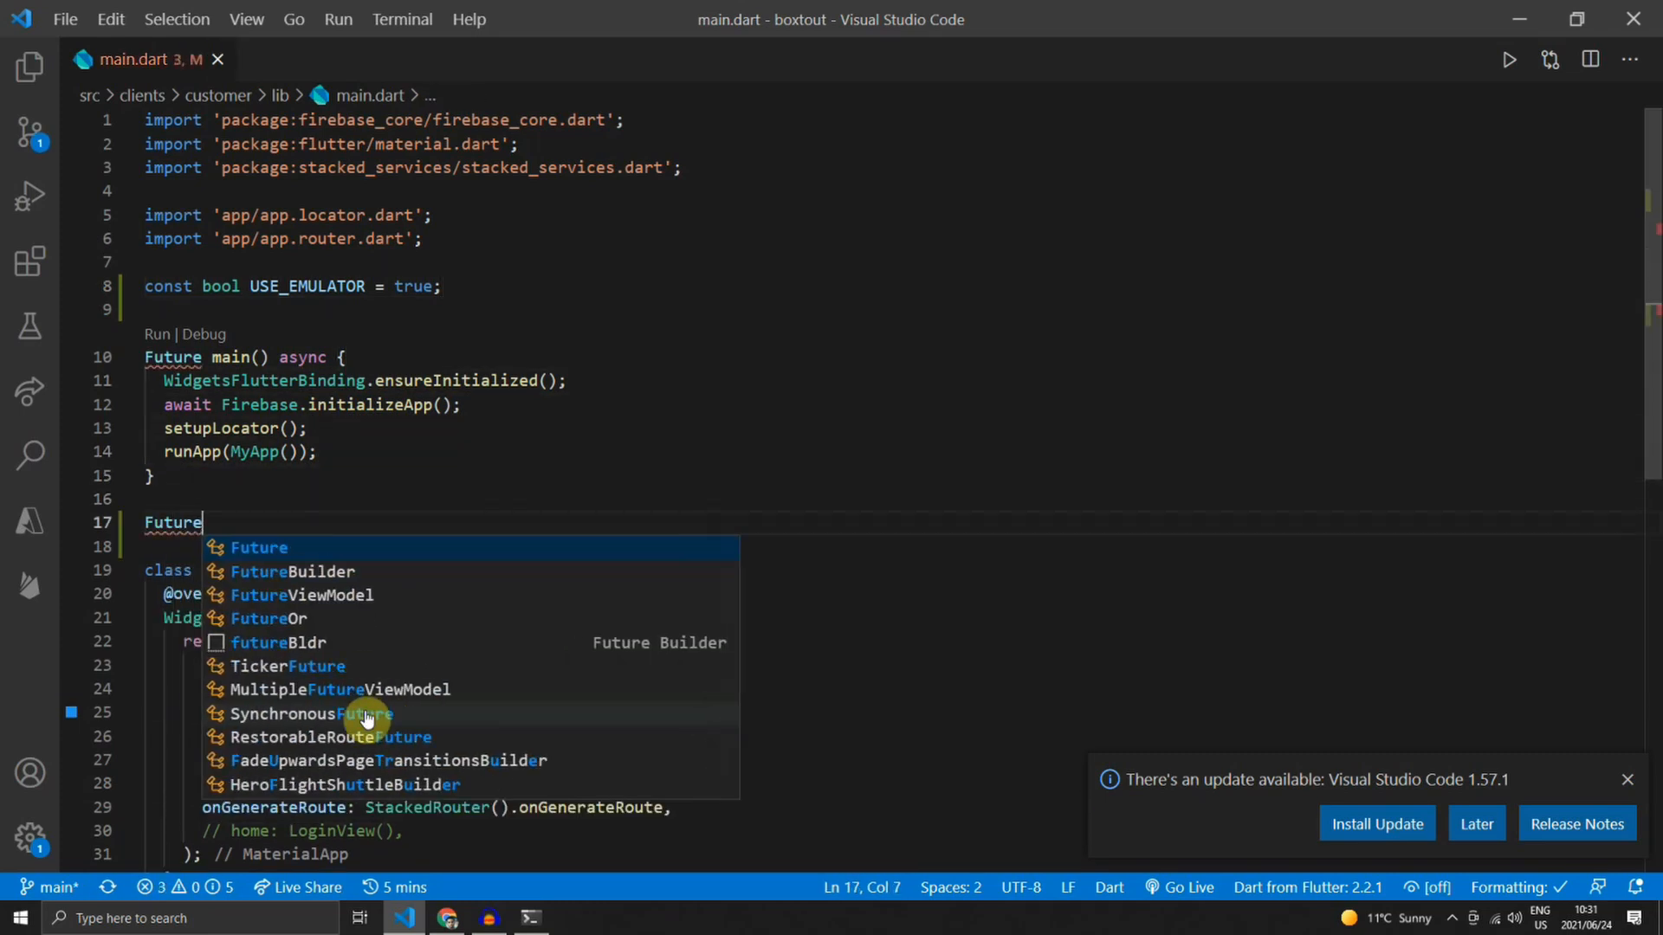
type("_connectTo")
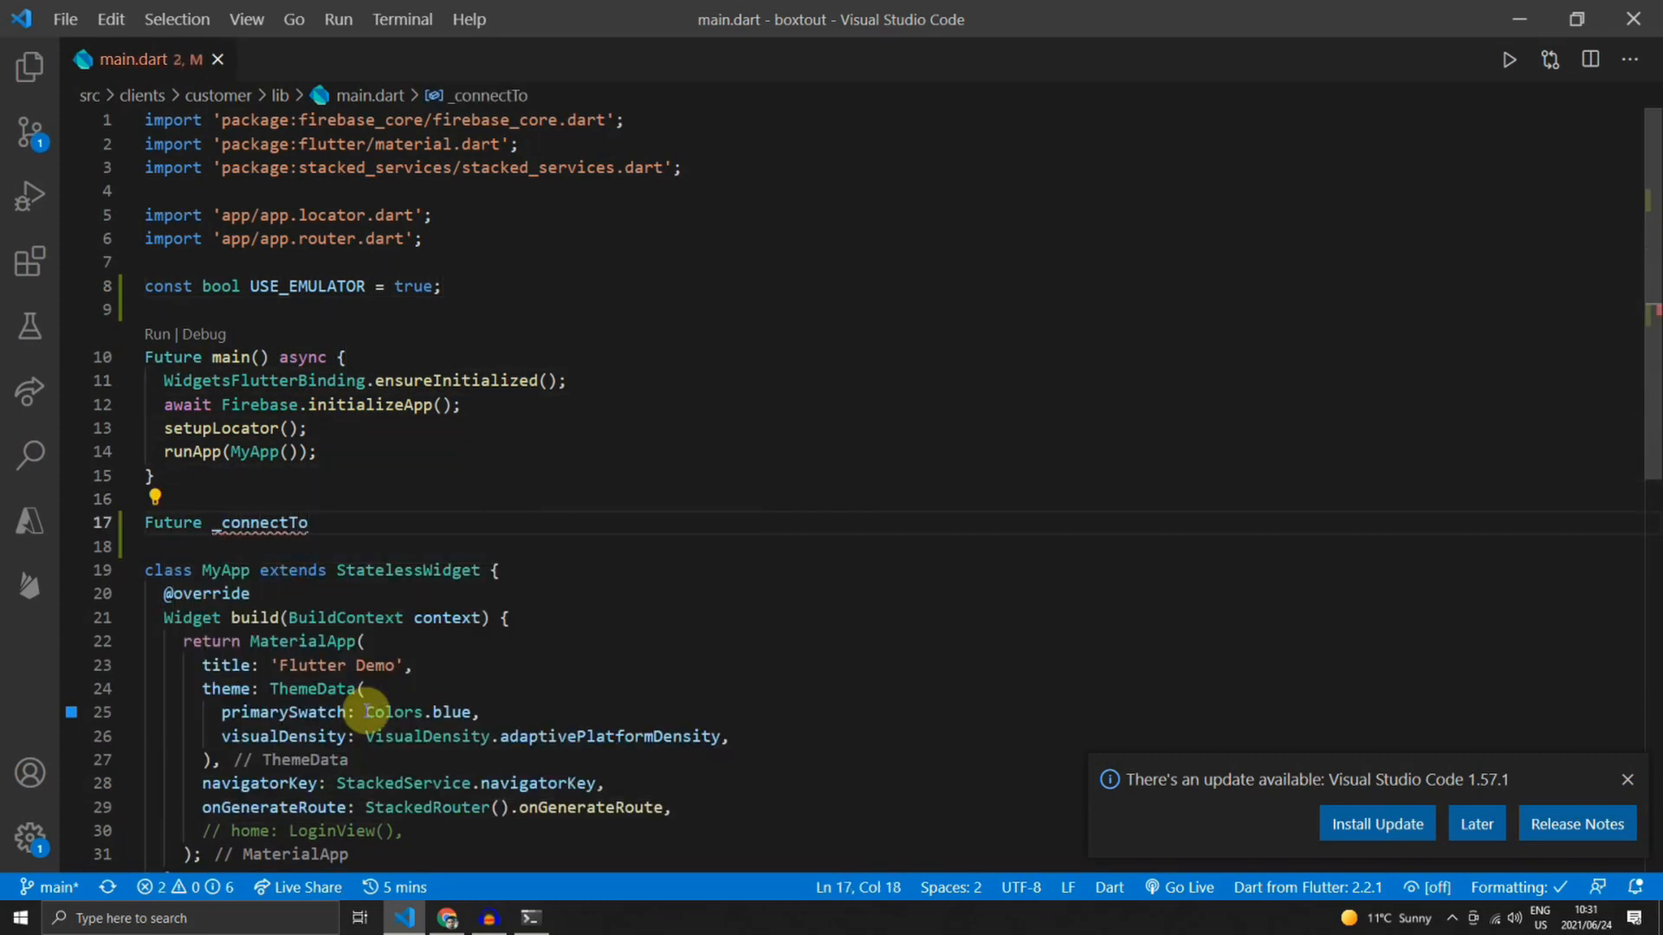
type("FirebaseEmulator() as")
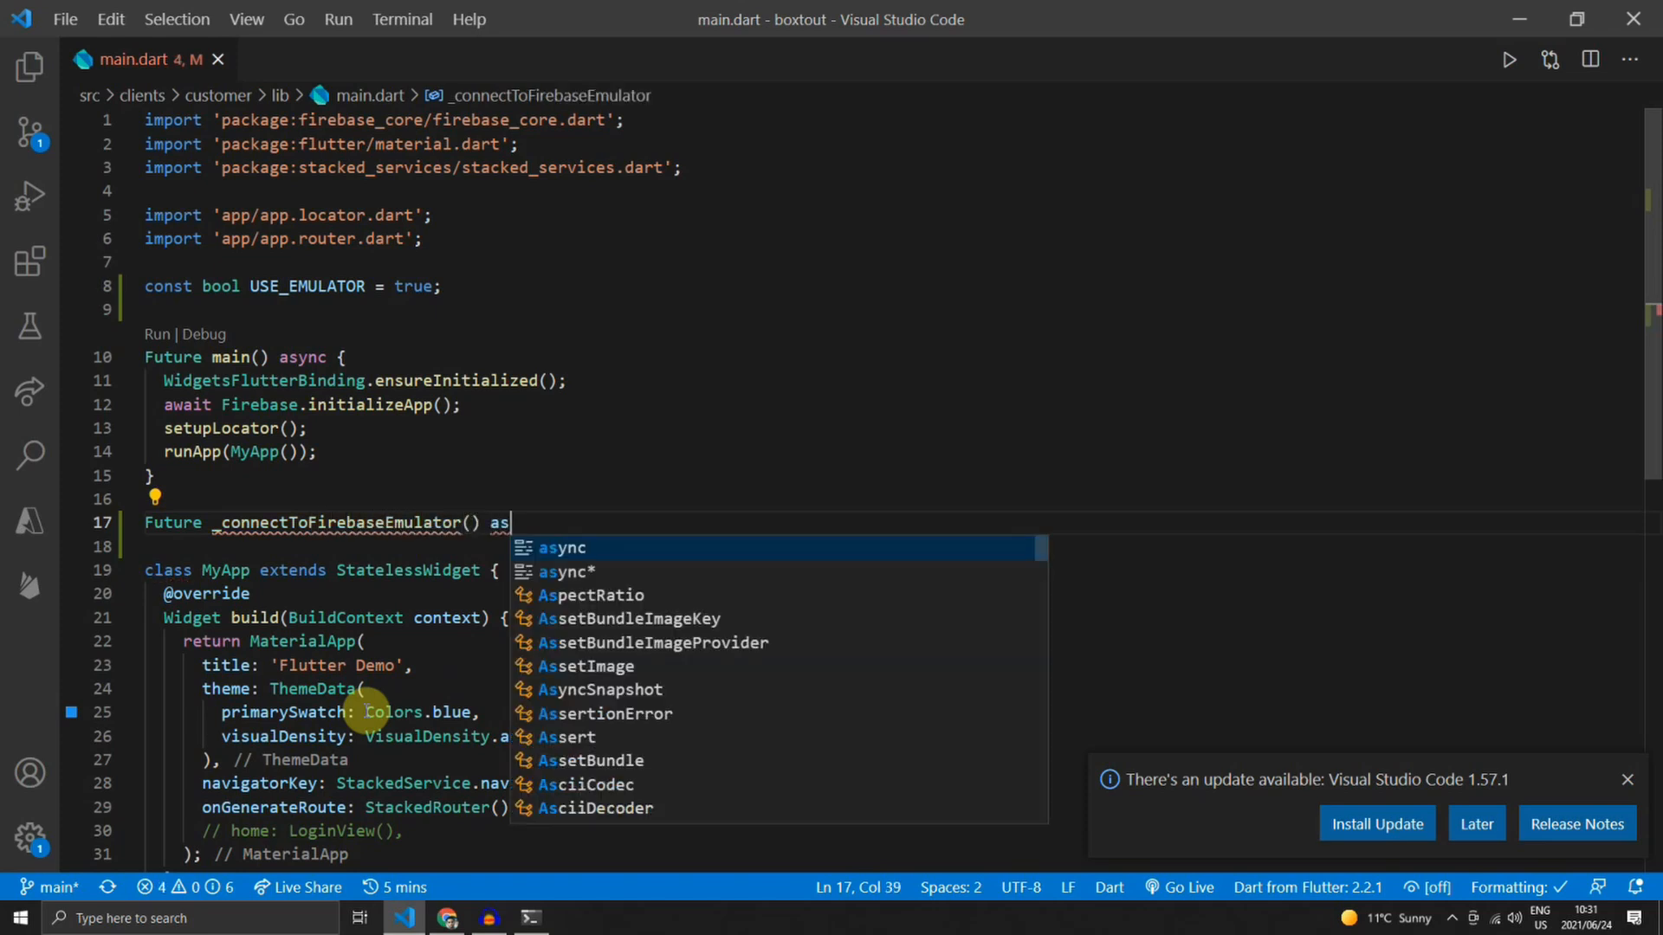
key("Enter")
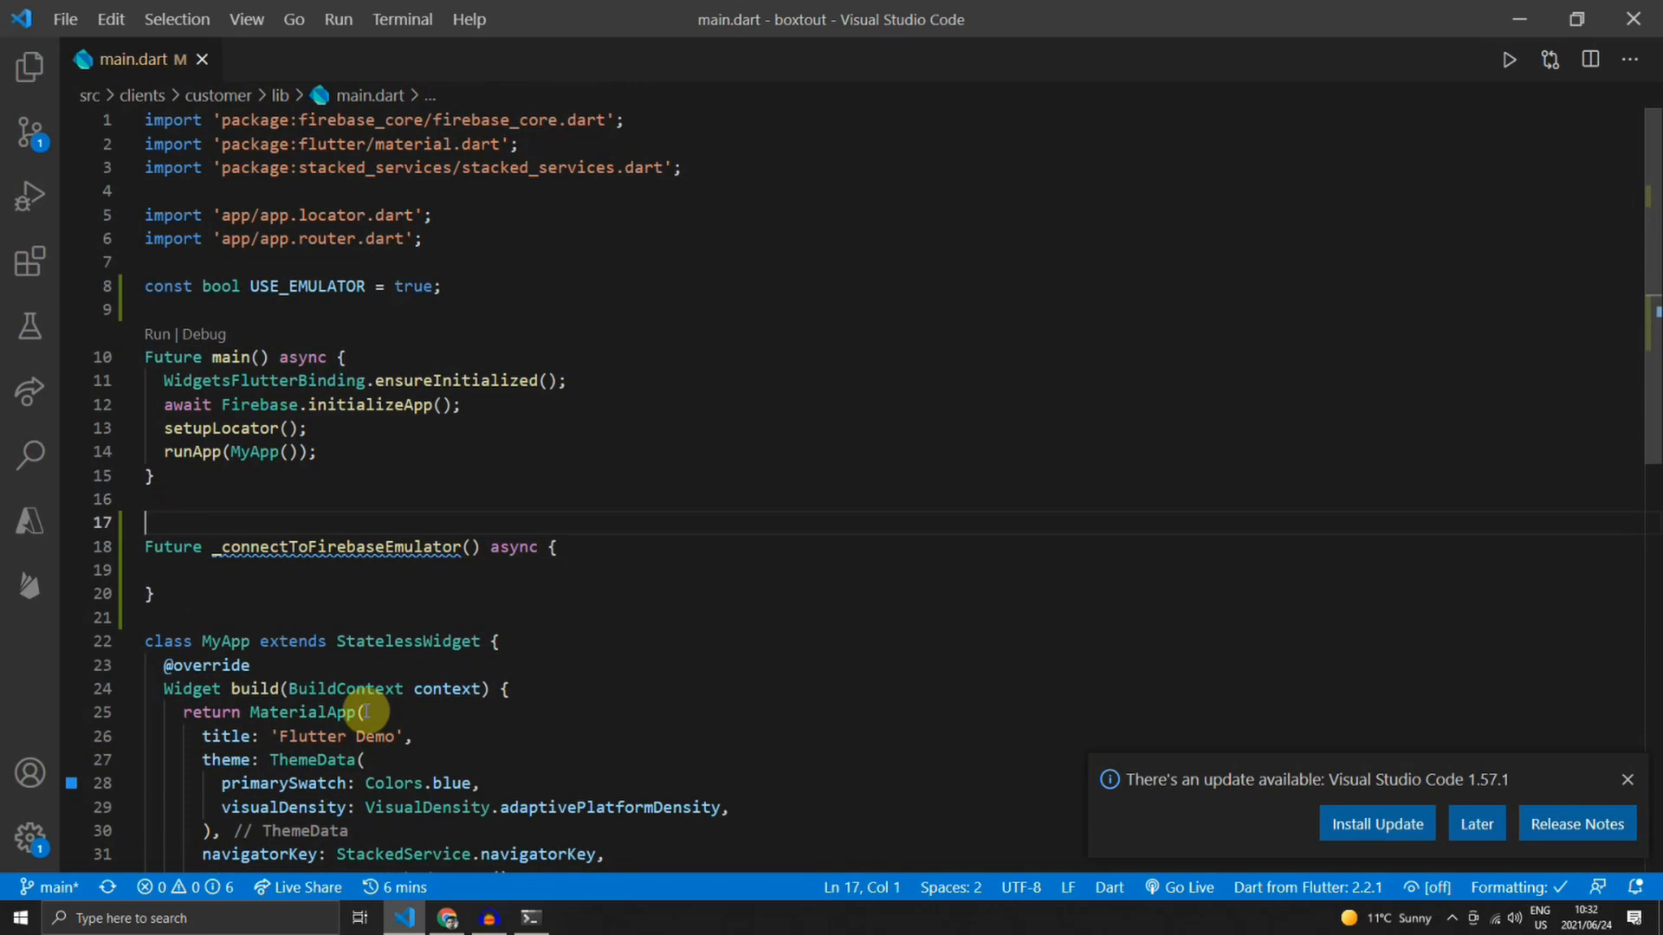
type("/// Connect to the")
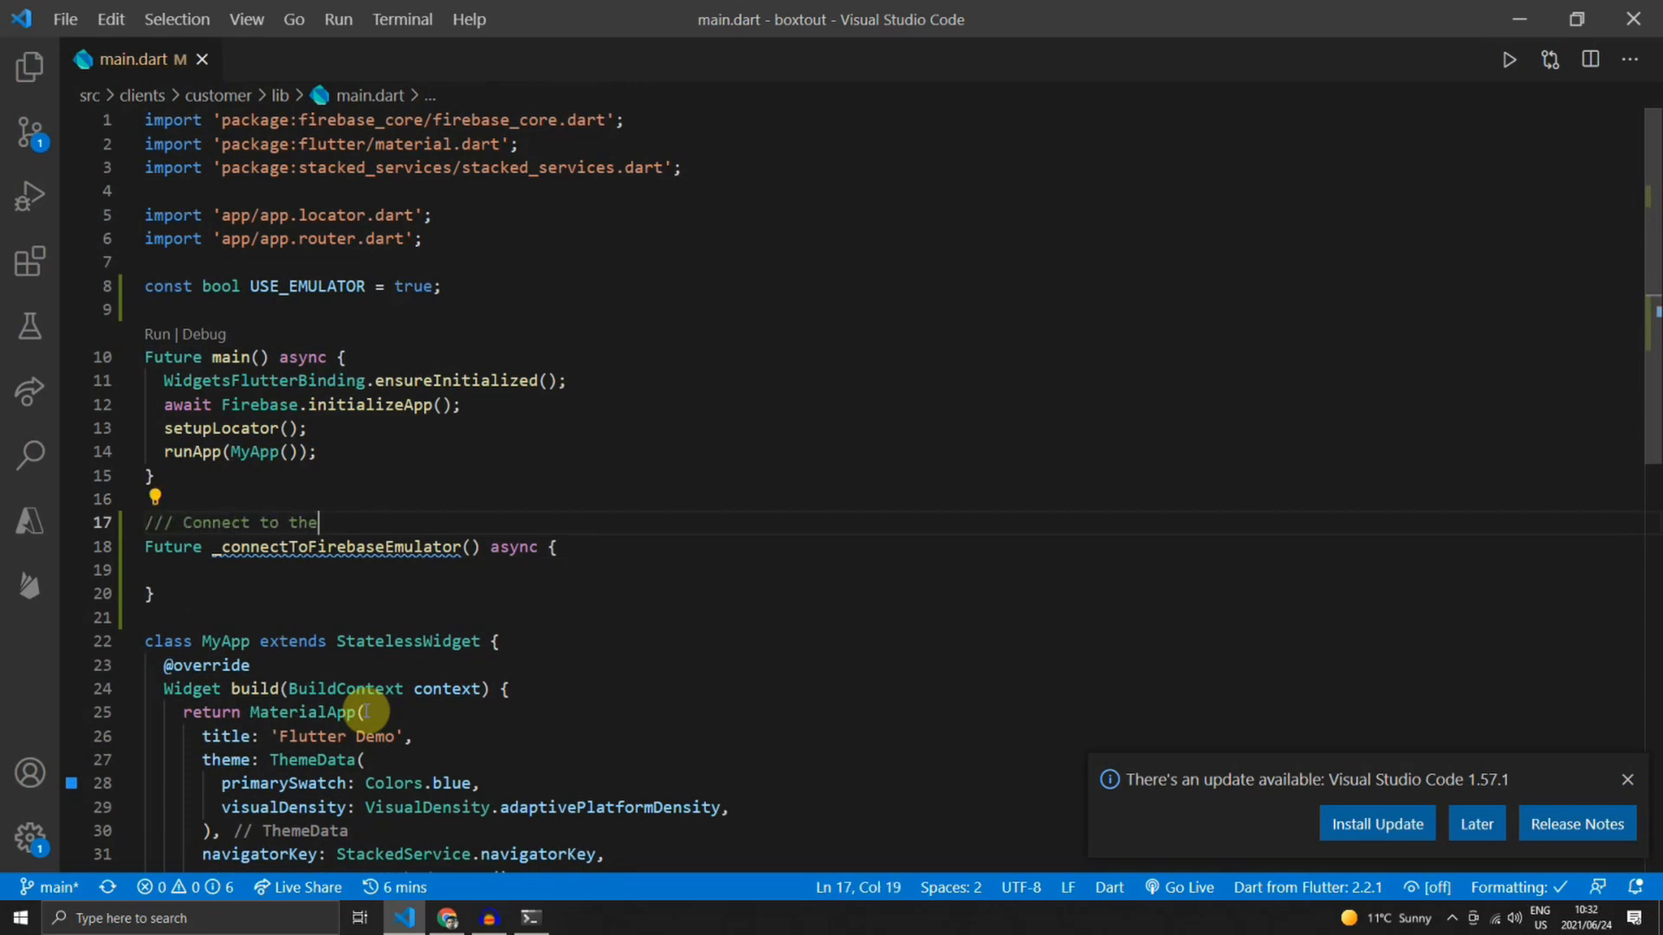
type("firebase emulator for firestore and authentication")
left_click(891, 570)
type("fina")
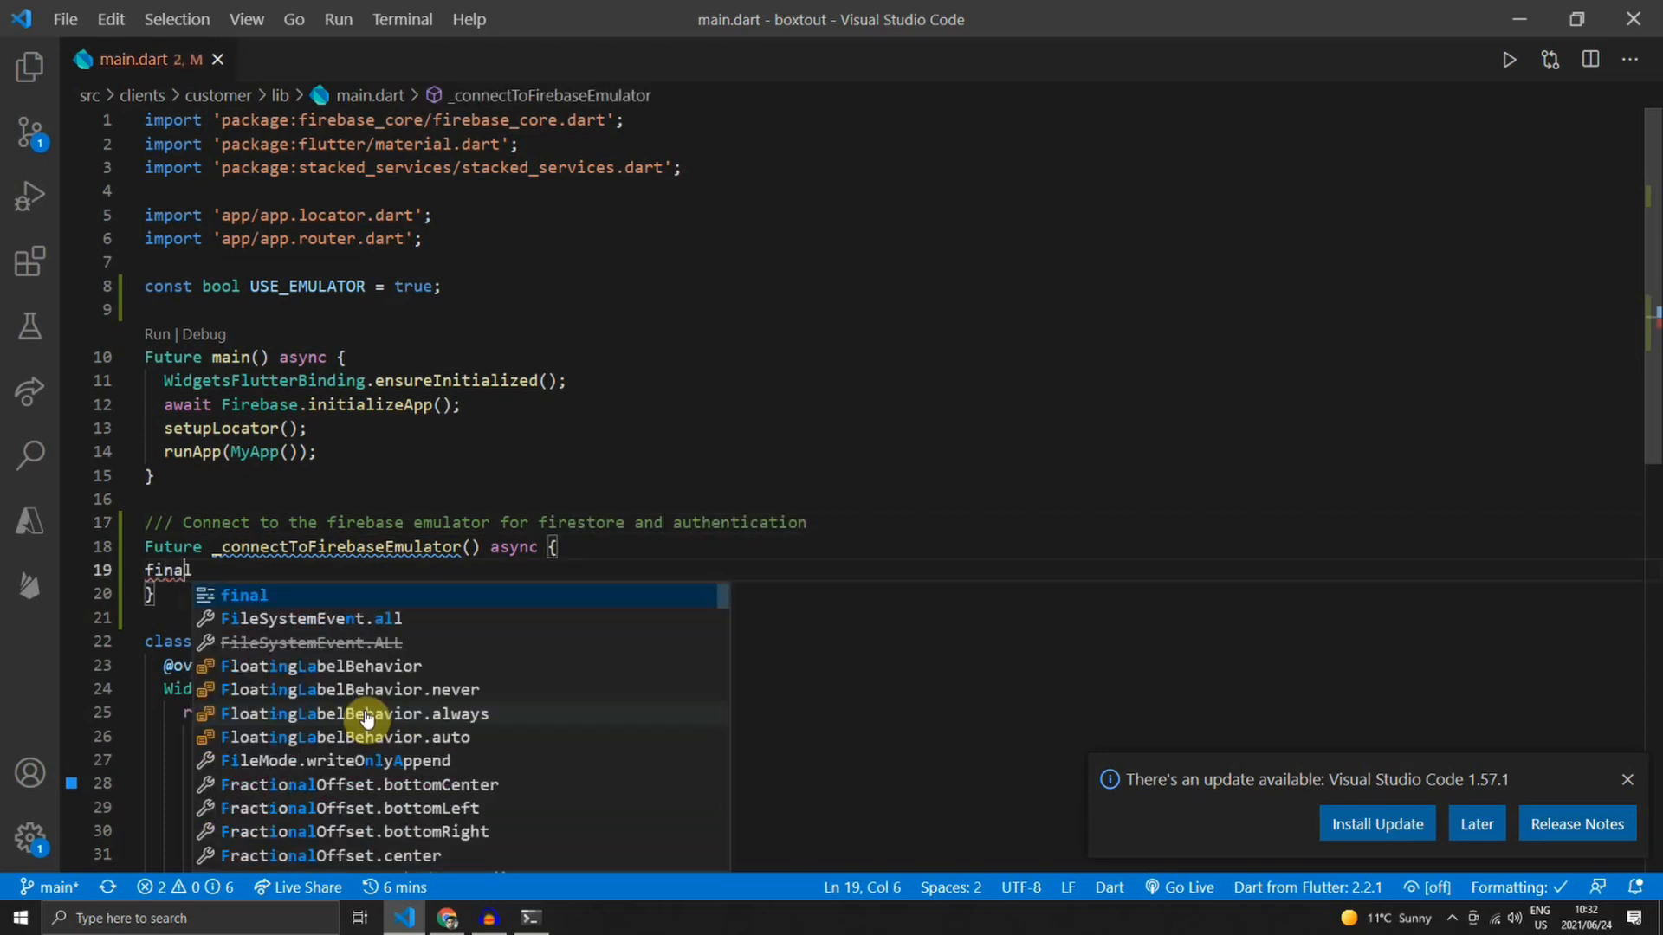
- Set final localHostString = Platform.isAndroid ? '10.0.2.2' : 'localhost'
type("localHostSt")
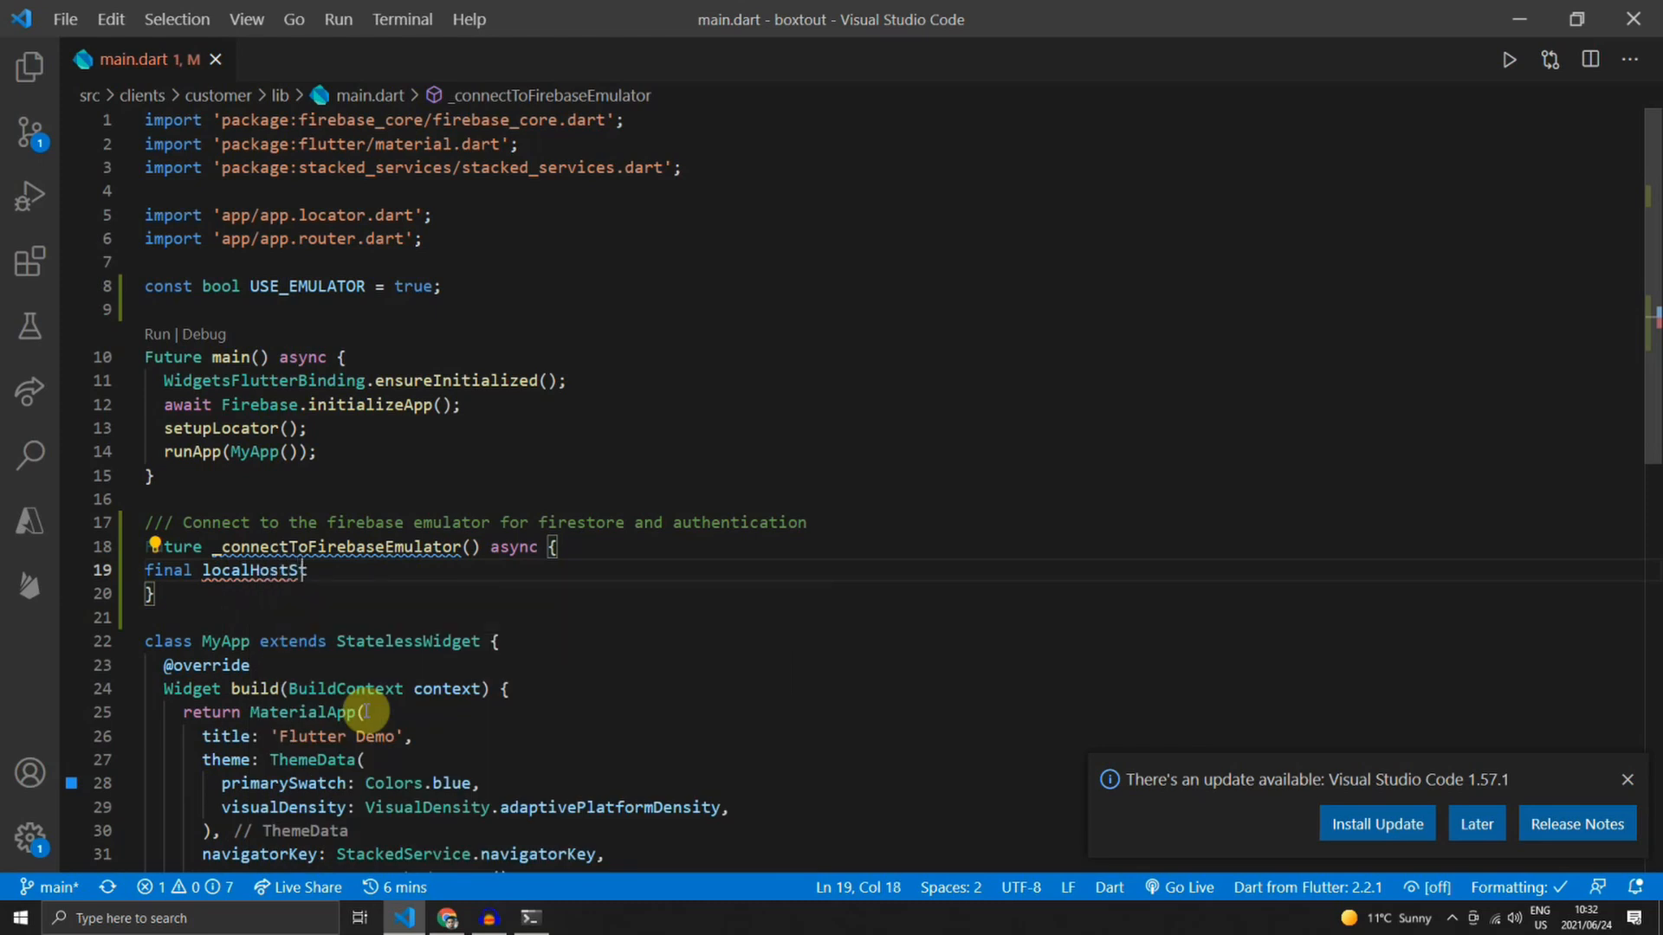
type("= Pla")
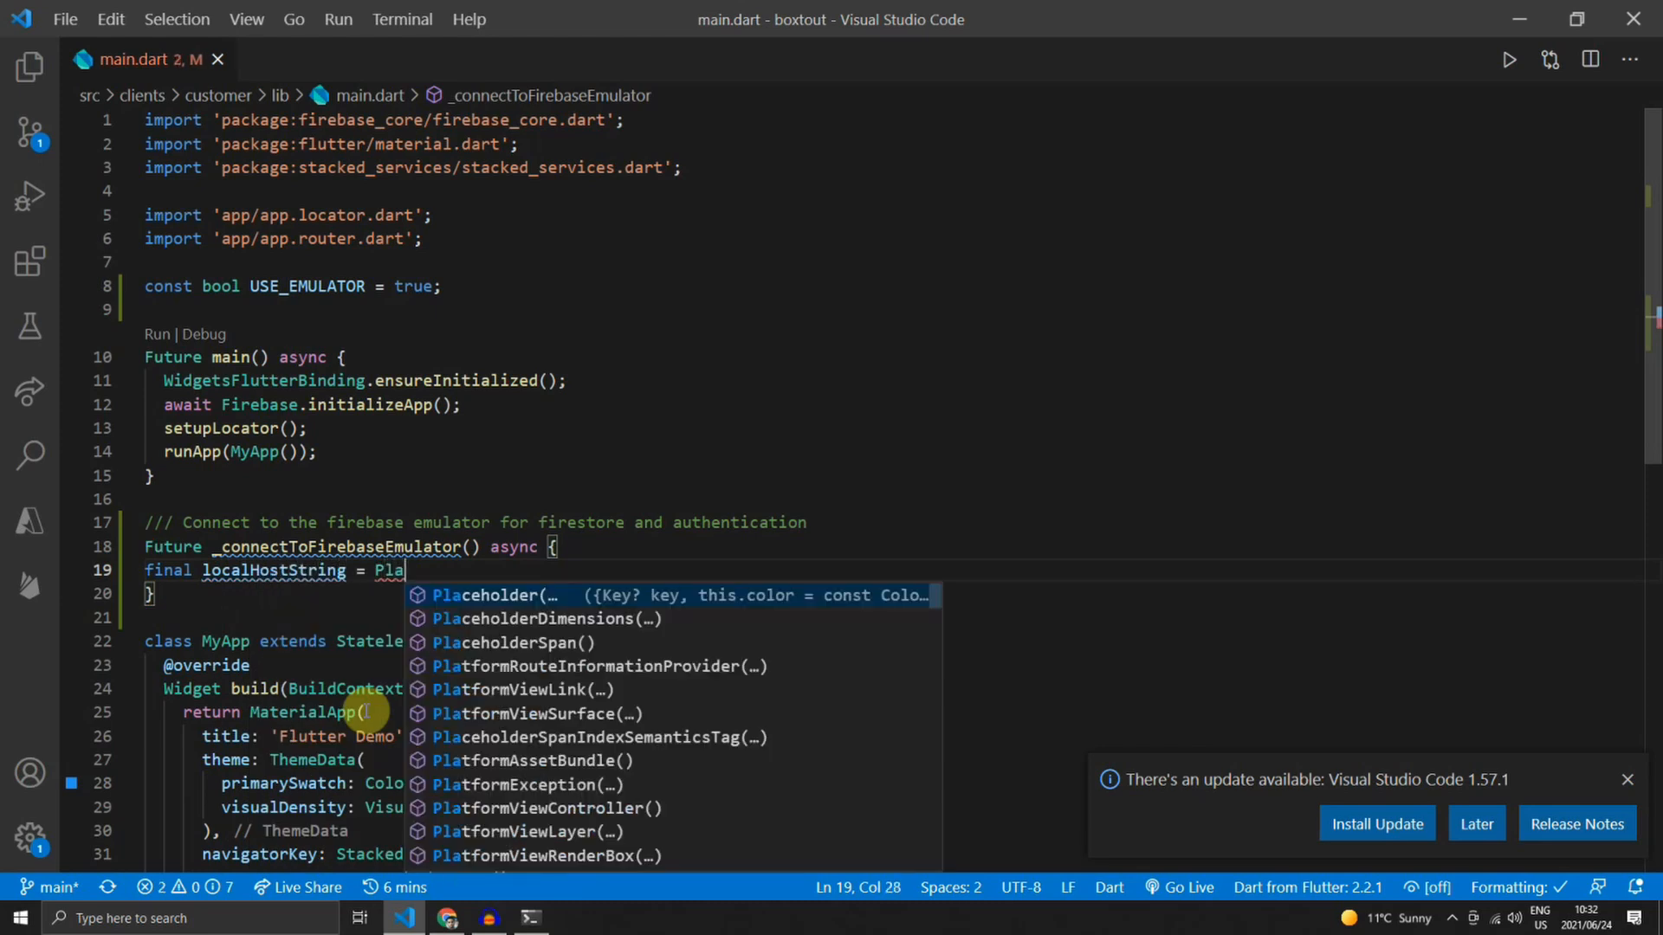
type("tform")
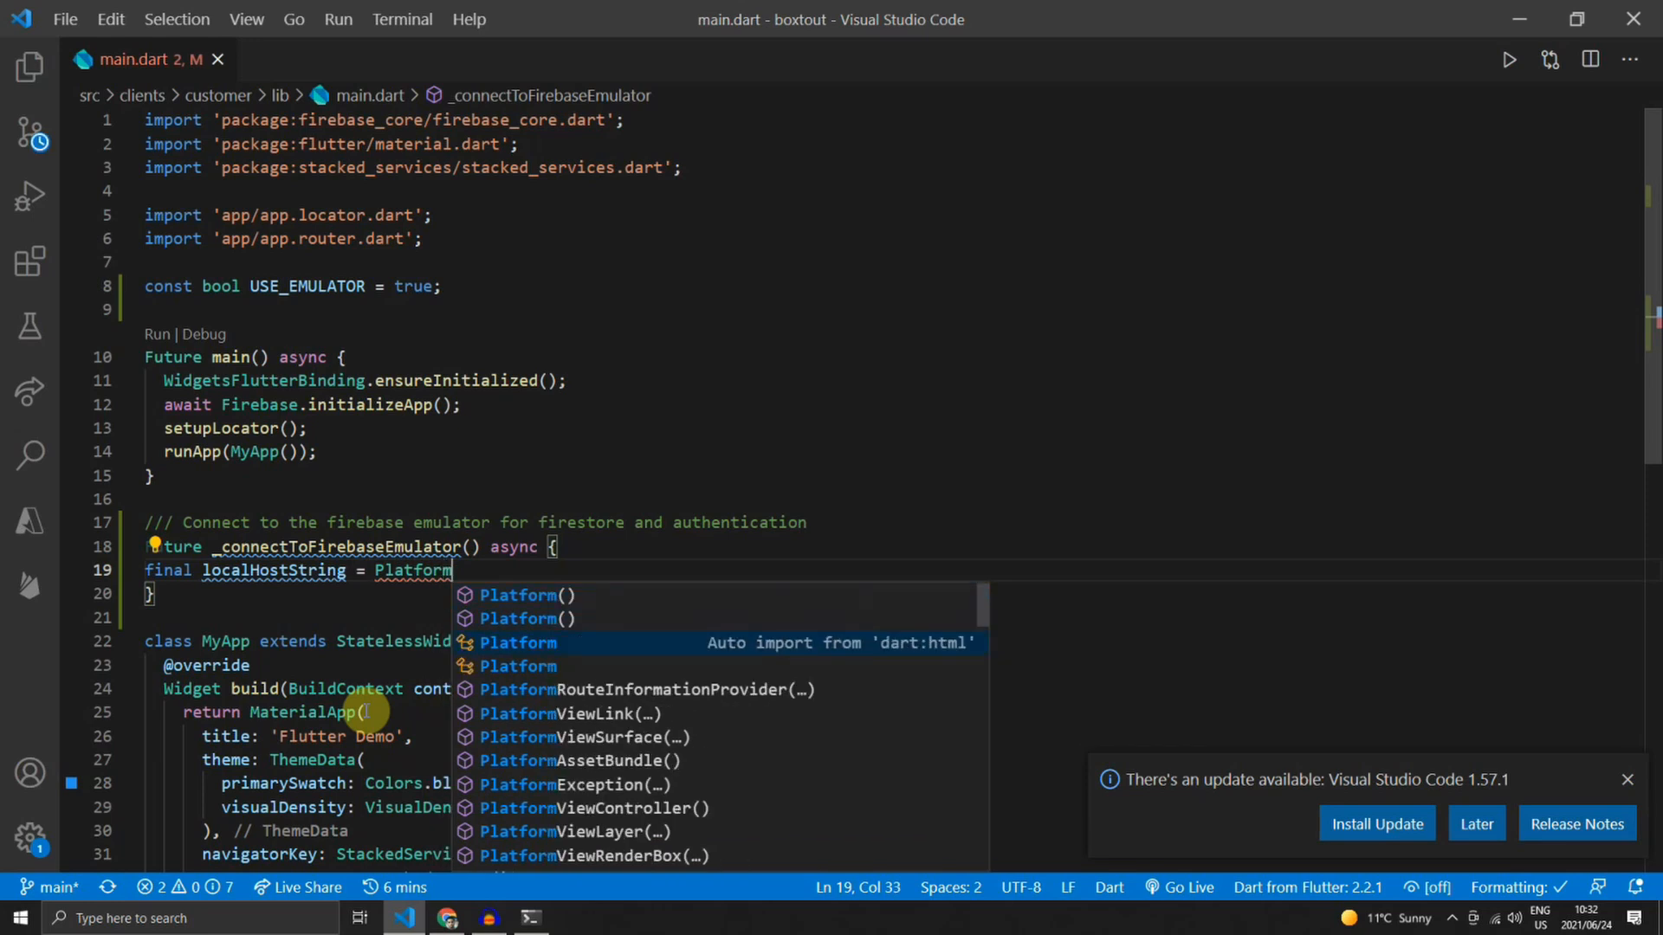
type(".isAndroid ? '")
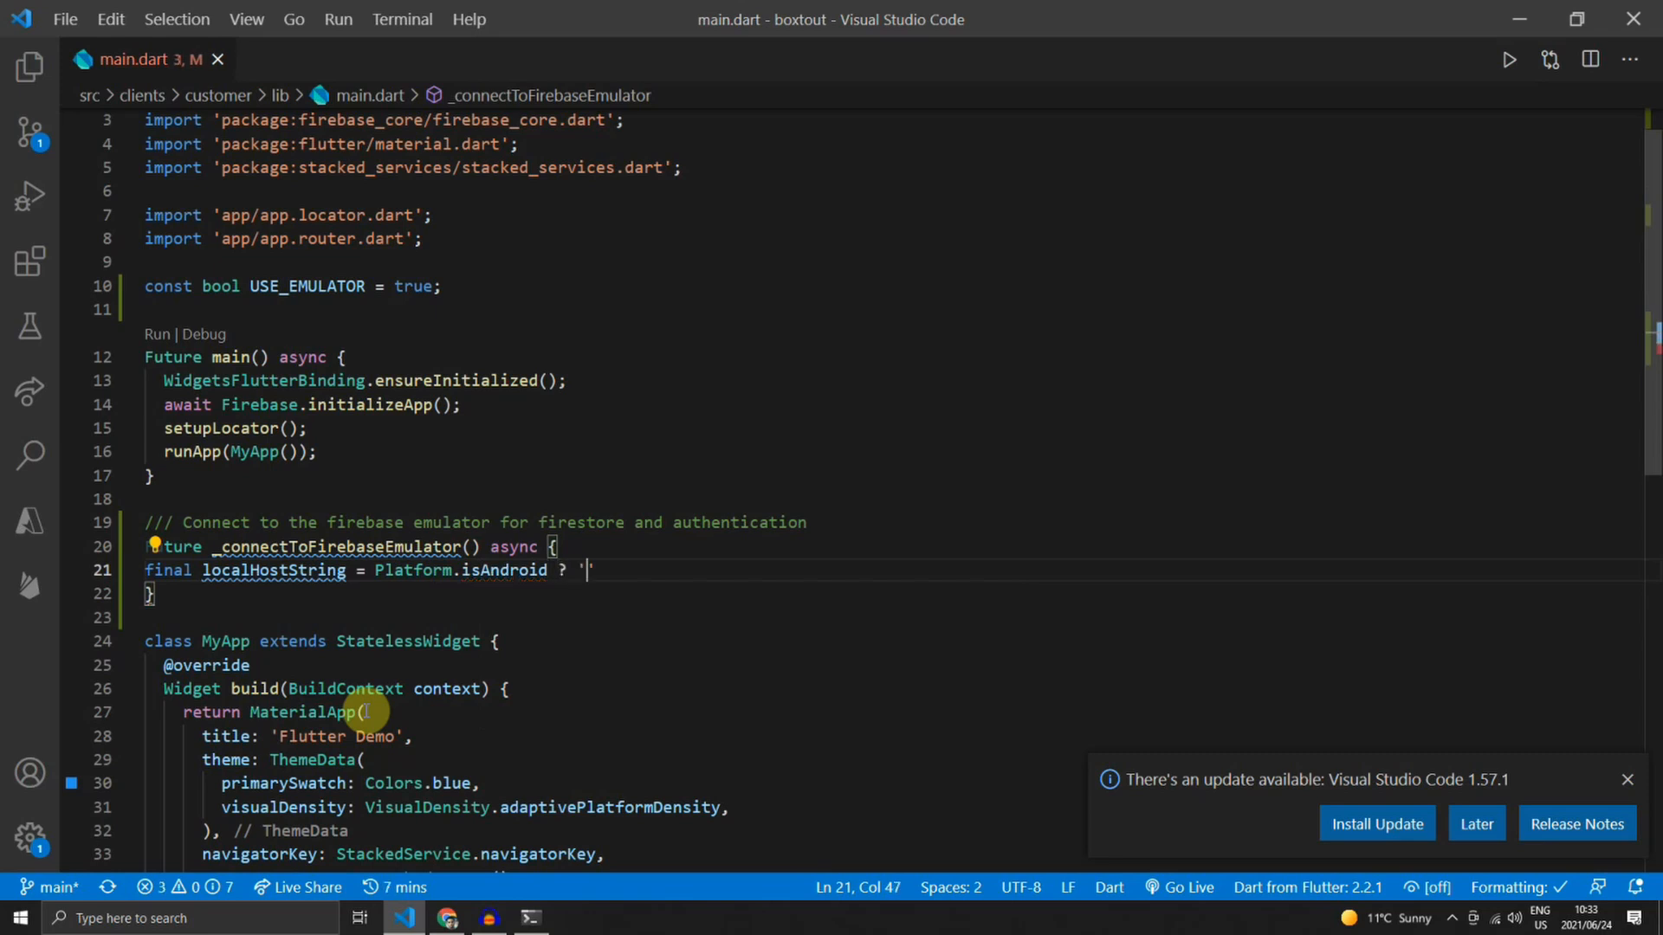
type("10.0")
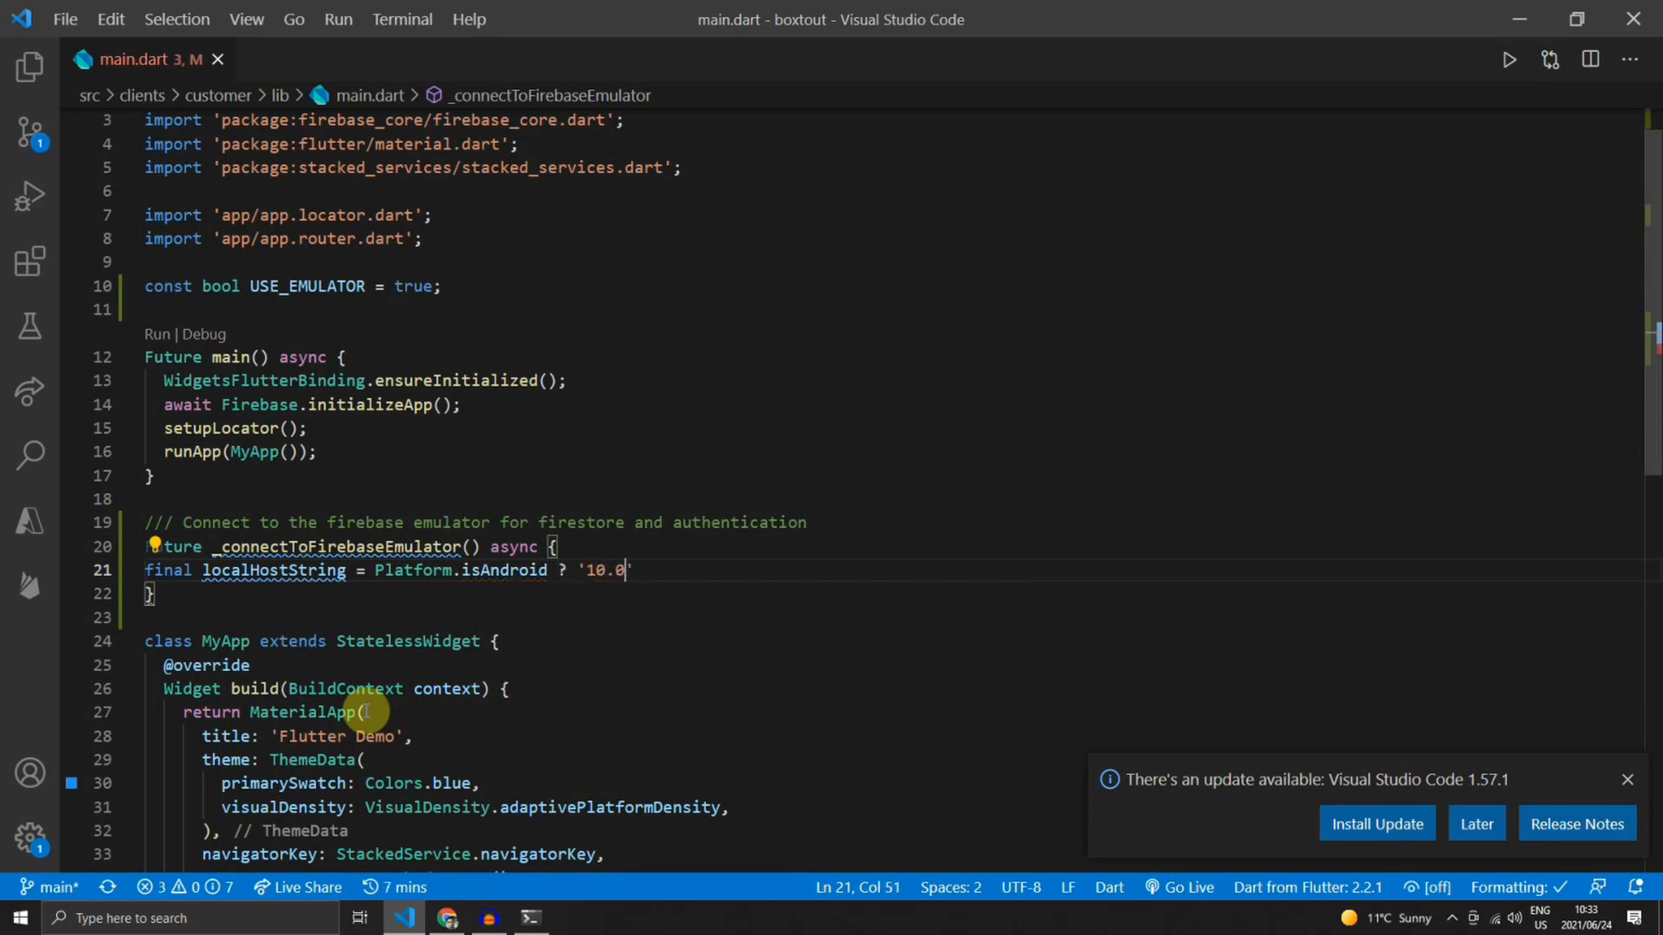
type(".2.2' : ''")
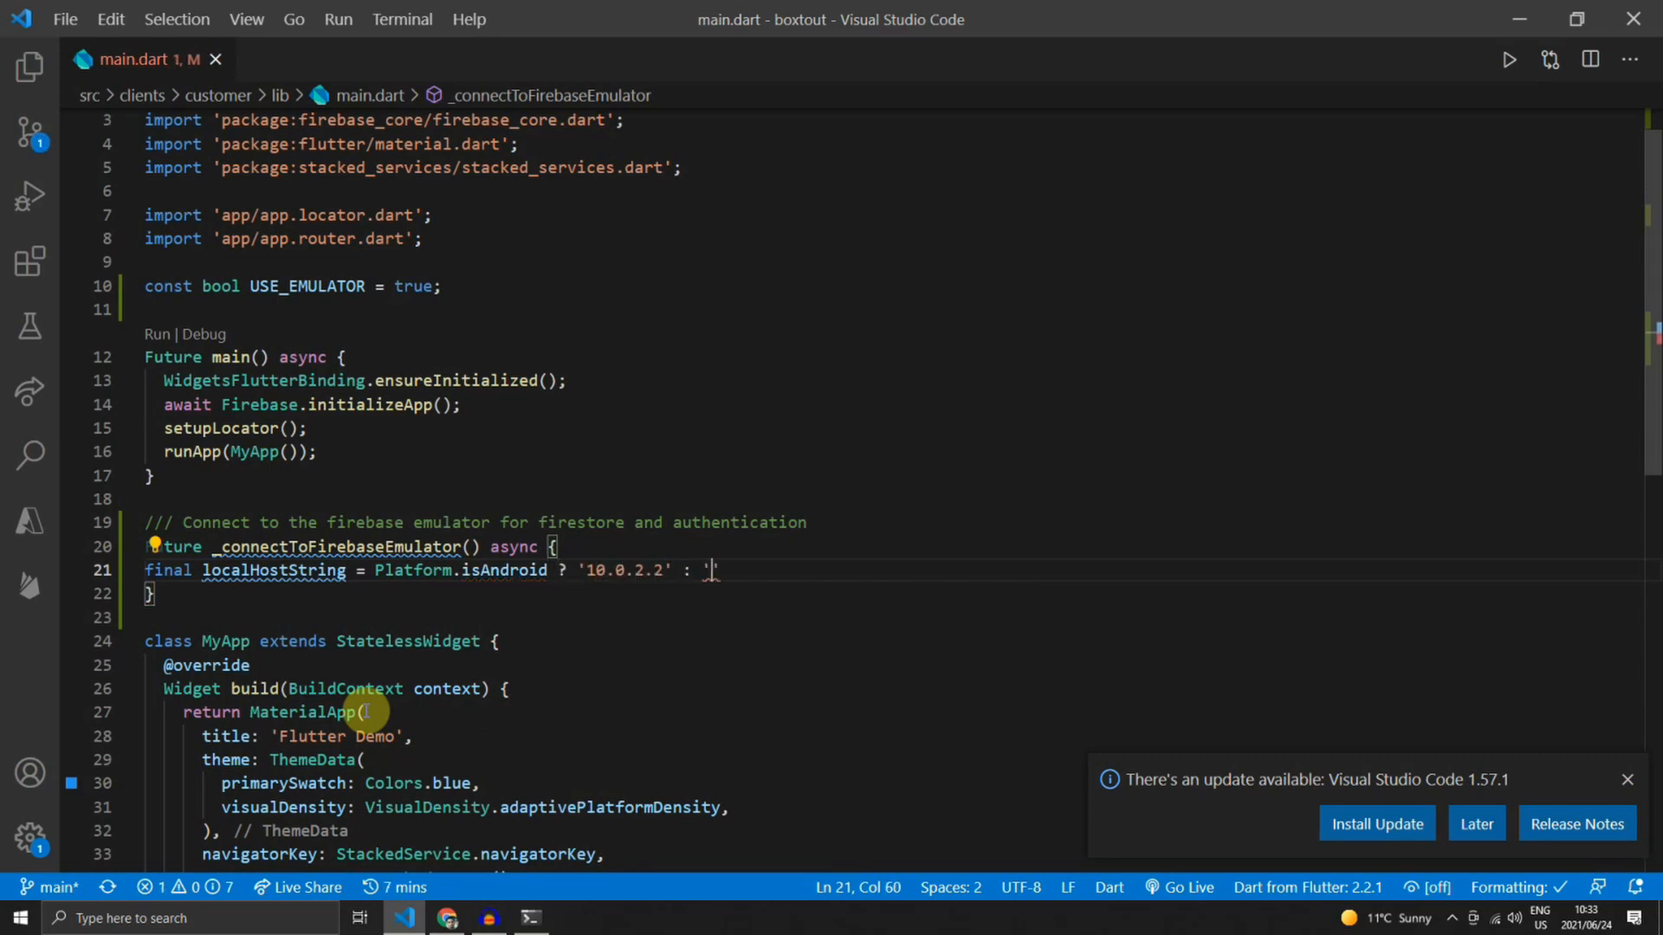
type("localhost';")
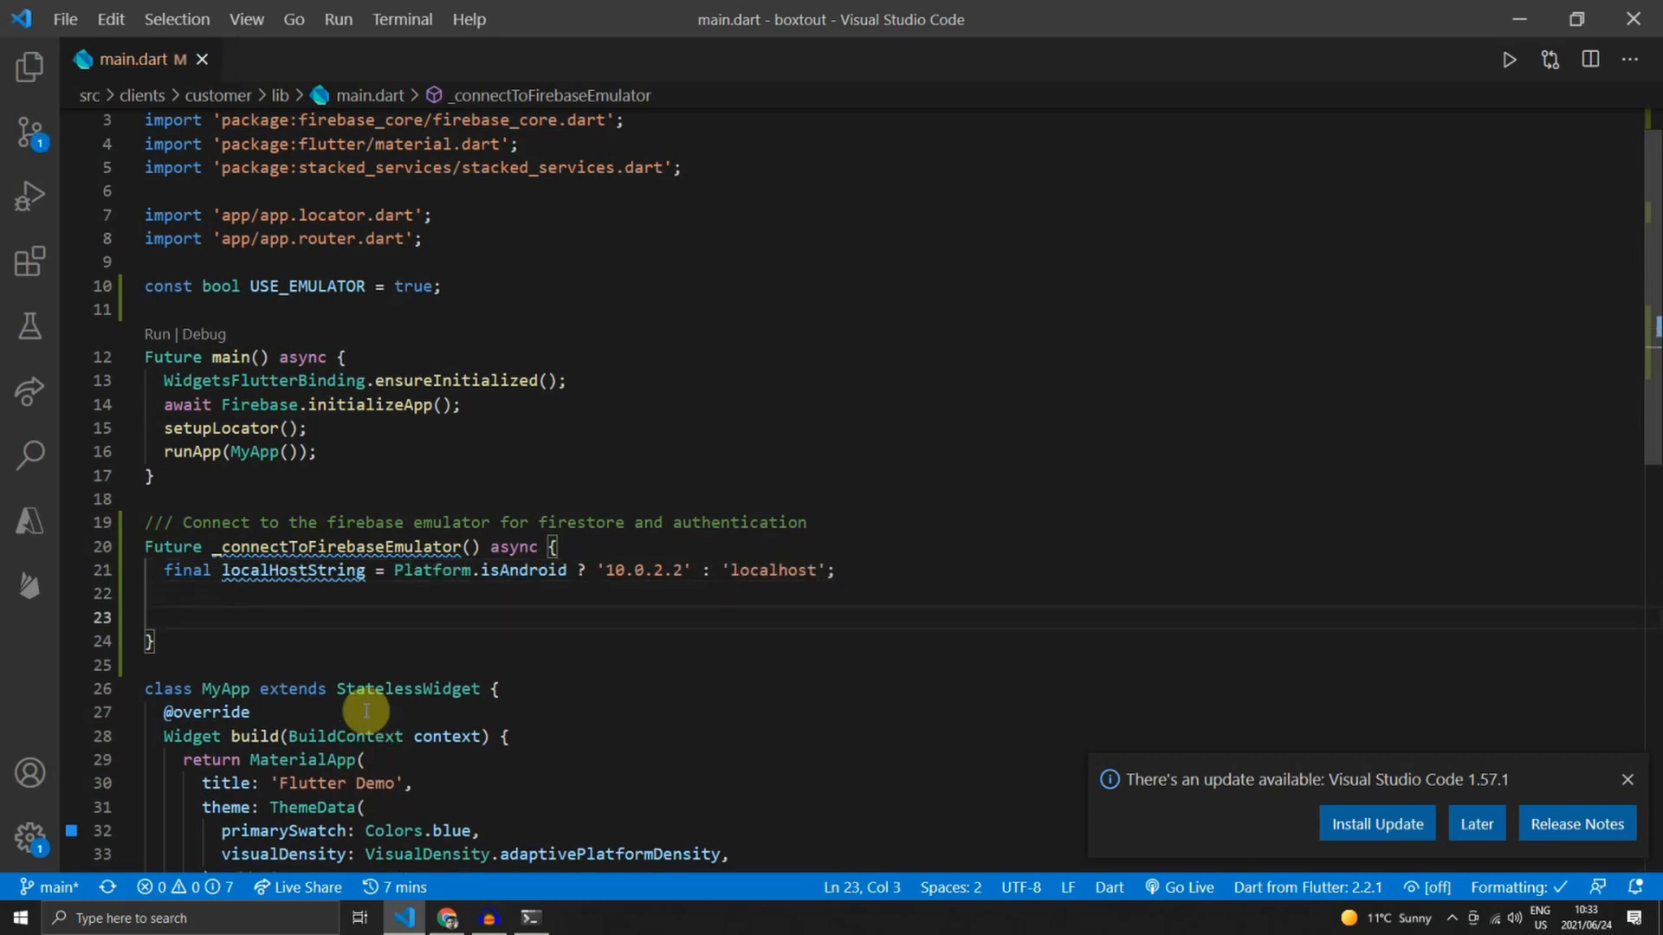
- Point Firestore settings at '$localHostString:8080' with sslEnabled and persistence off
type("Fi")
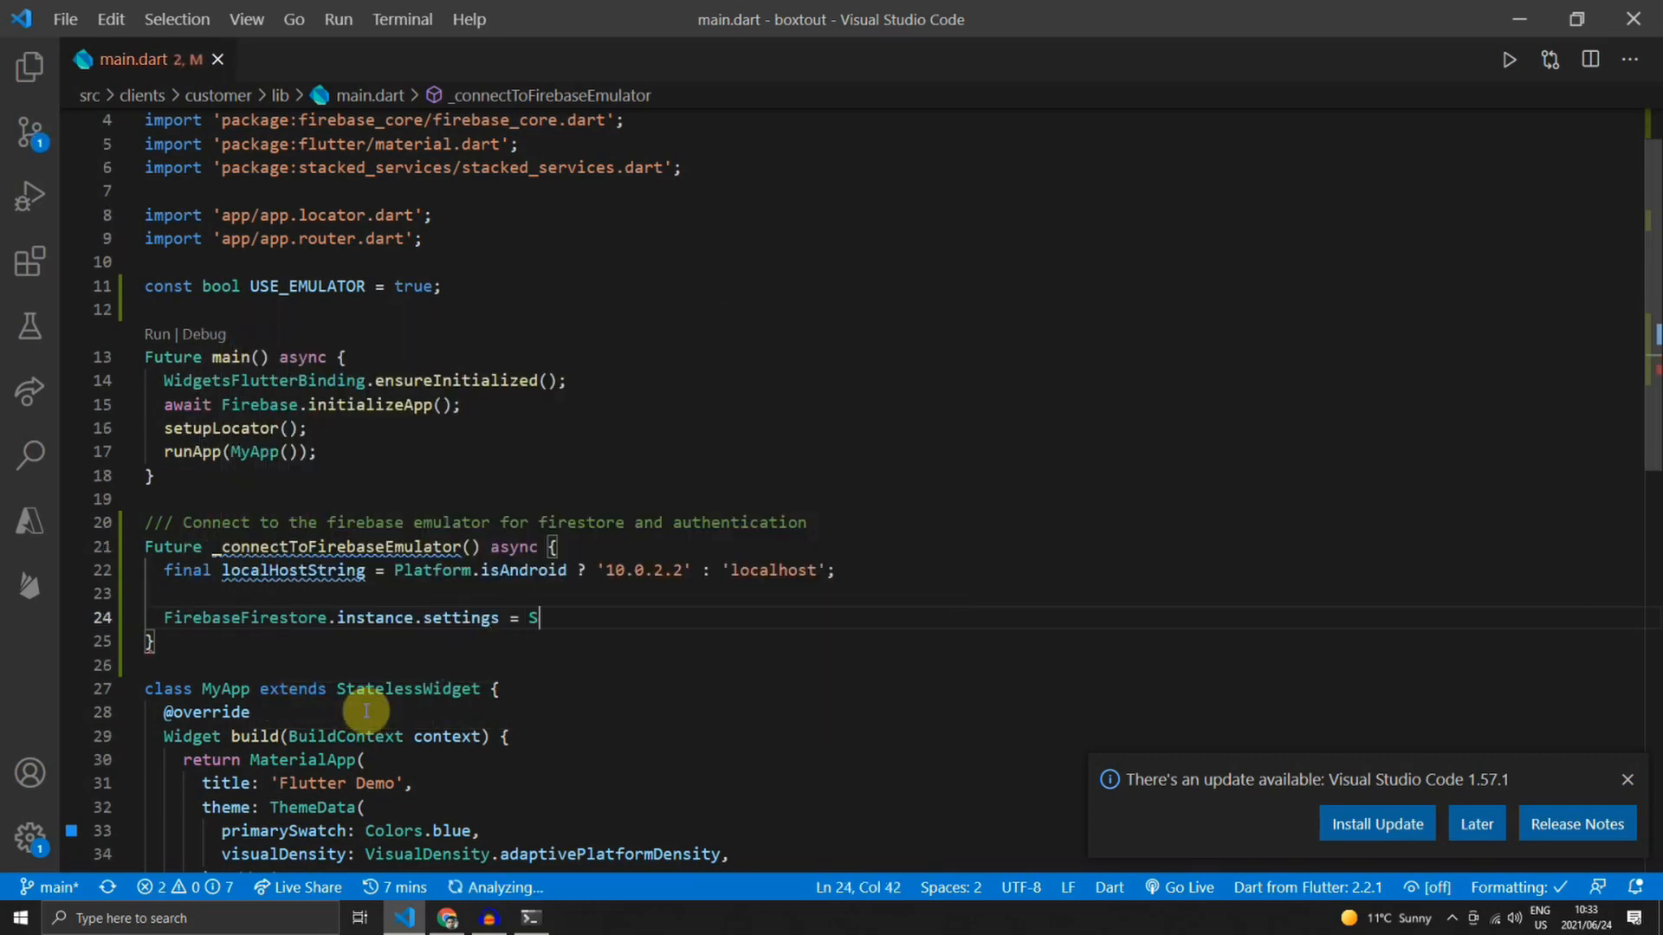
type("ettings(")
type("host:")
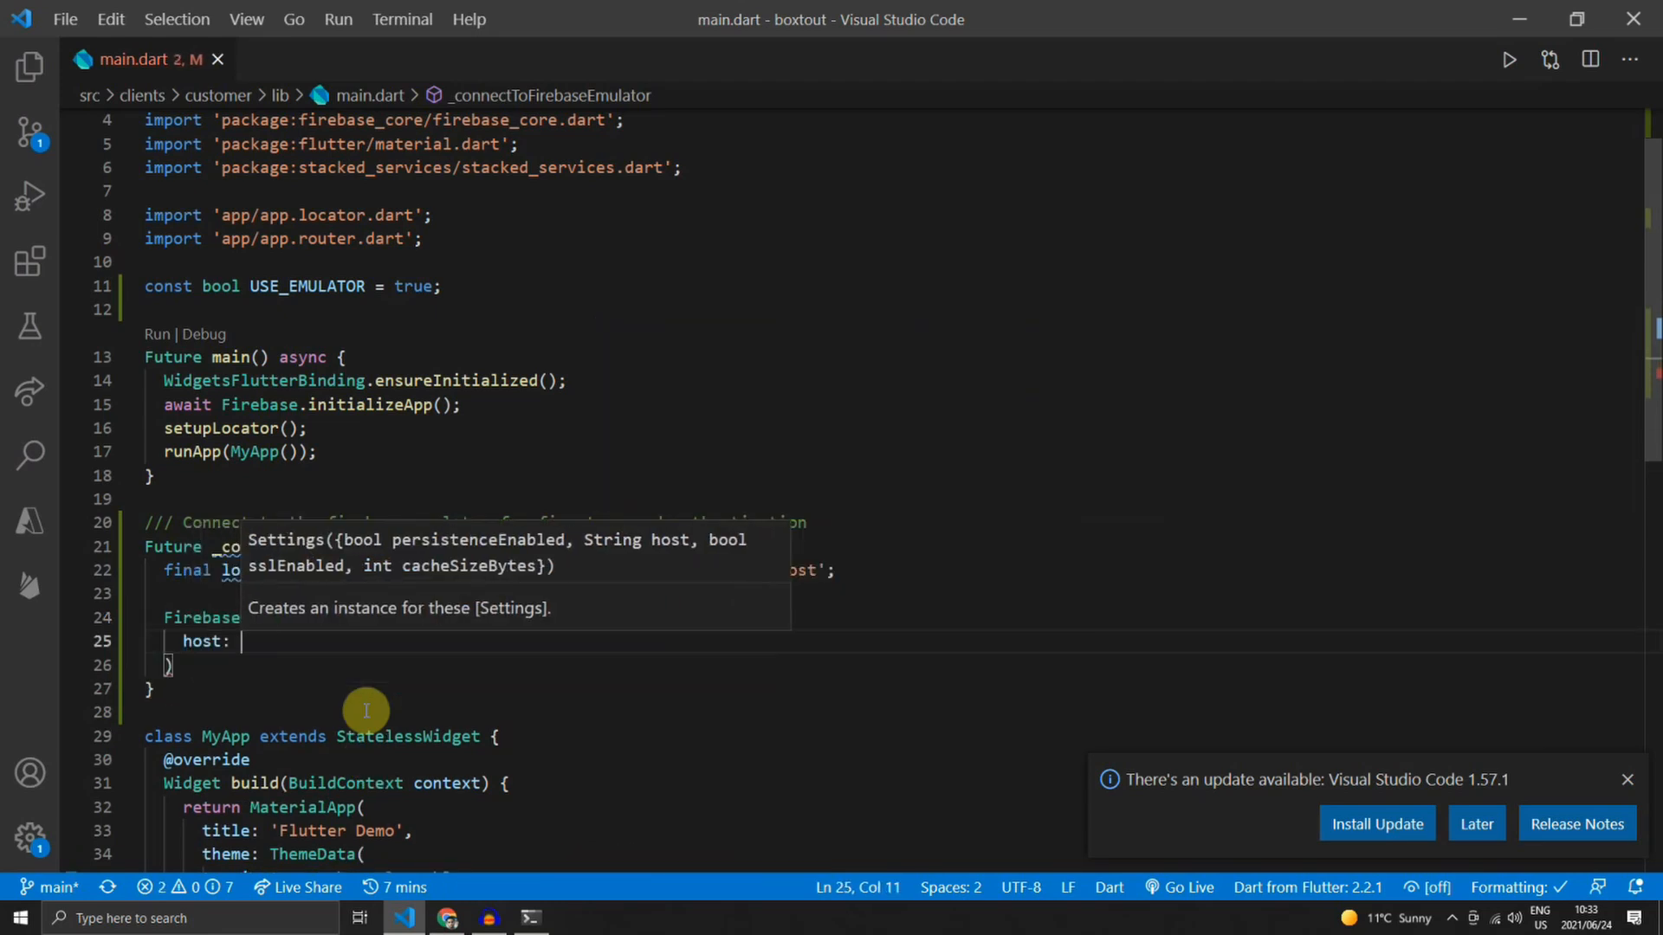
type("'")
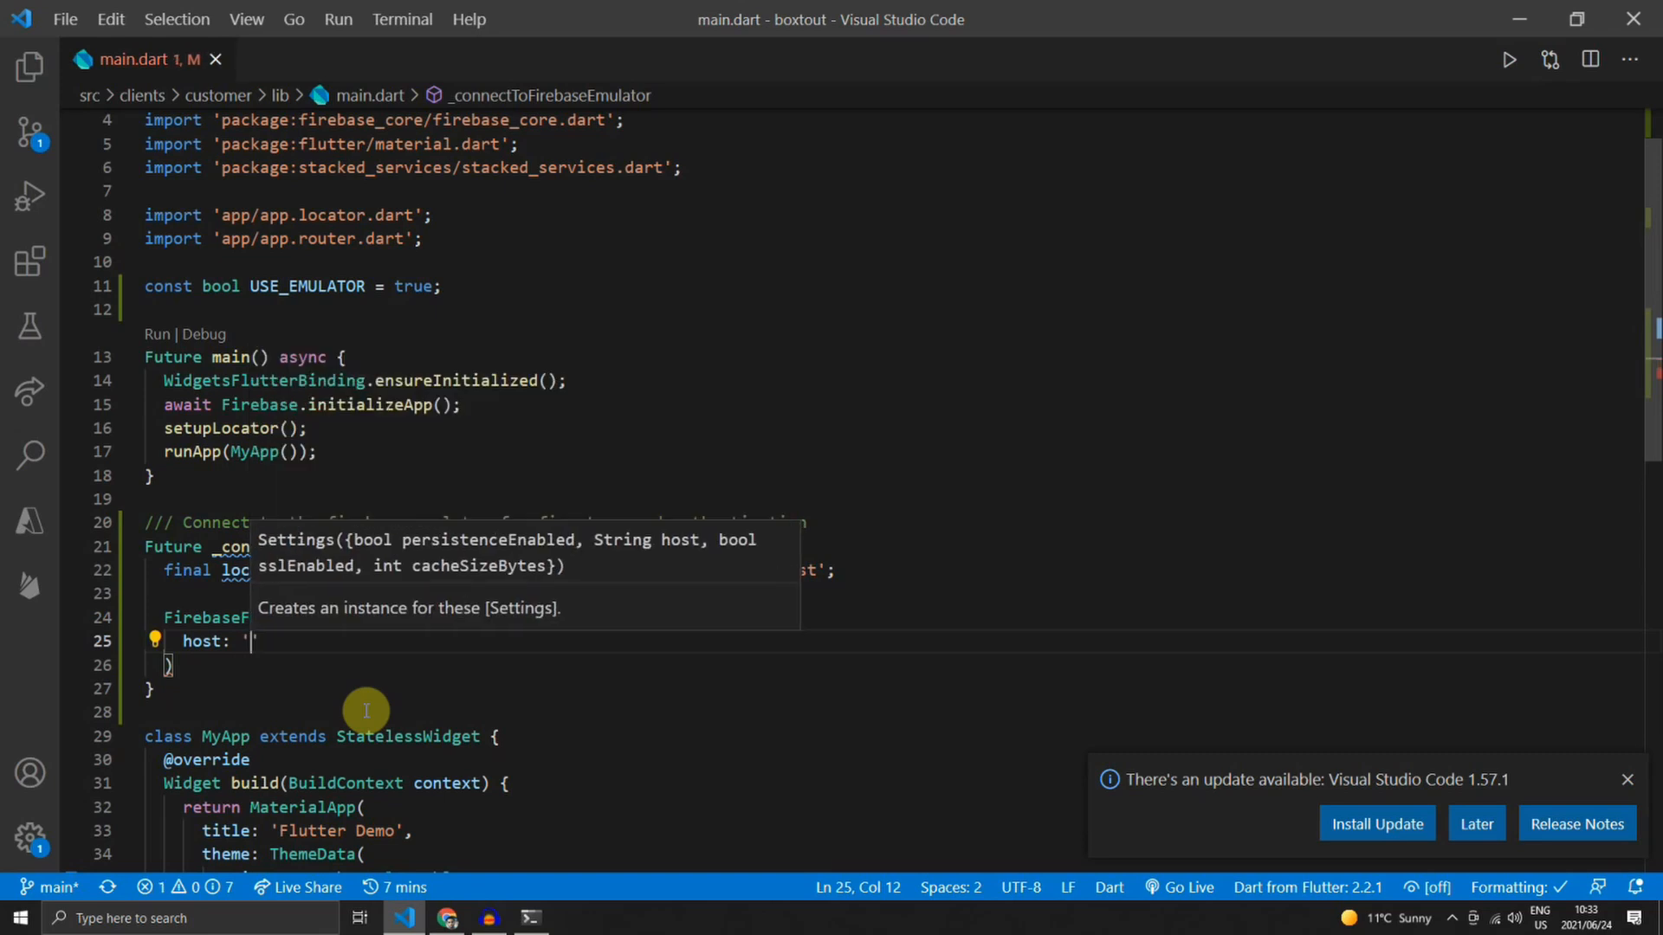
type("$localHostString")
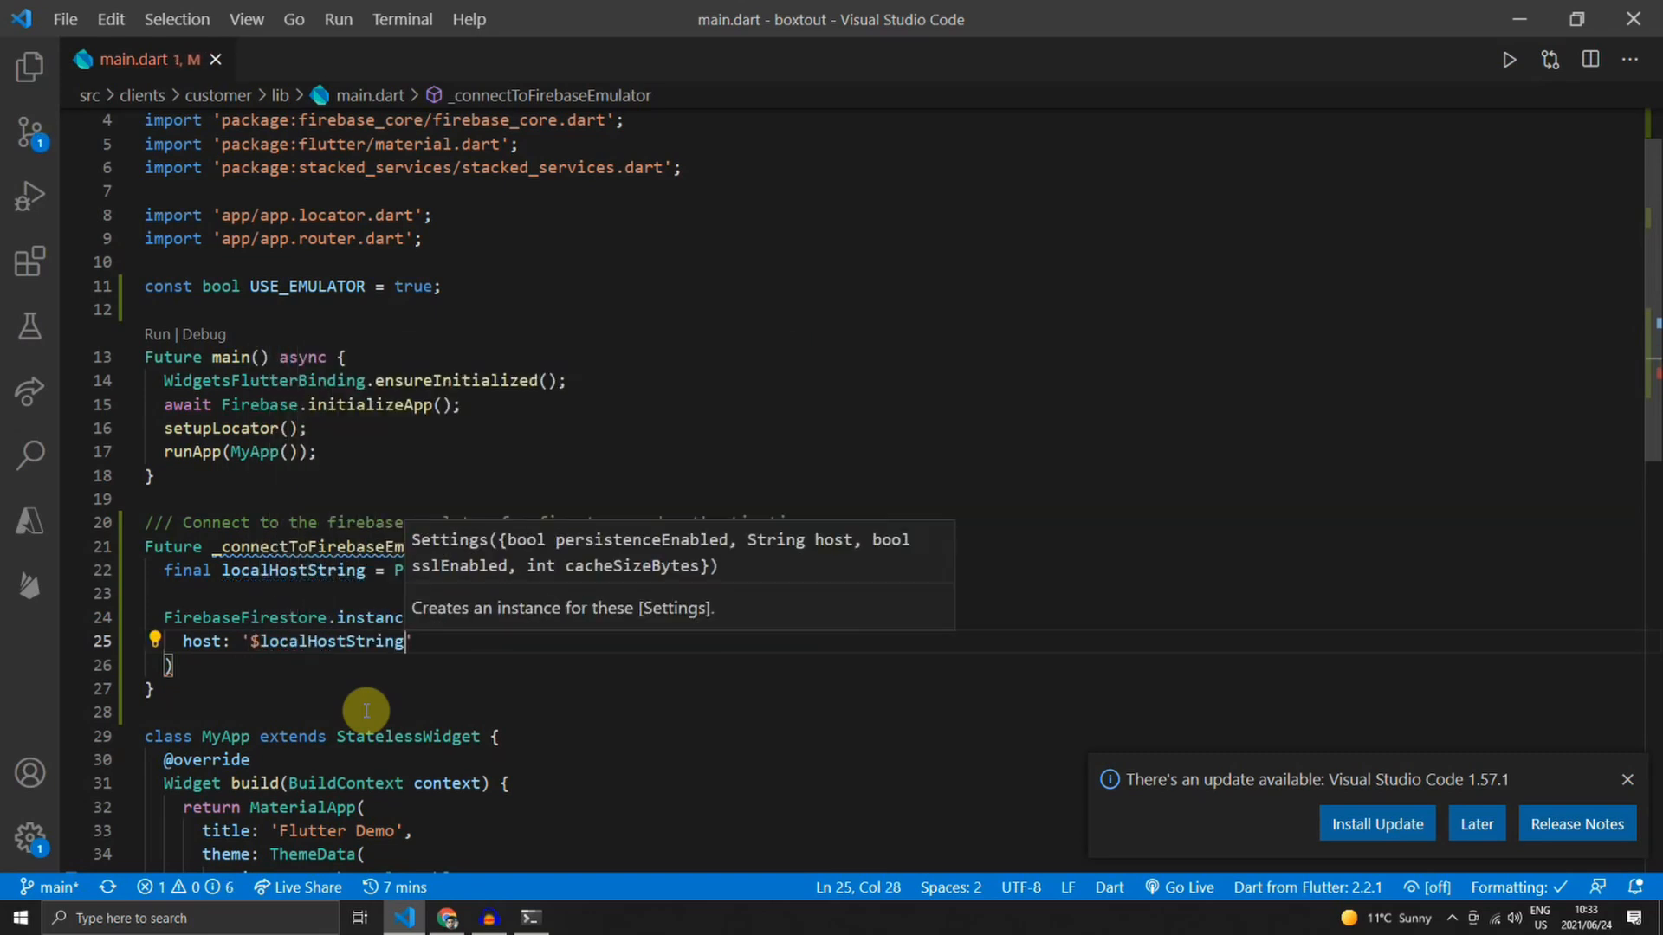
type(":8080")
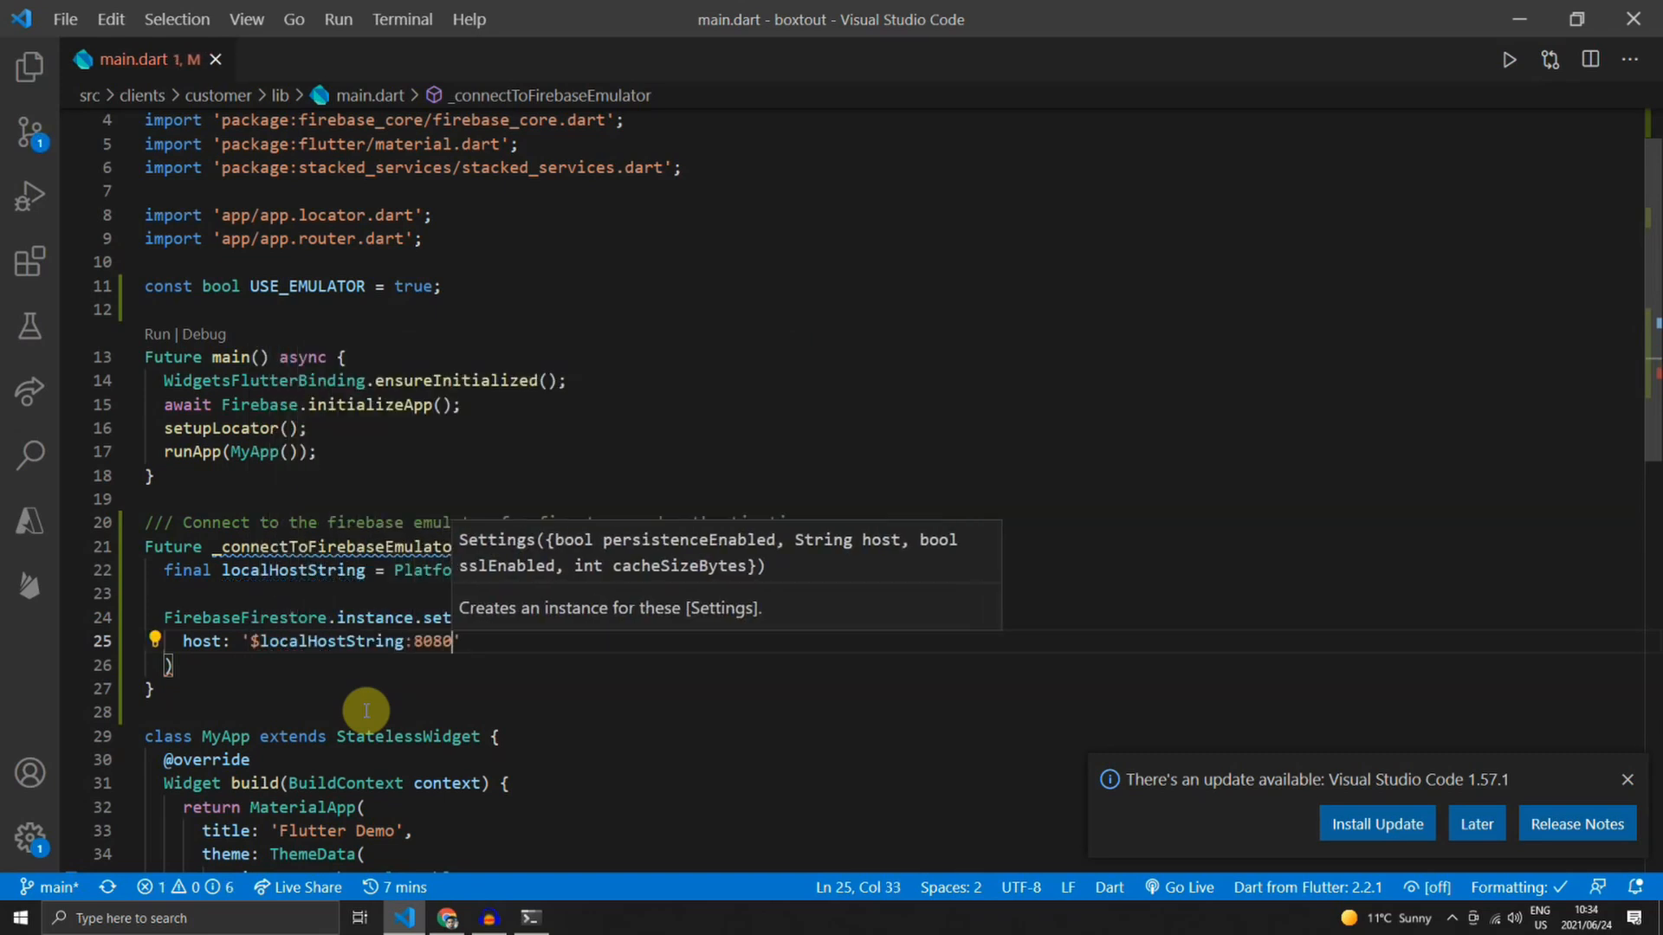
type("sslEnabled:")
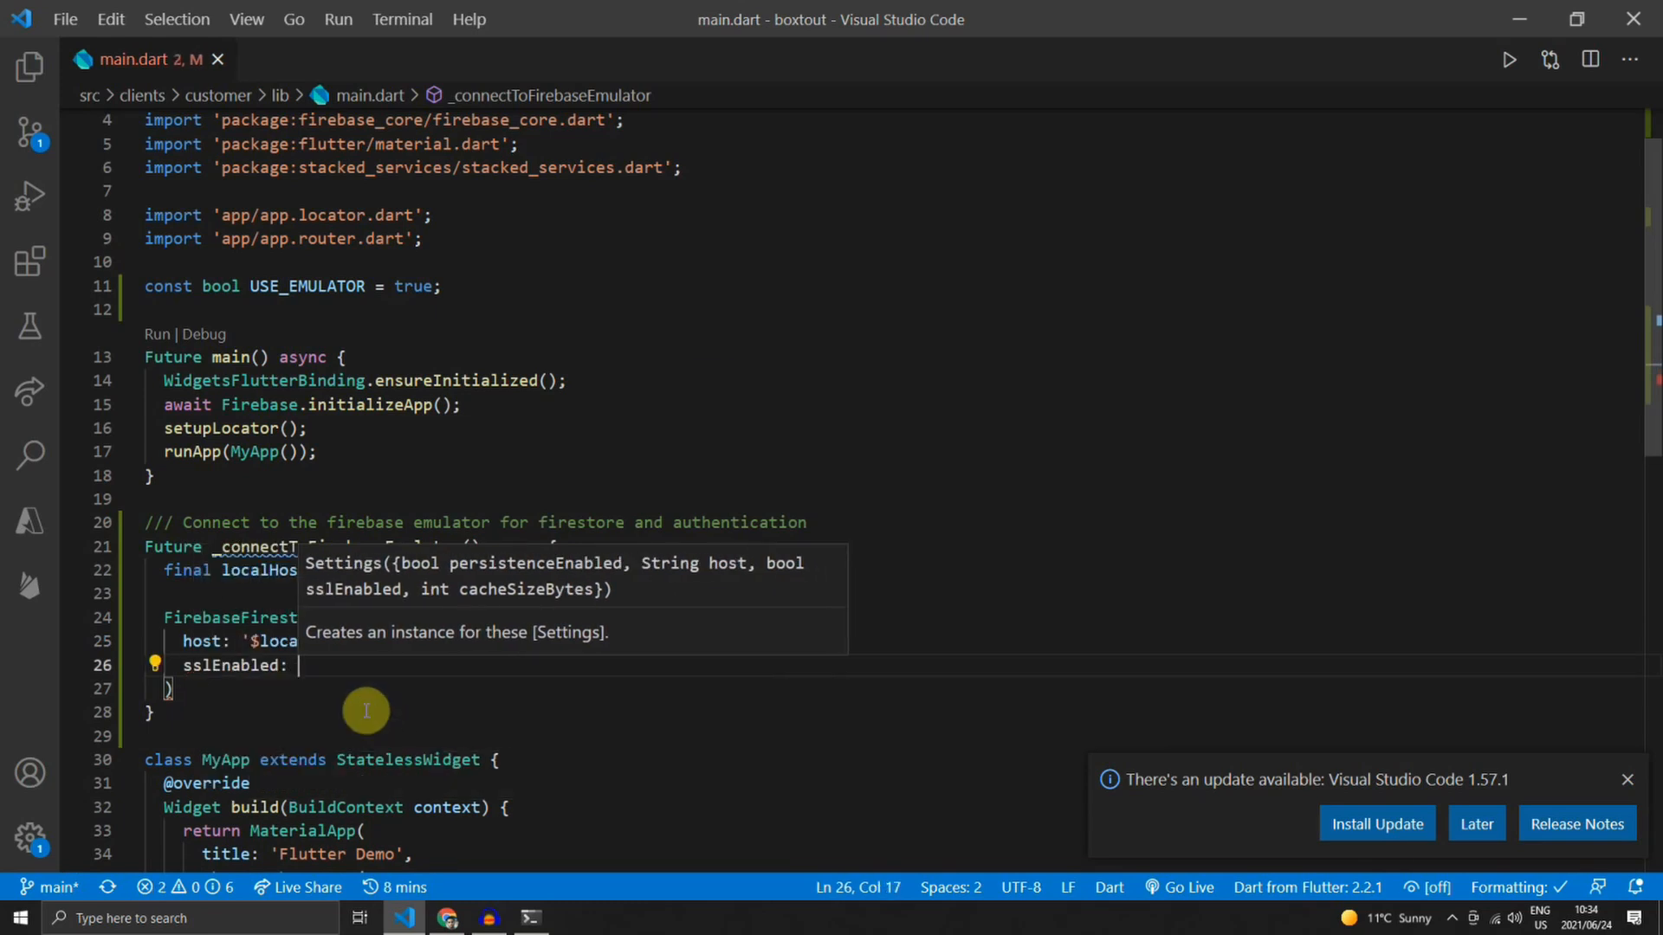
type("persistenceEnabled: false,")
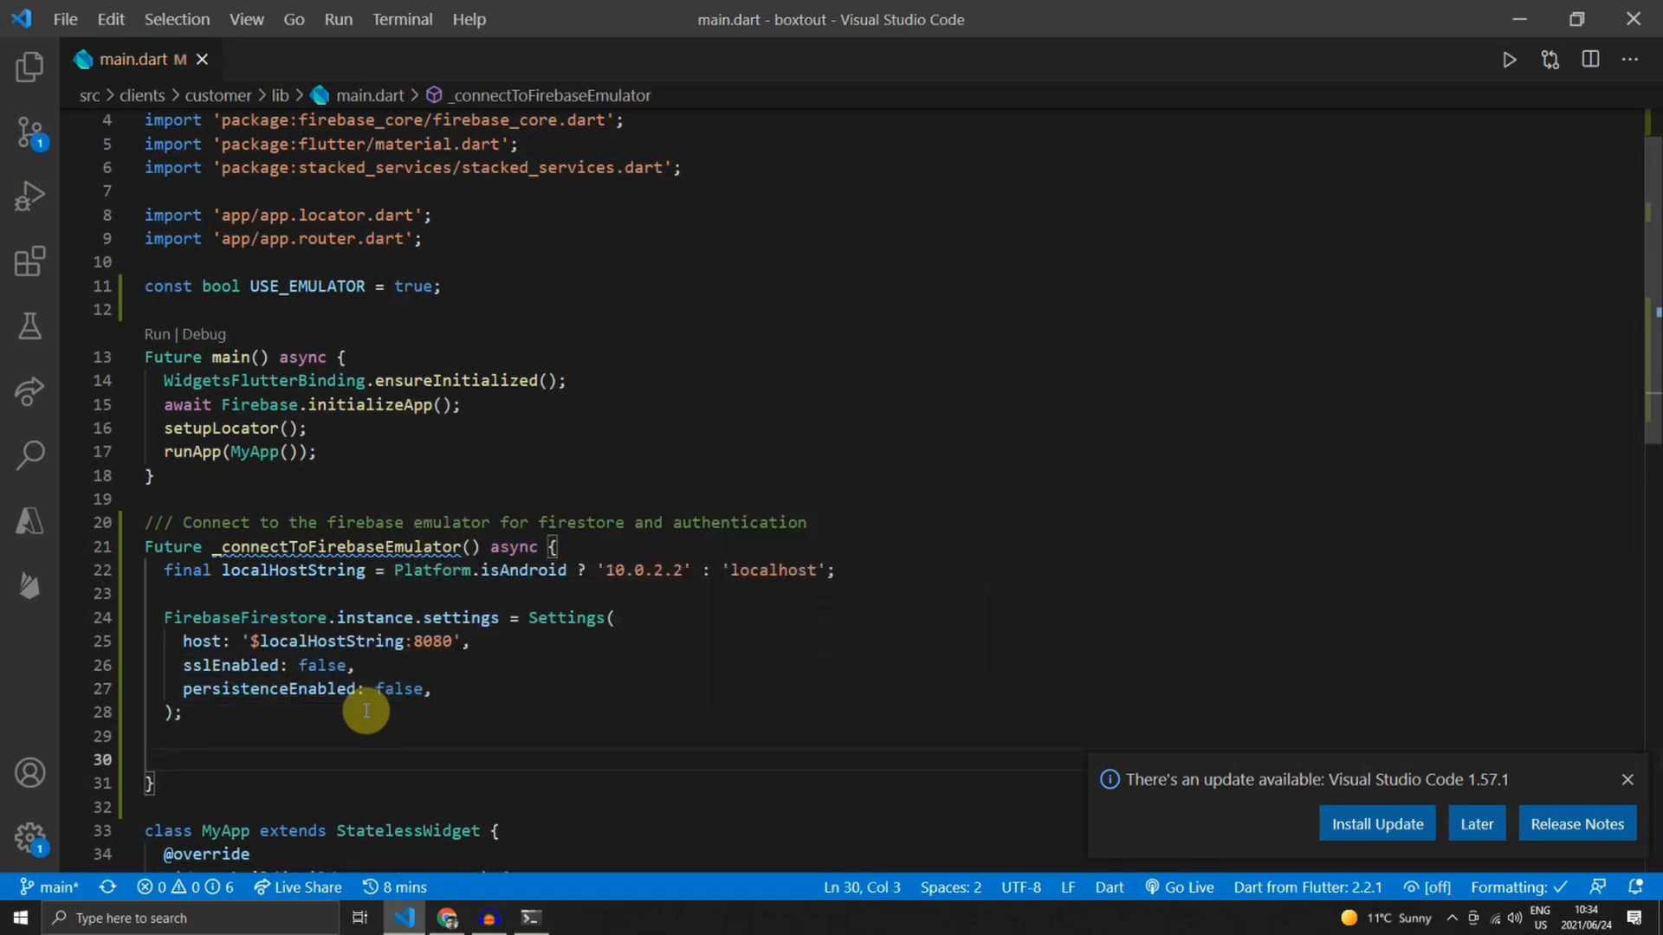
type("await FirebaseAuth.instance.useEmulator(origin")
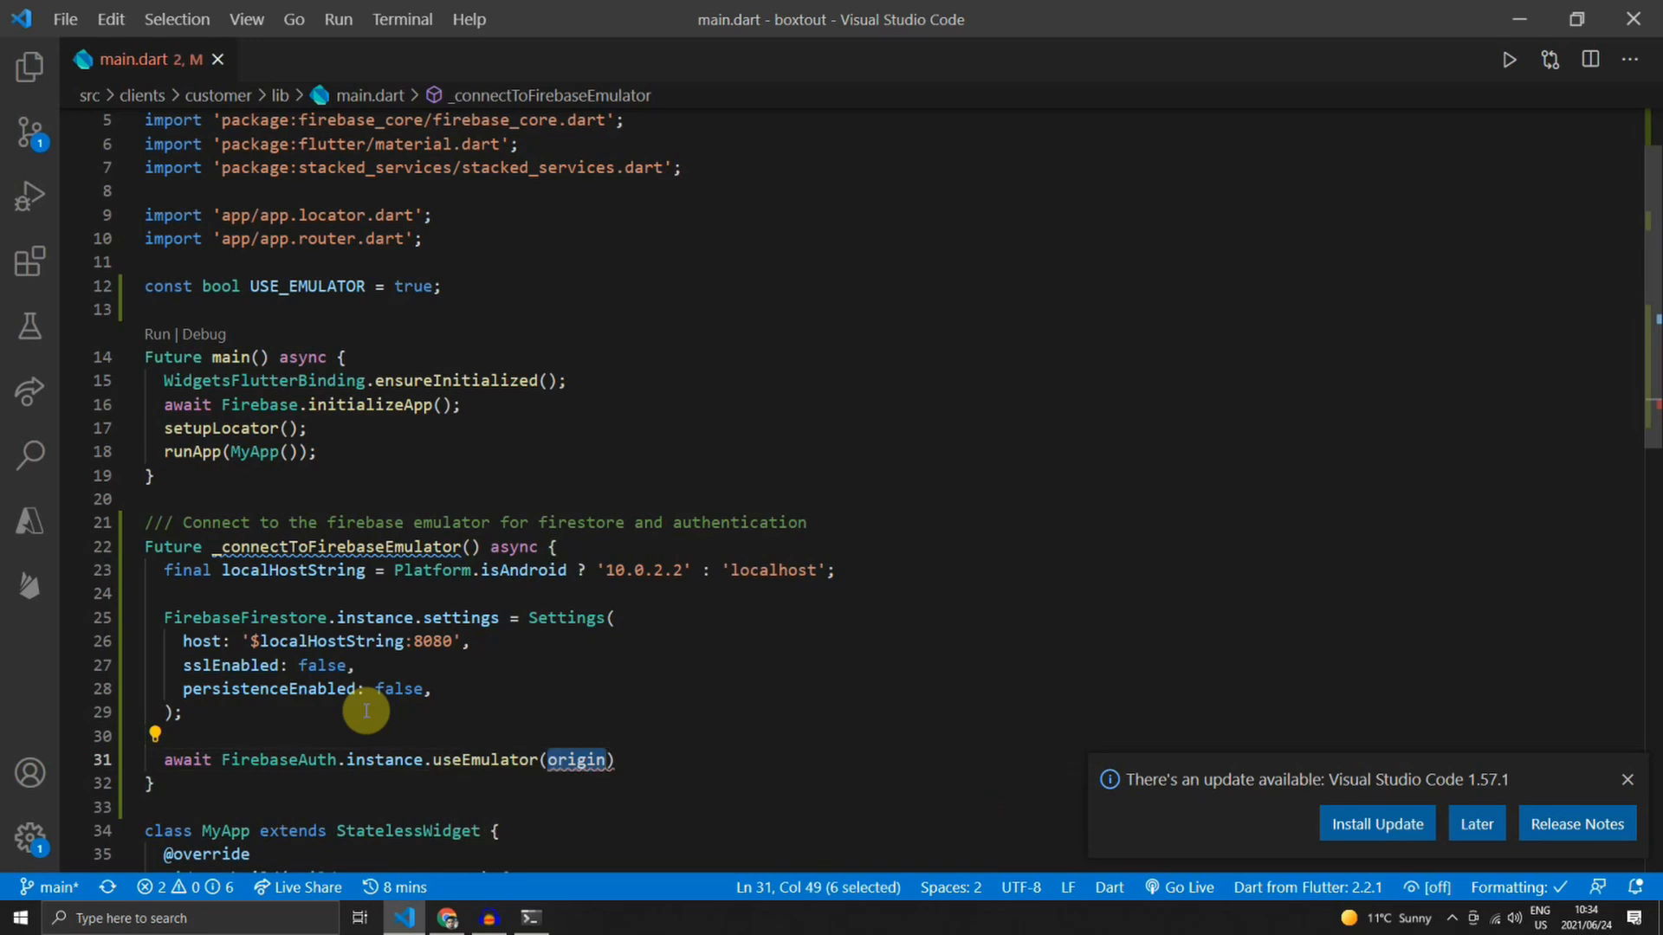
type("'http:'")
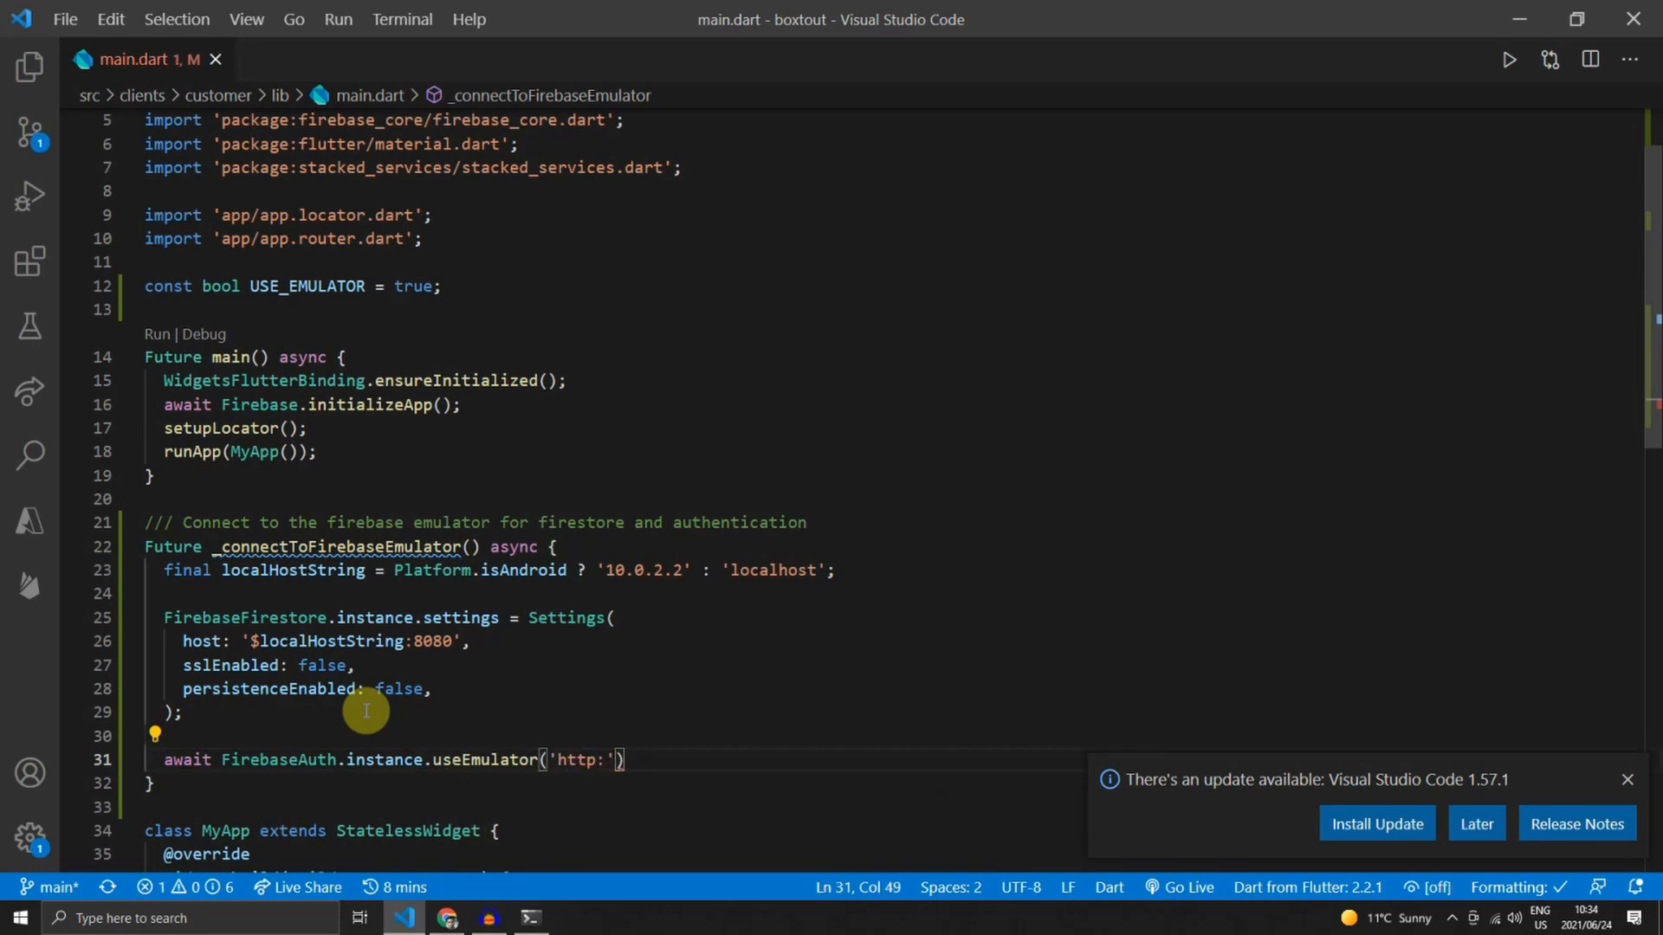
type("$localHostString")
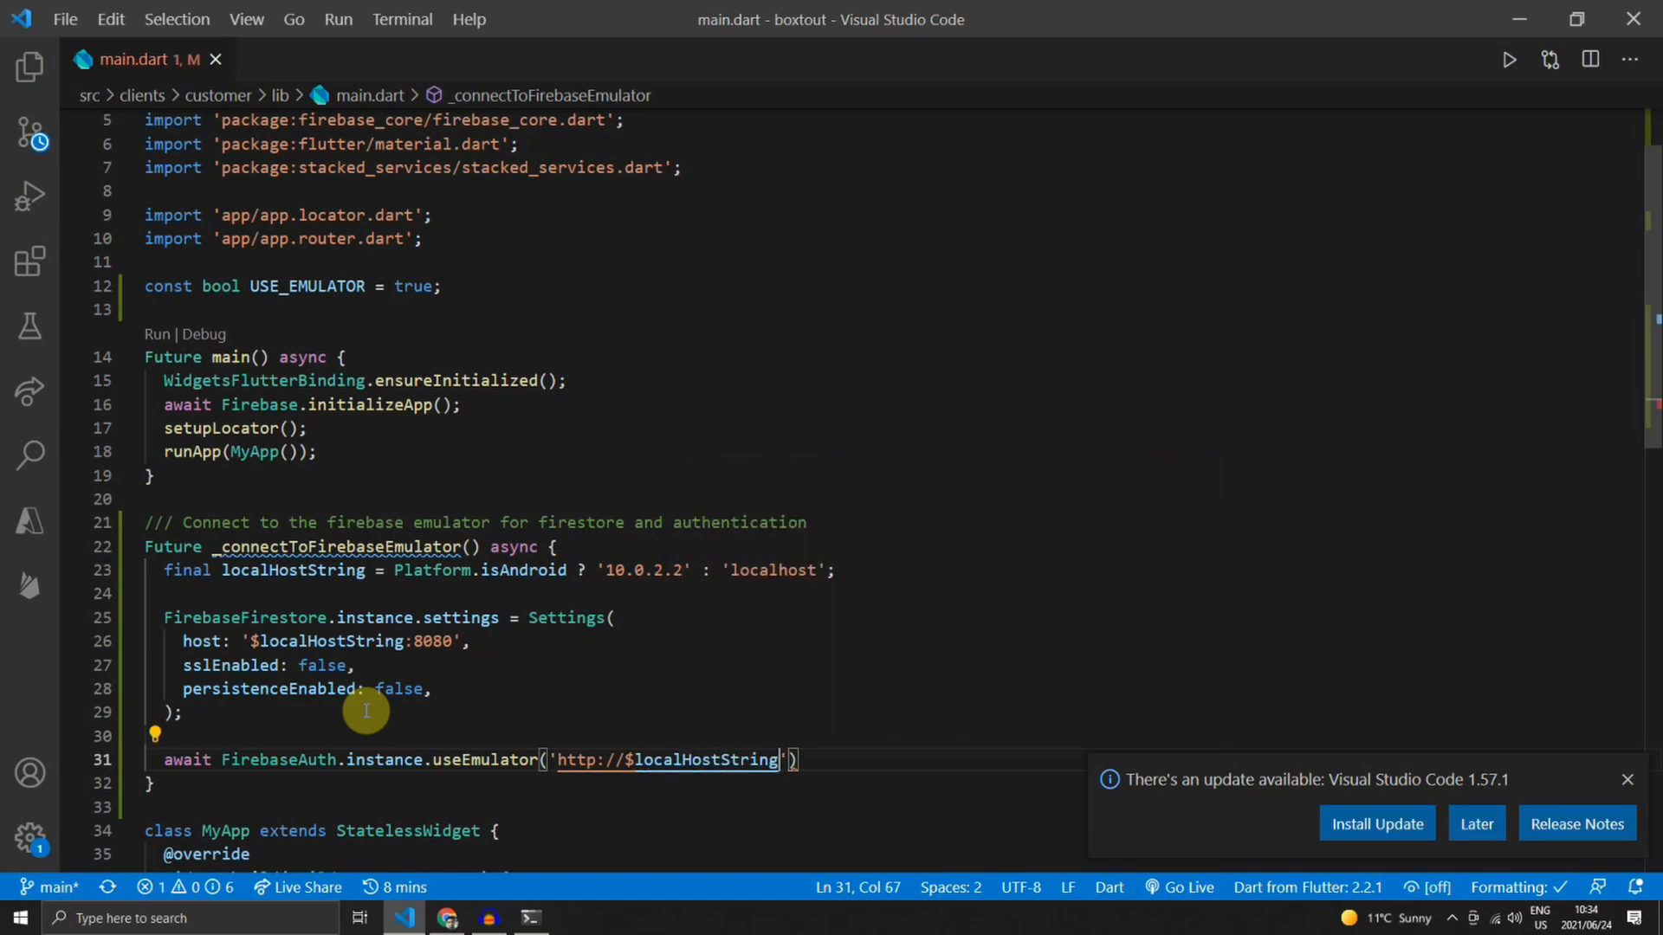
type(":9099")
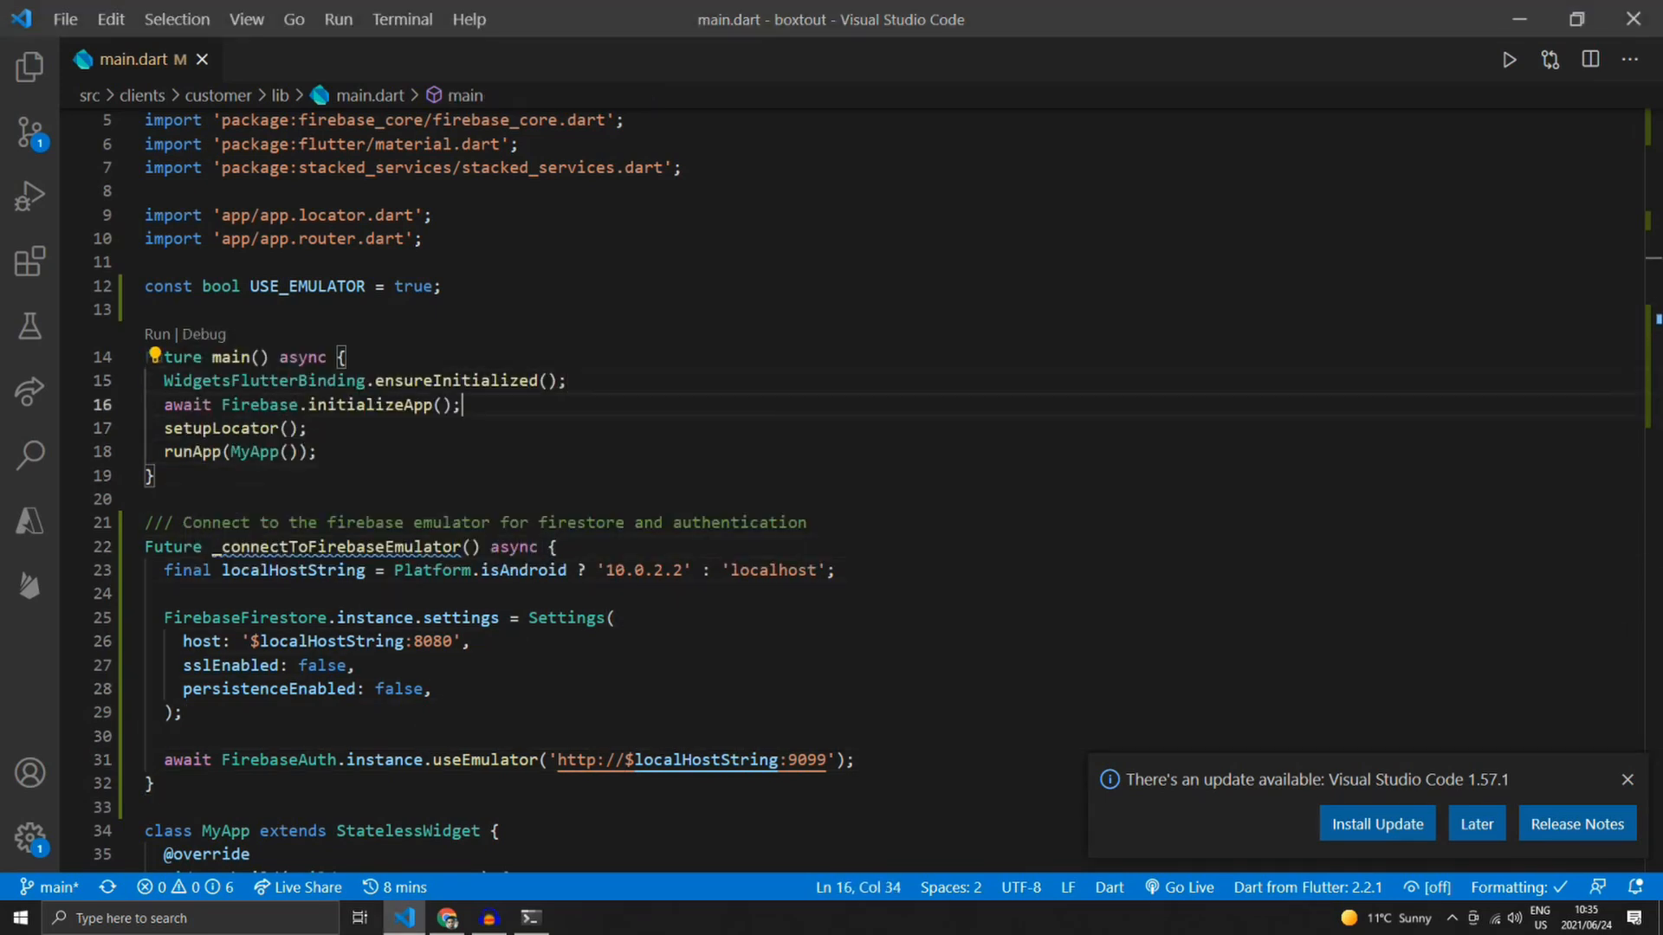
- In main(), call _connectToFirebaseEmulator inside if (USE_EMULATOR) after Firebase.initializeApp()
type("if(")
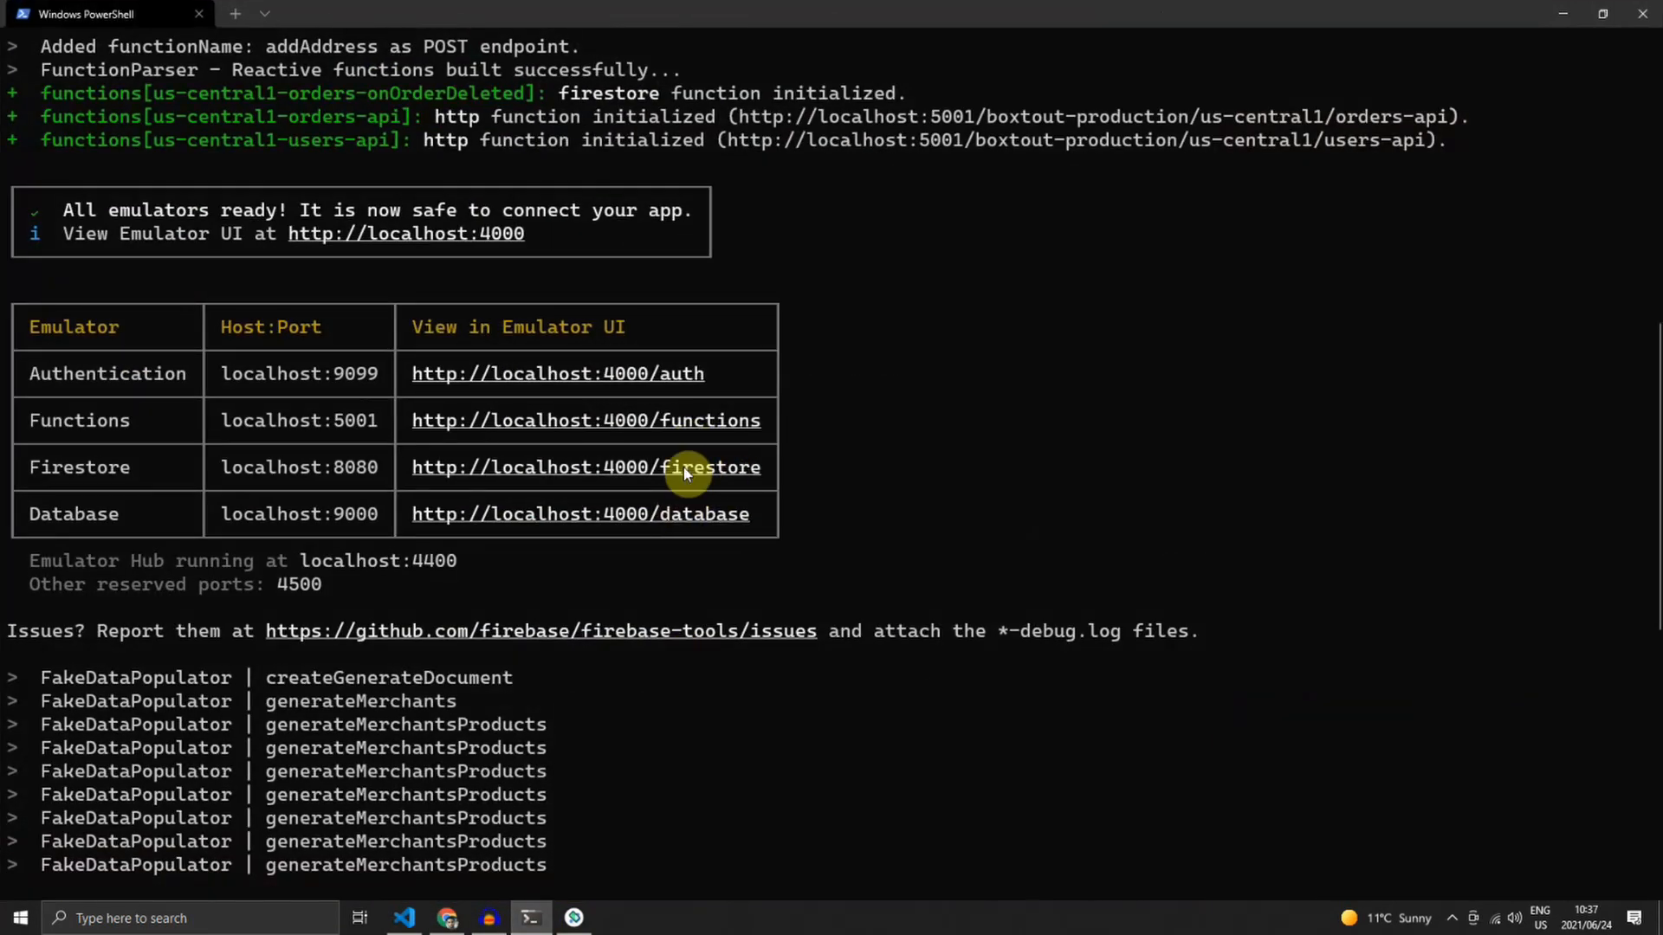
- Open the Firestore Emulator UI data viewer, then return to the running customer app
left_click(710, 466)
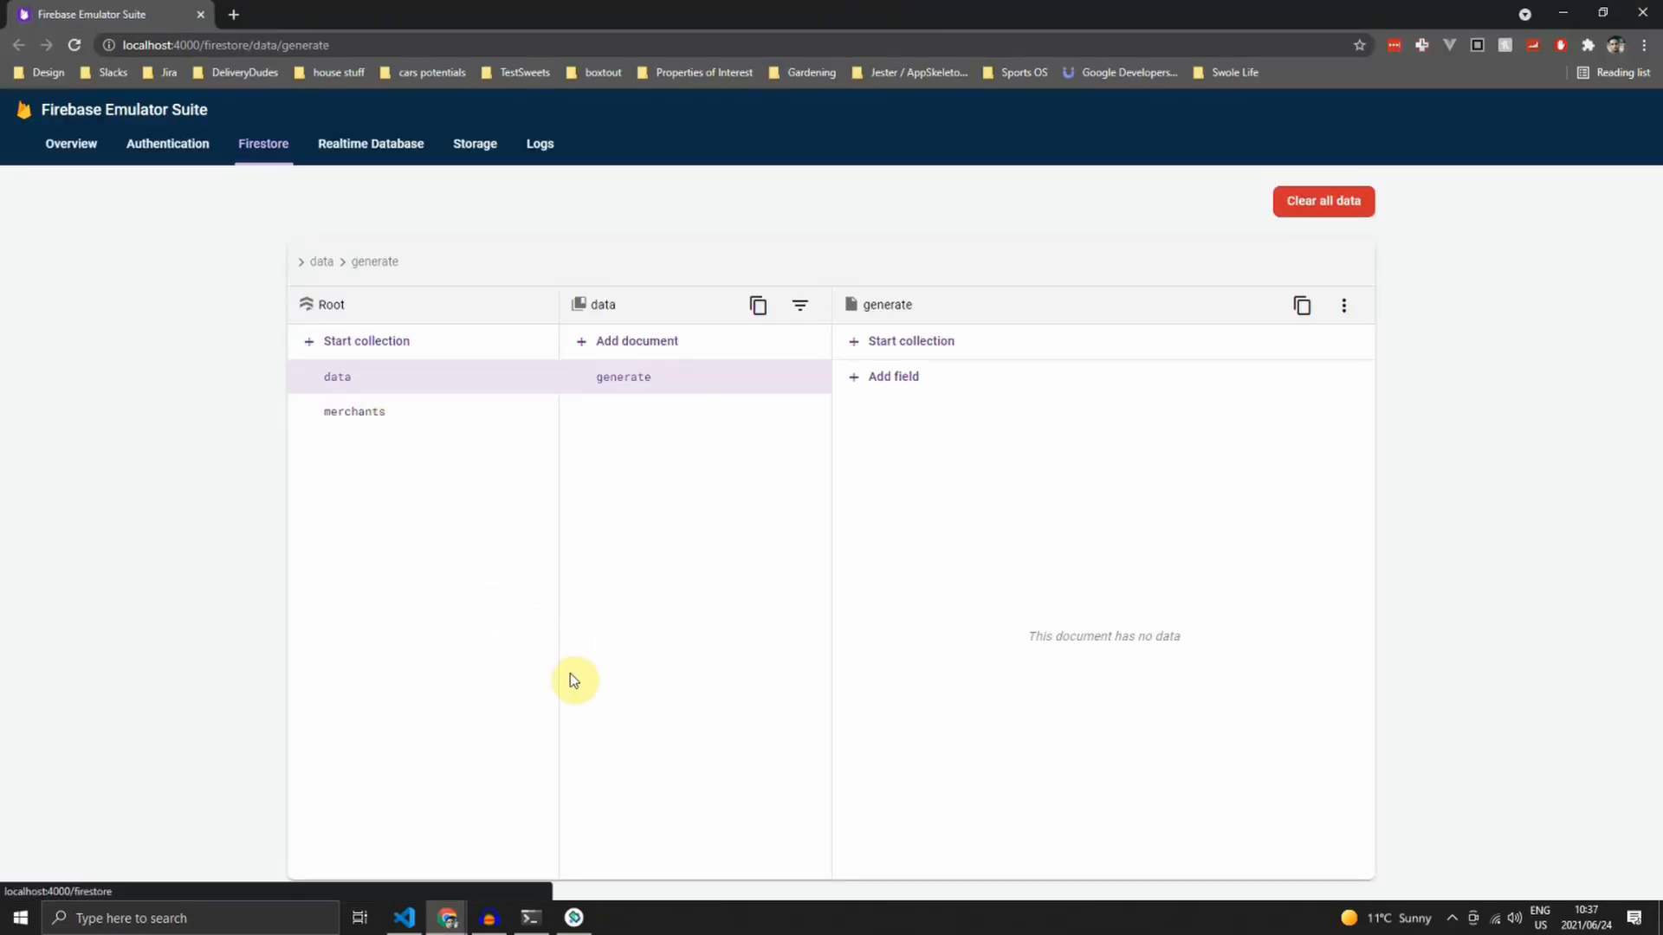
mouse_move(216, 634)
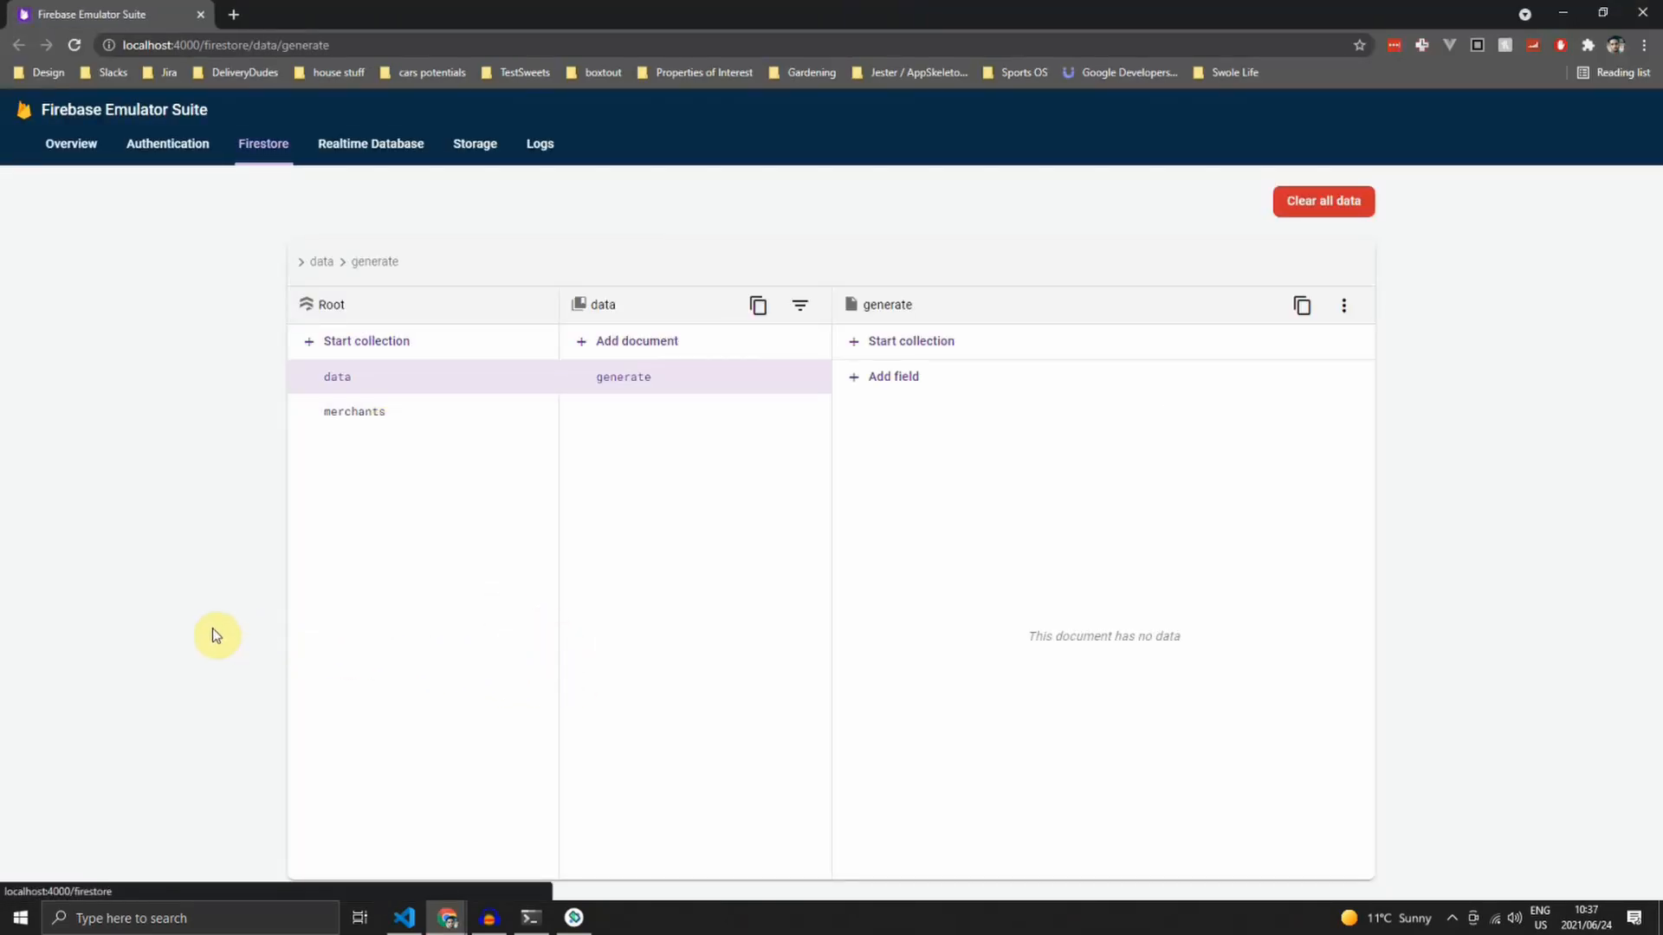
mouse_move(390, 457)
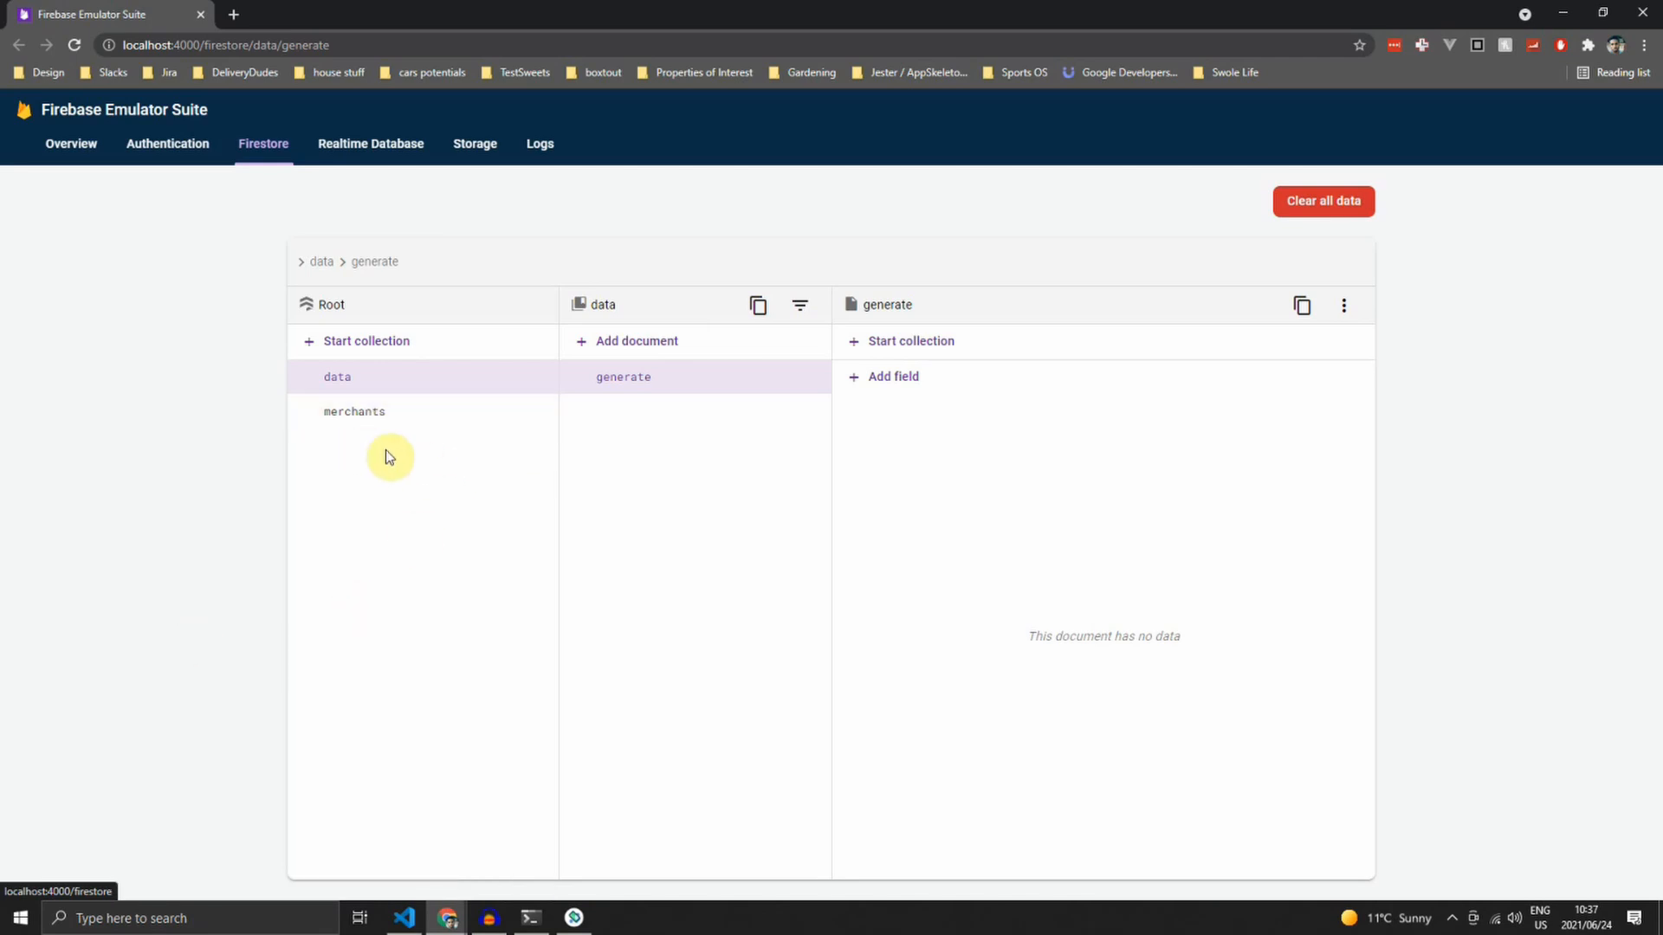
mouse_move(537, 484)
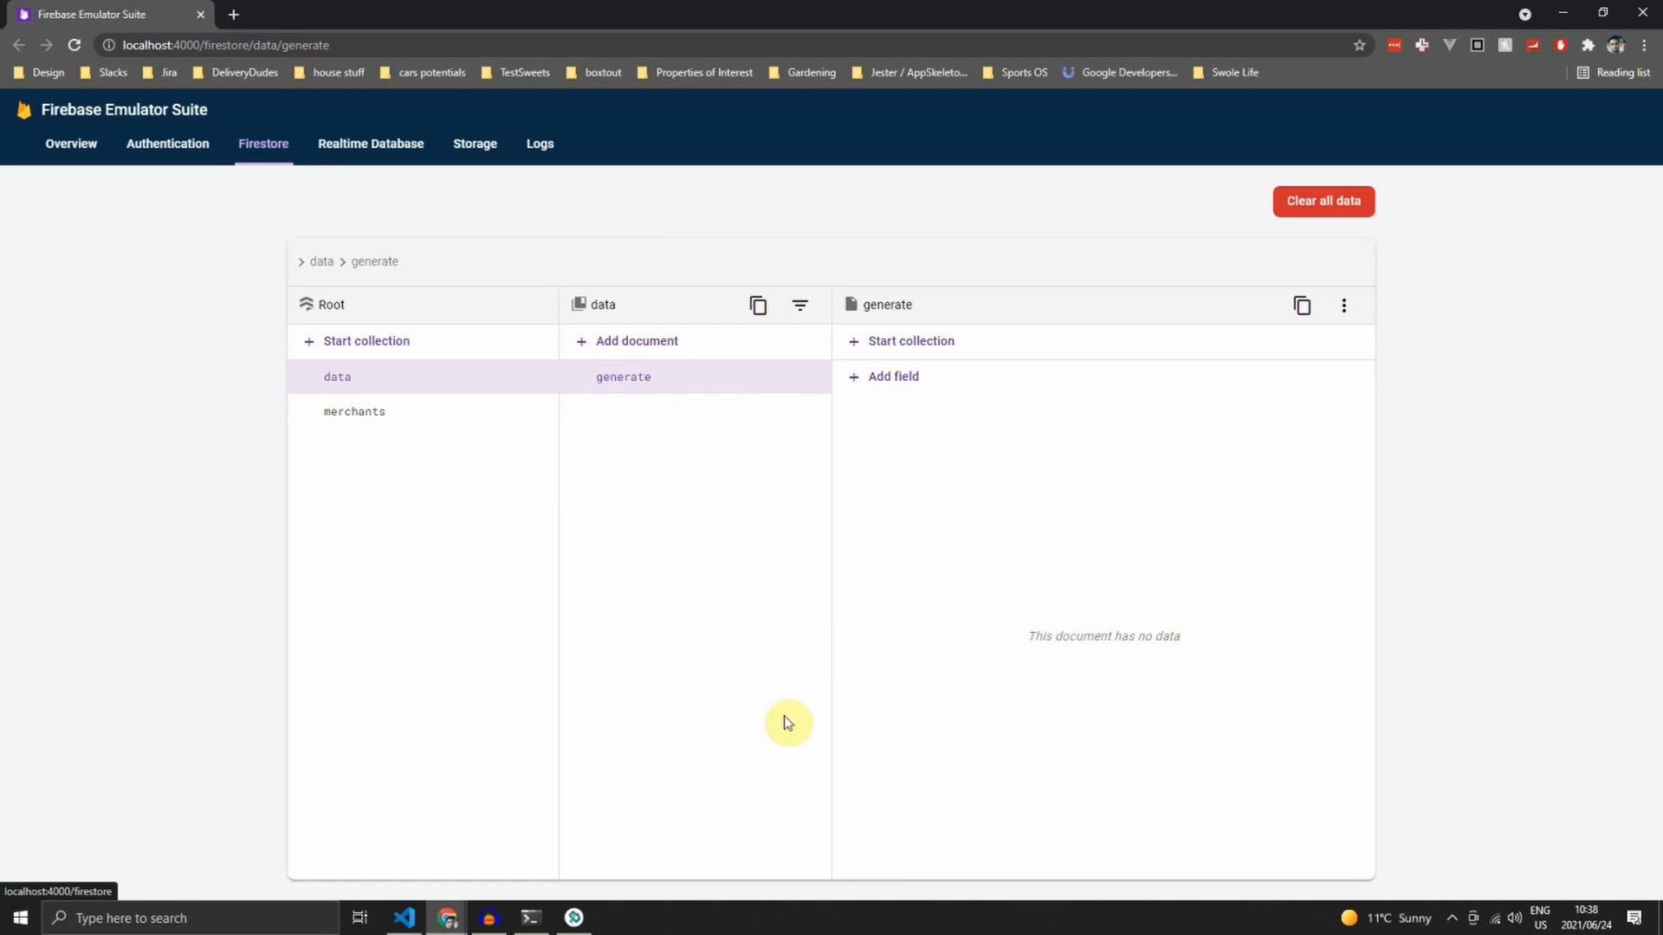
mouse_move(611, 850)
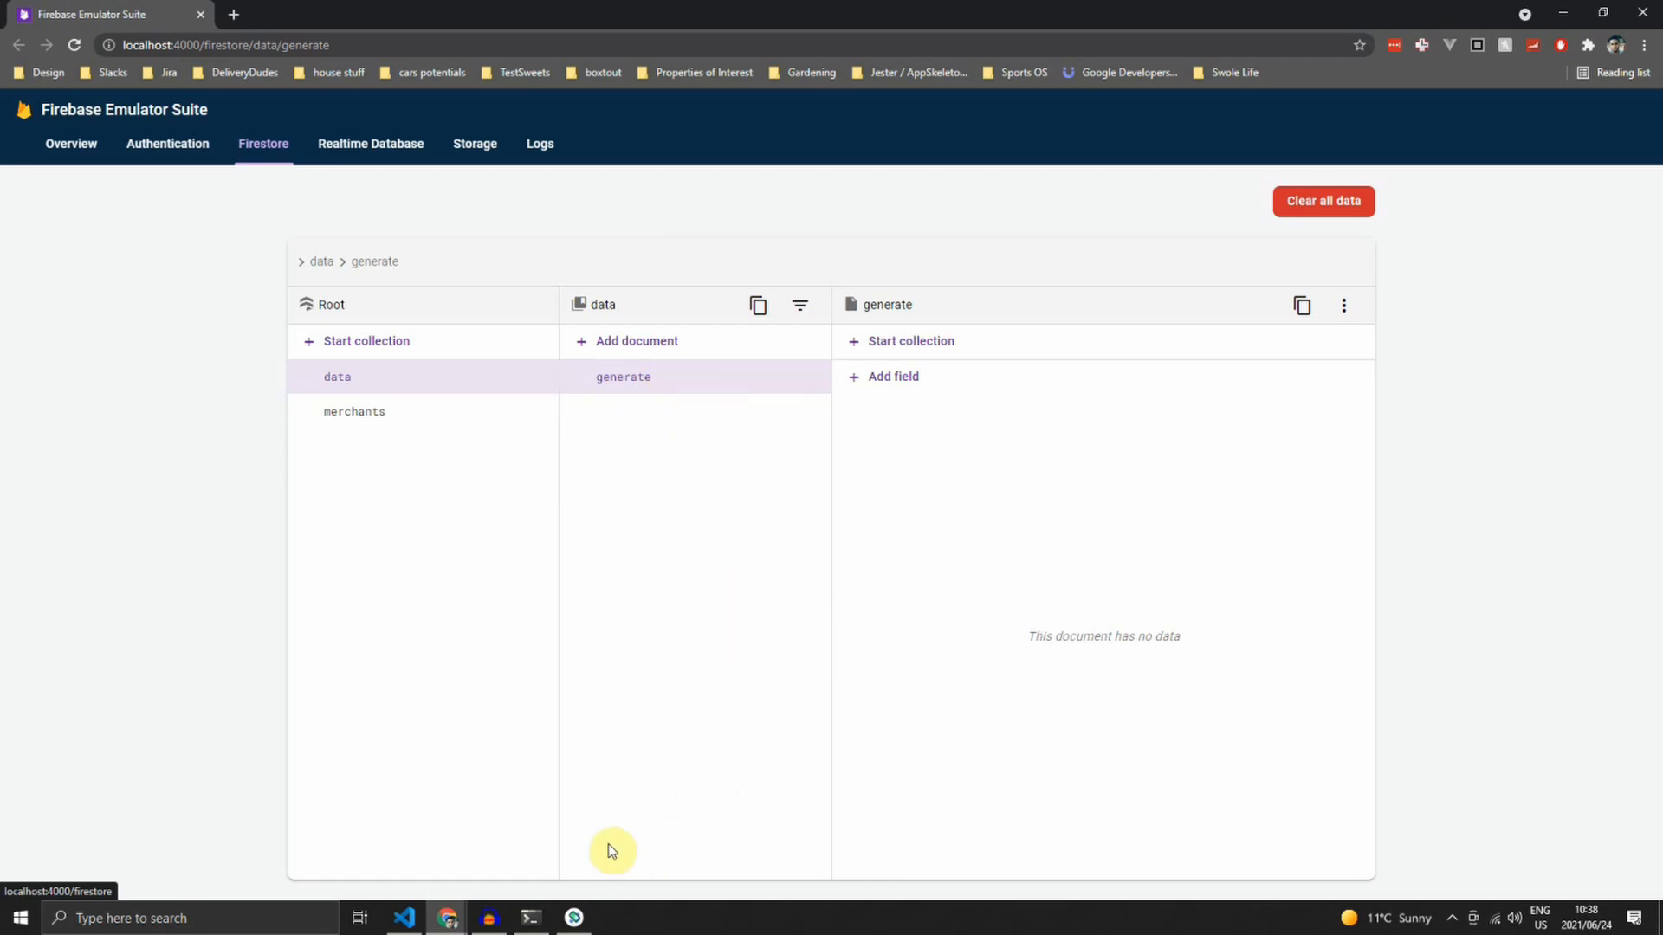
left_click(403, 918)
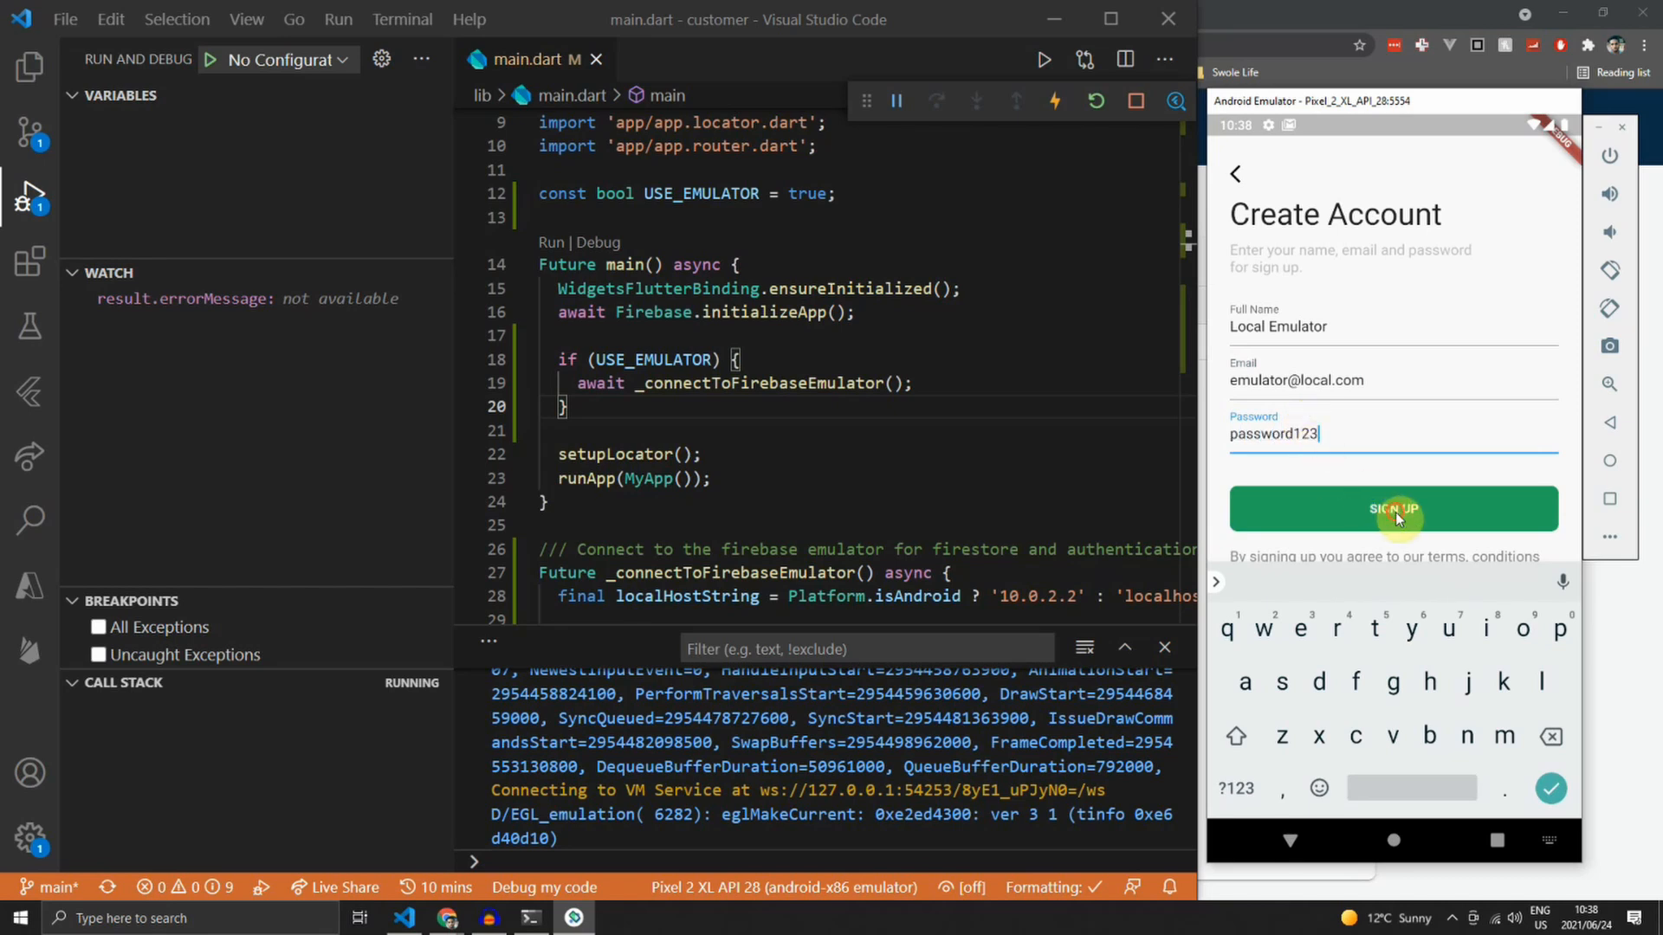
- After sign-up fails, add android:usesCleartextTraffic="true" to AndroidManifest's application tag
left_click(1393, 509)
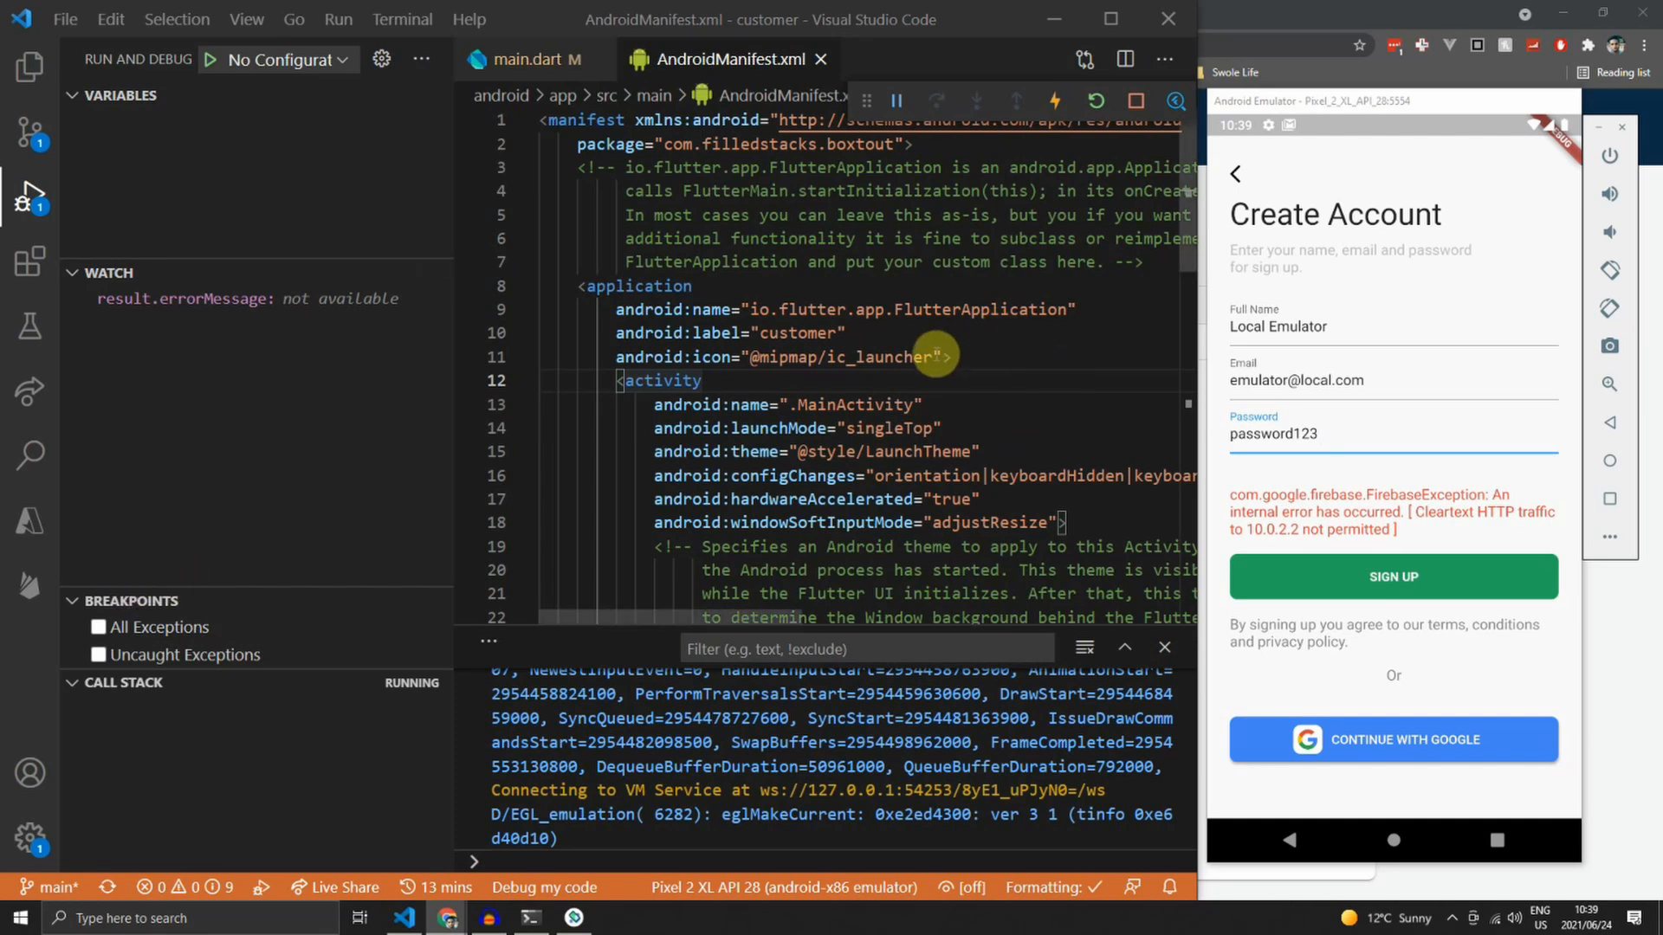
type("android:usesClearTextTraffic=\"true\"")
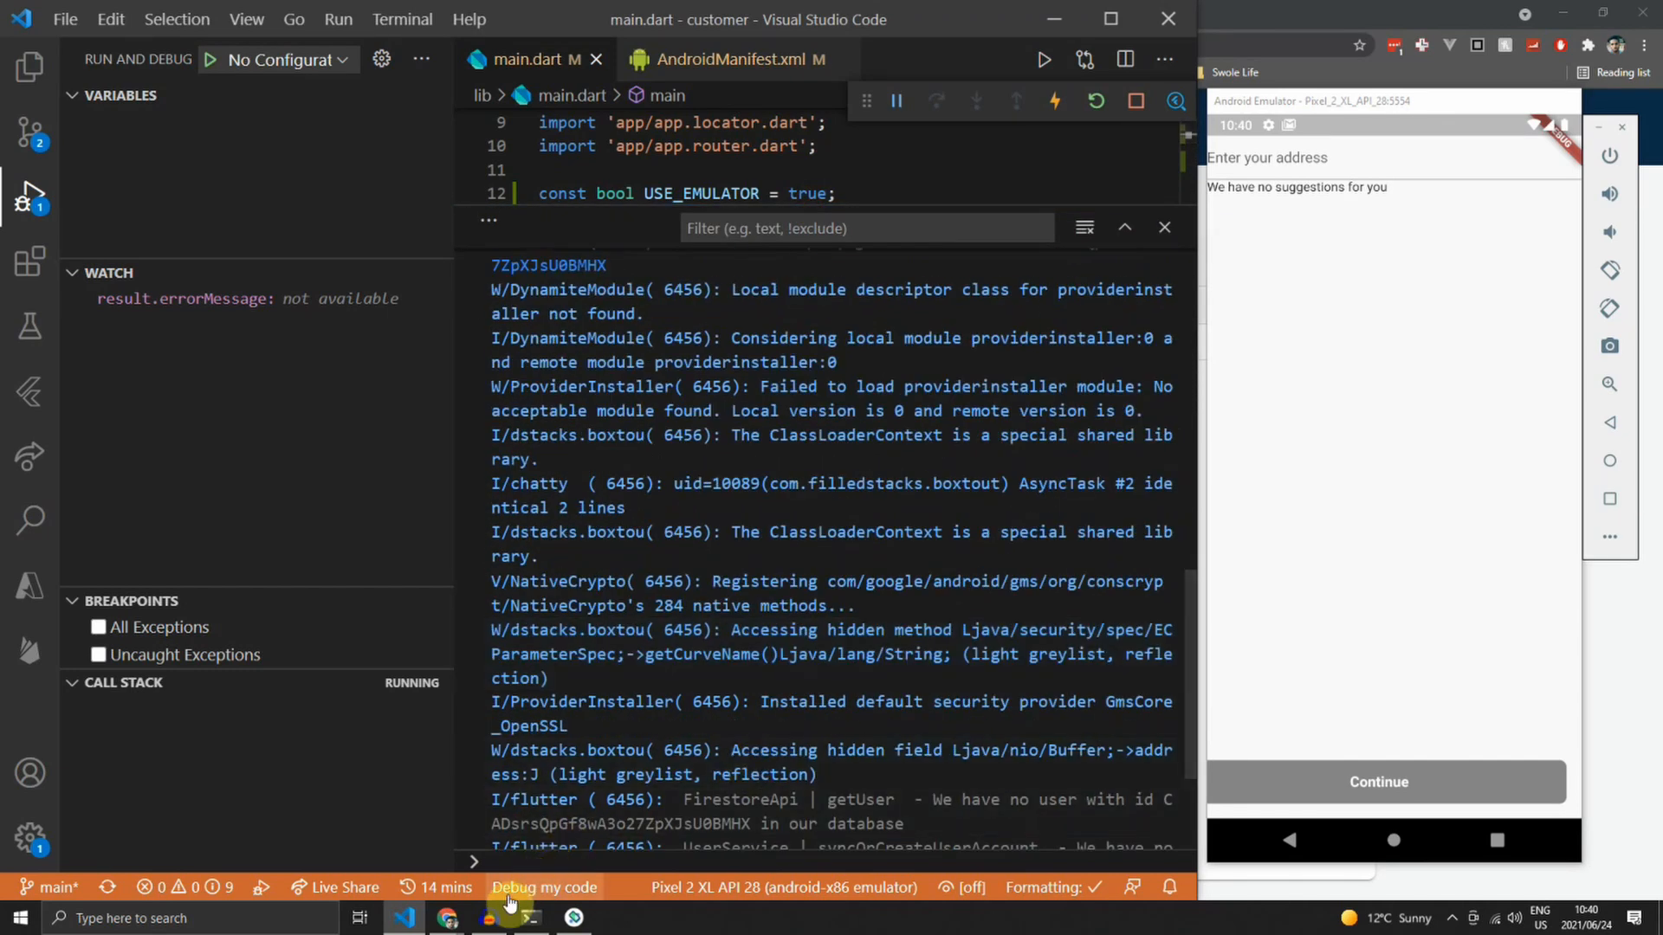
- Inspect the new users collection document in the Firestore emulator viewer
left_click(448, 918)
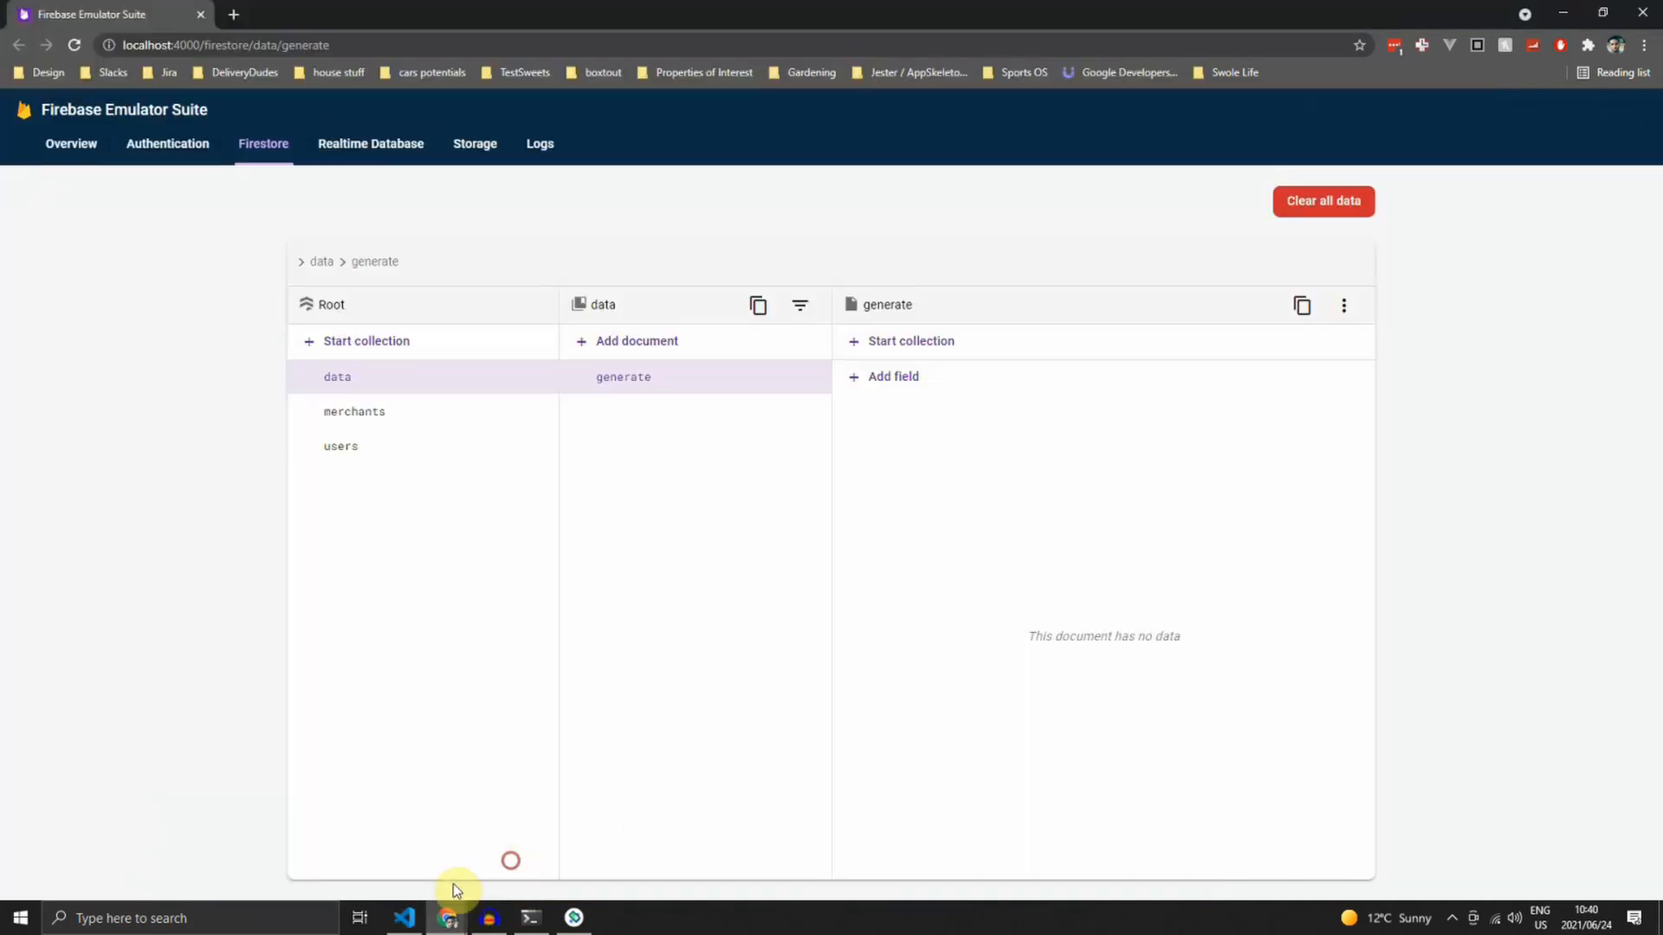
left_click(340, 446)
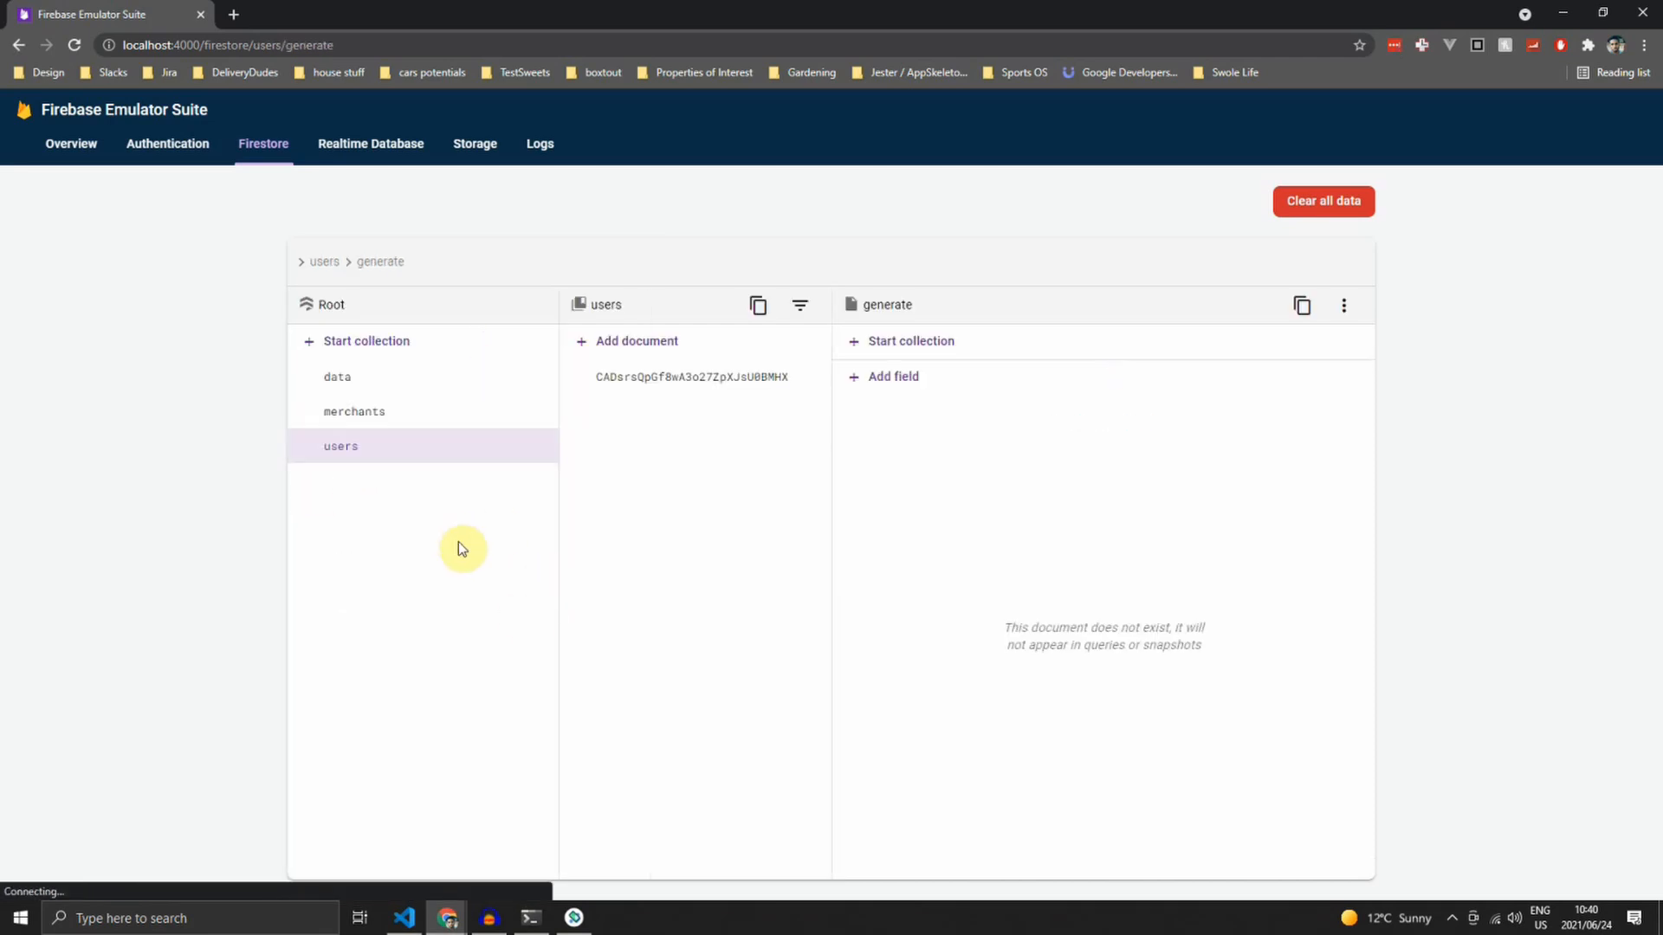
left_click(691, 377)
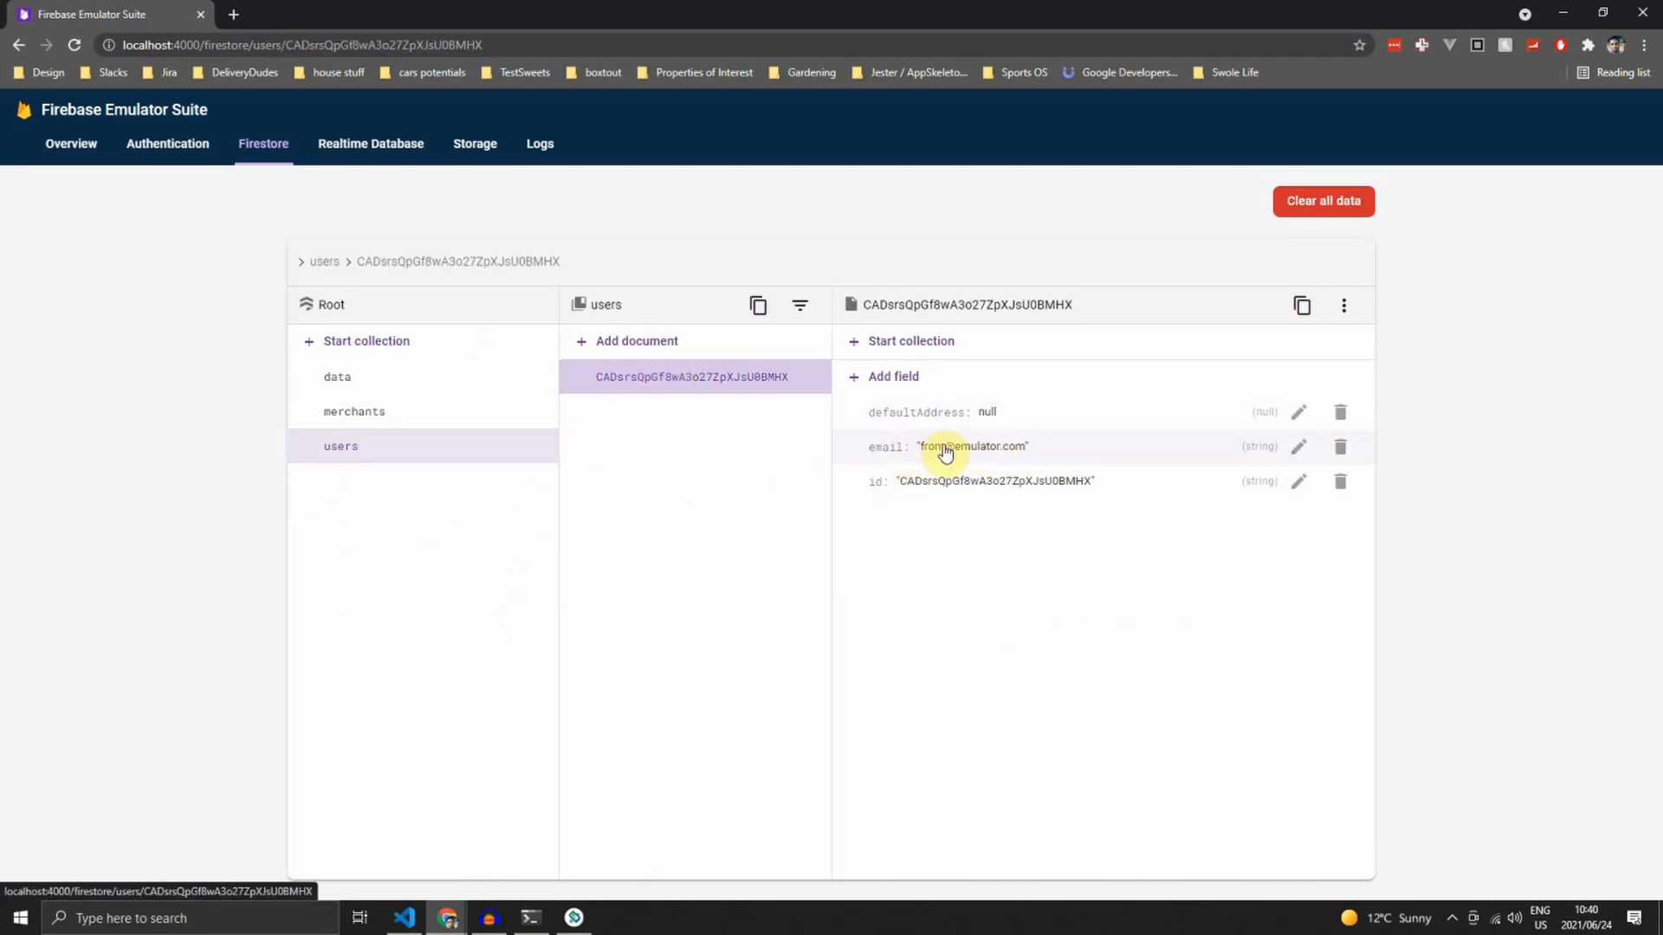
mouse_move(1058, 490)
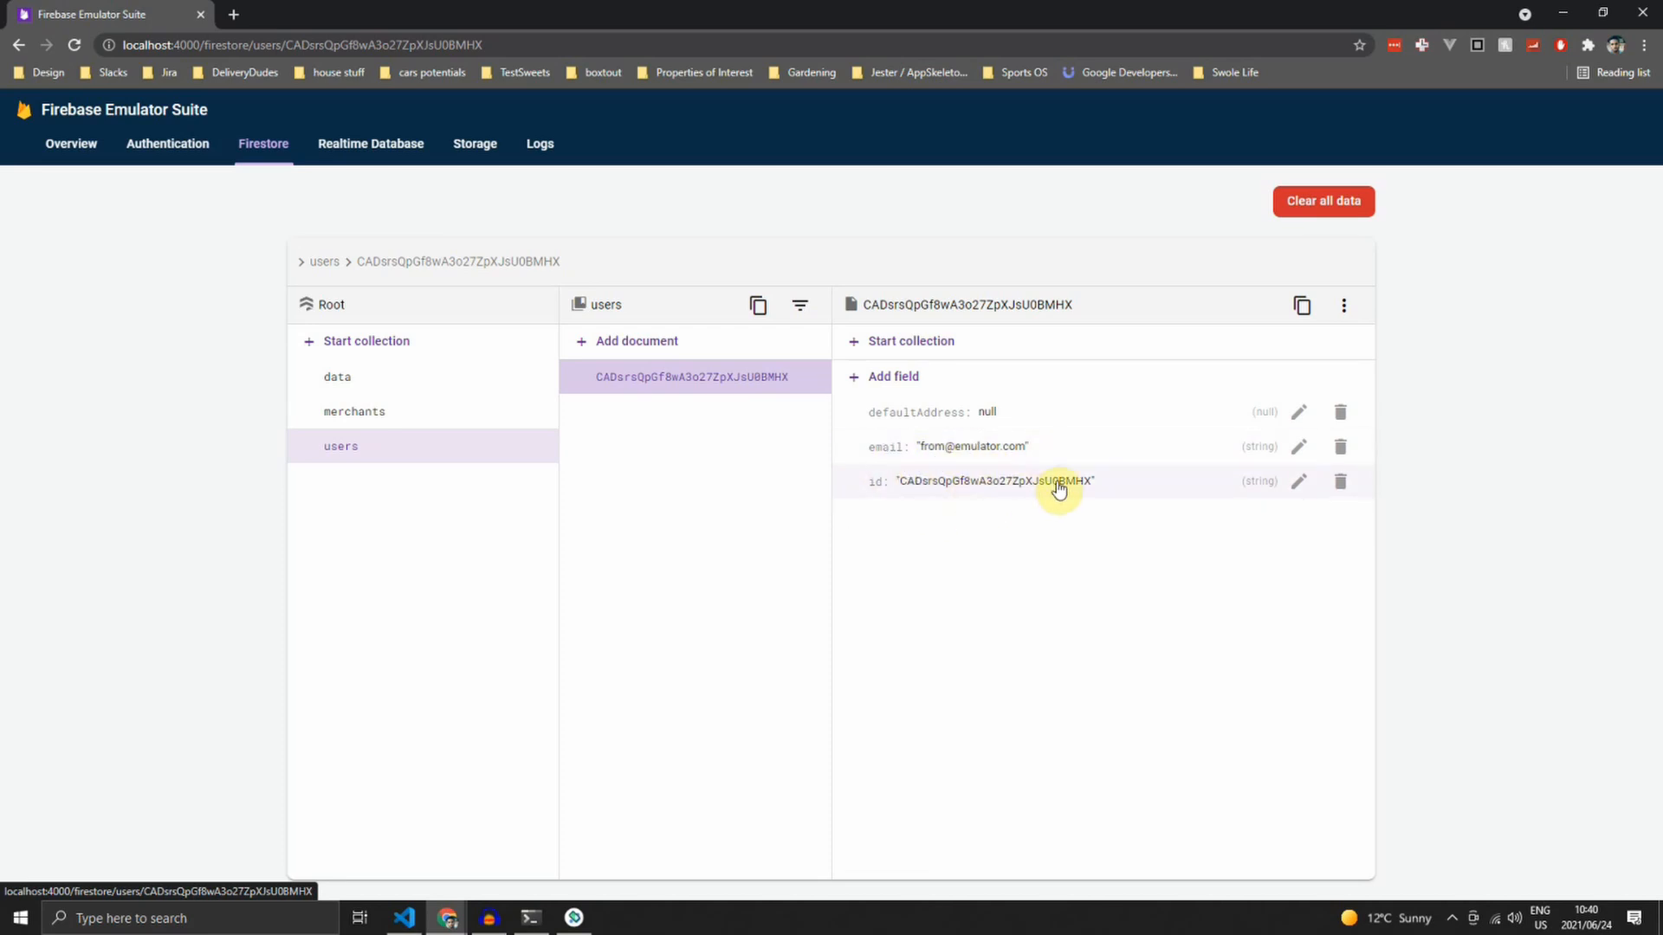
mouse_move(908, 517)
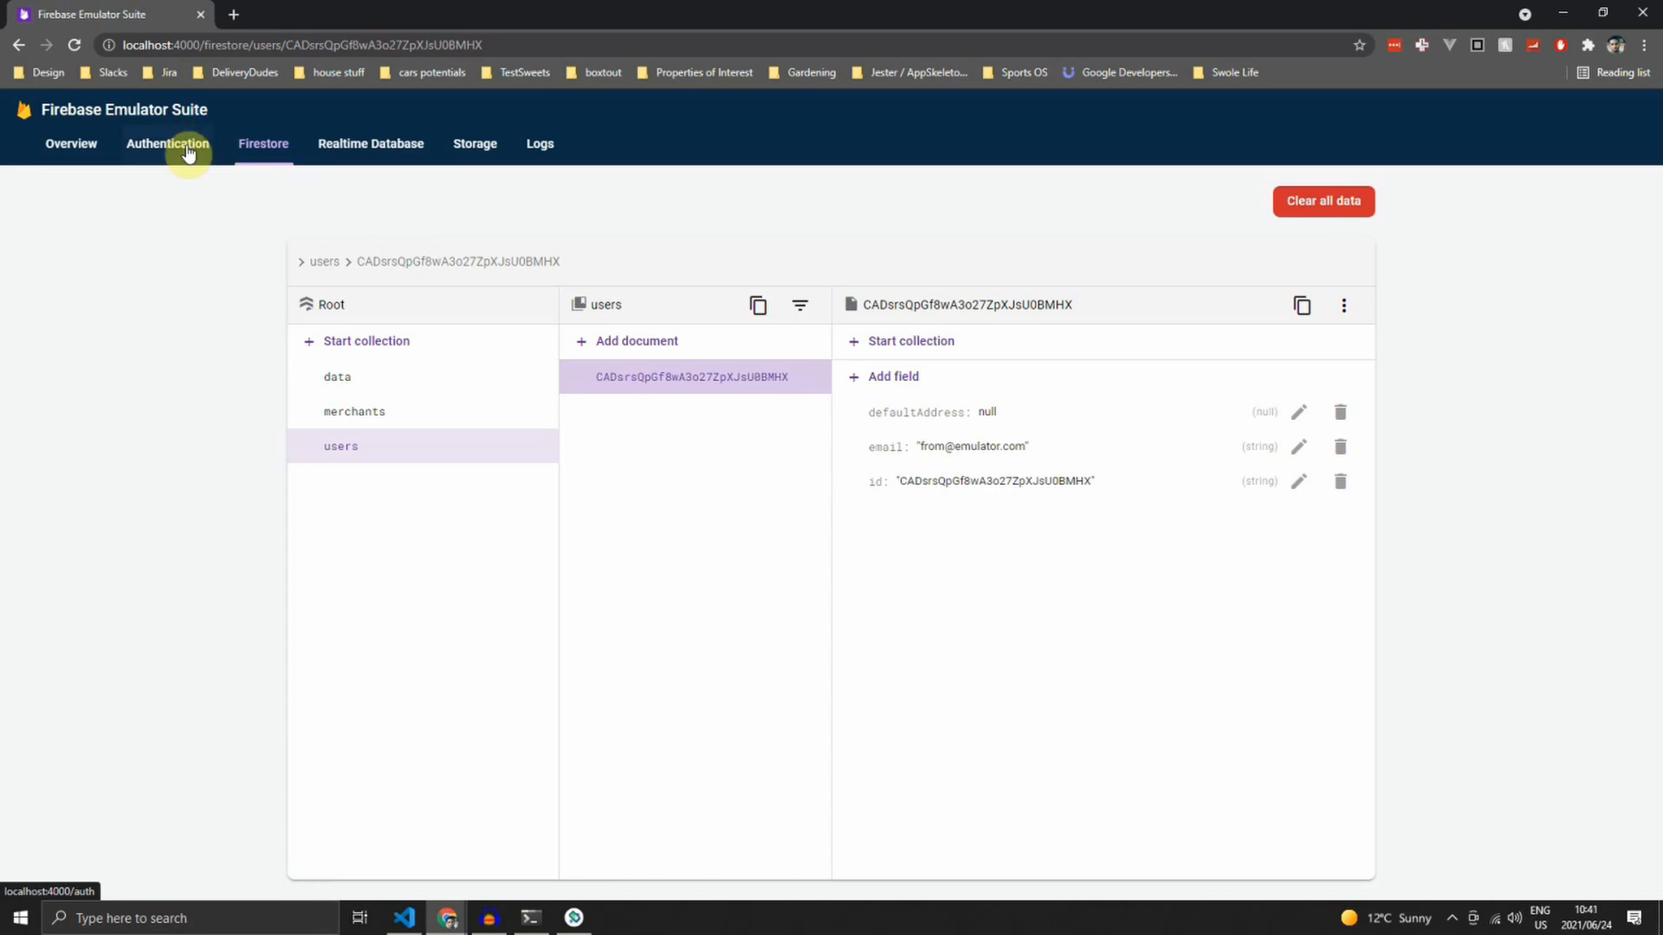
- Verify the matching new user in the Authentication emulator's user list
left_click(167, 144)
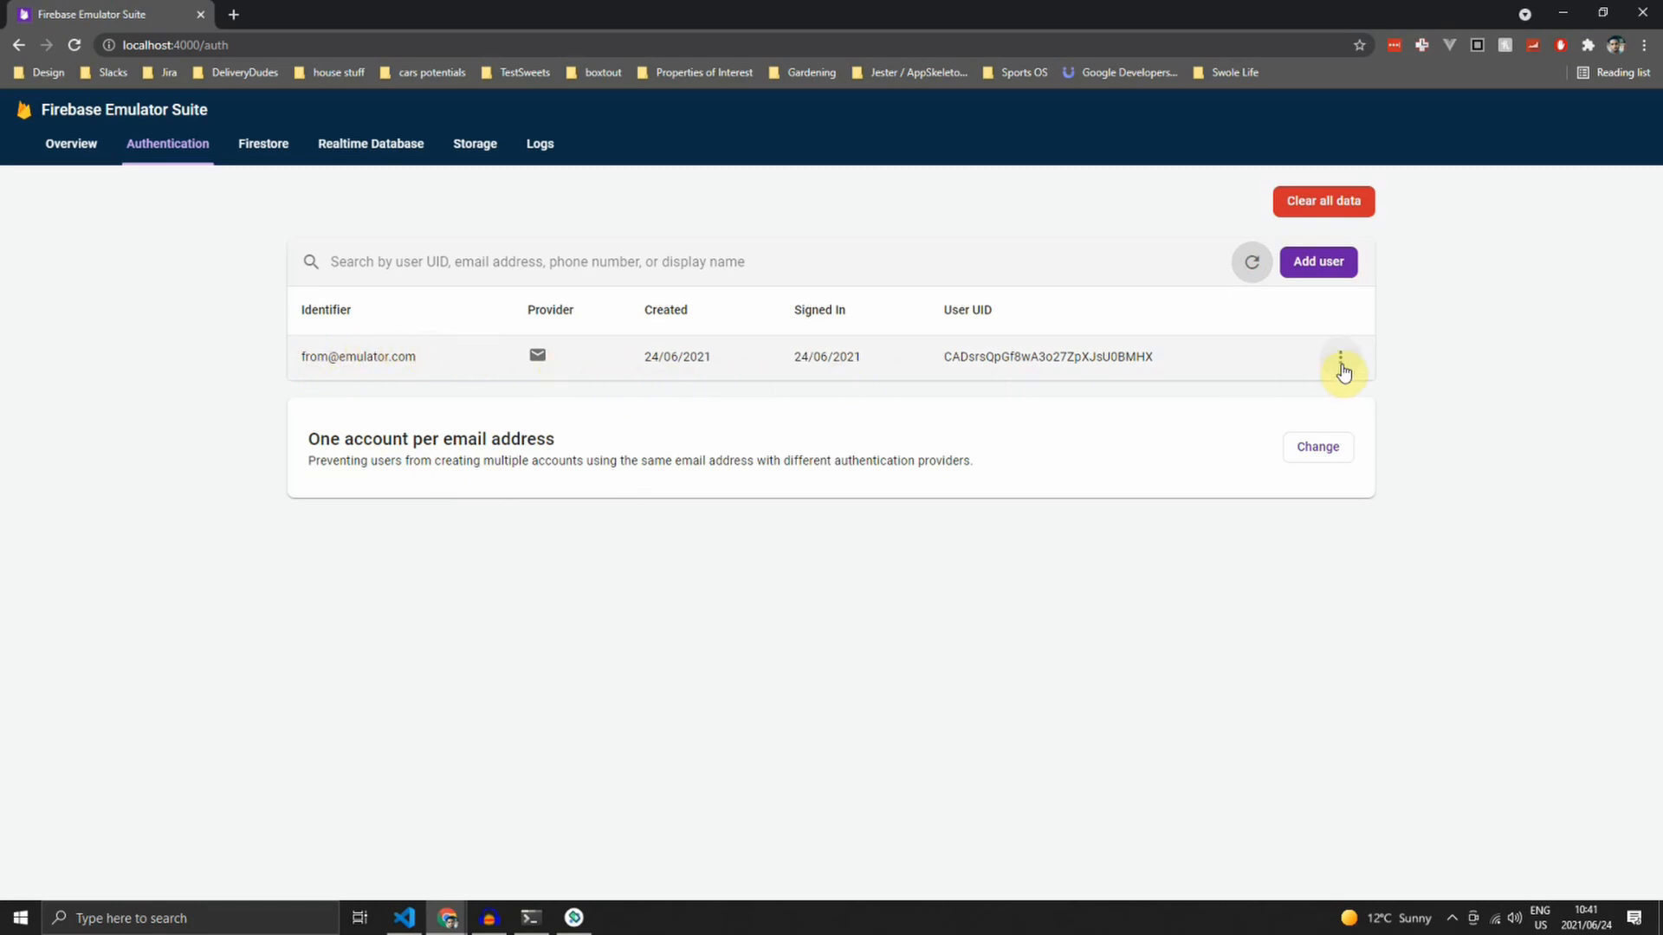
left_click(1339, 357)
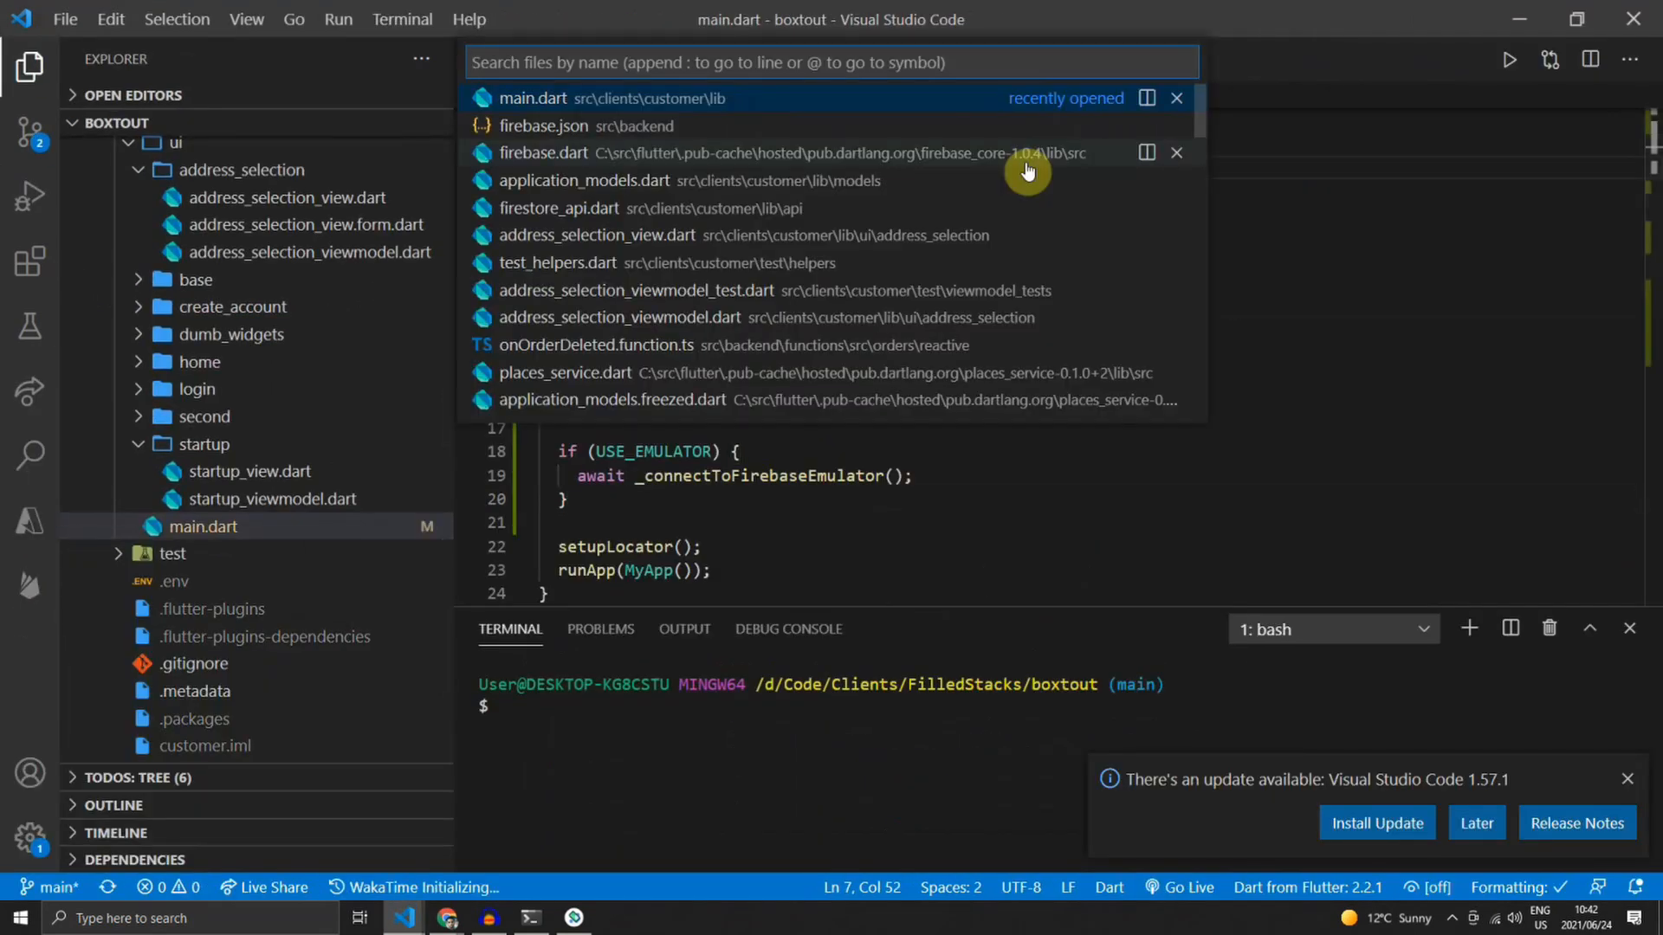
- In firebase.json, give the auth and firestore emulators "host": "0.0.0.0"
left_click(542, 125)
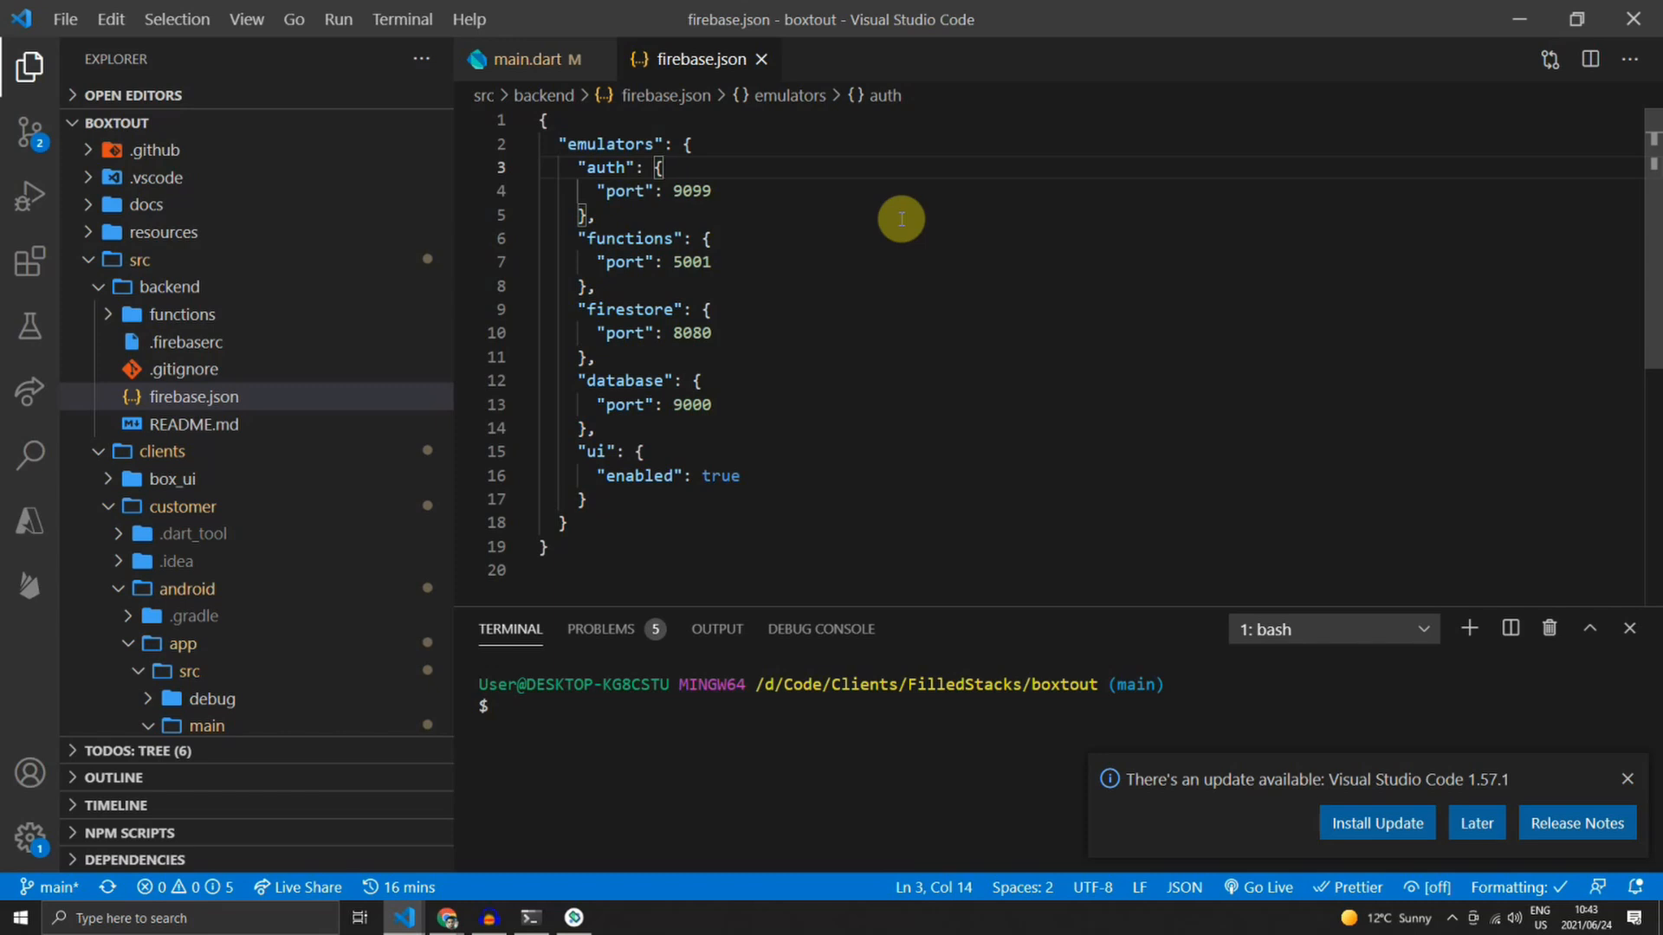
type("\"host\": \"0.0.0.0\",")
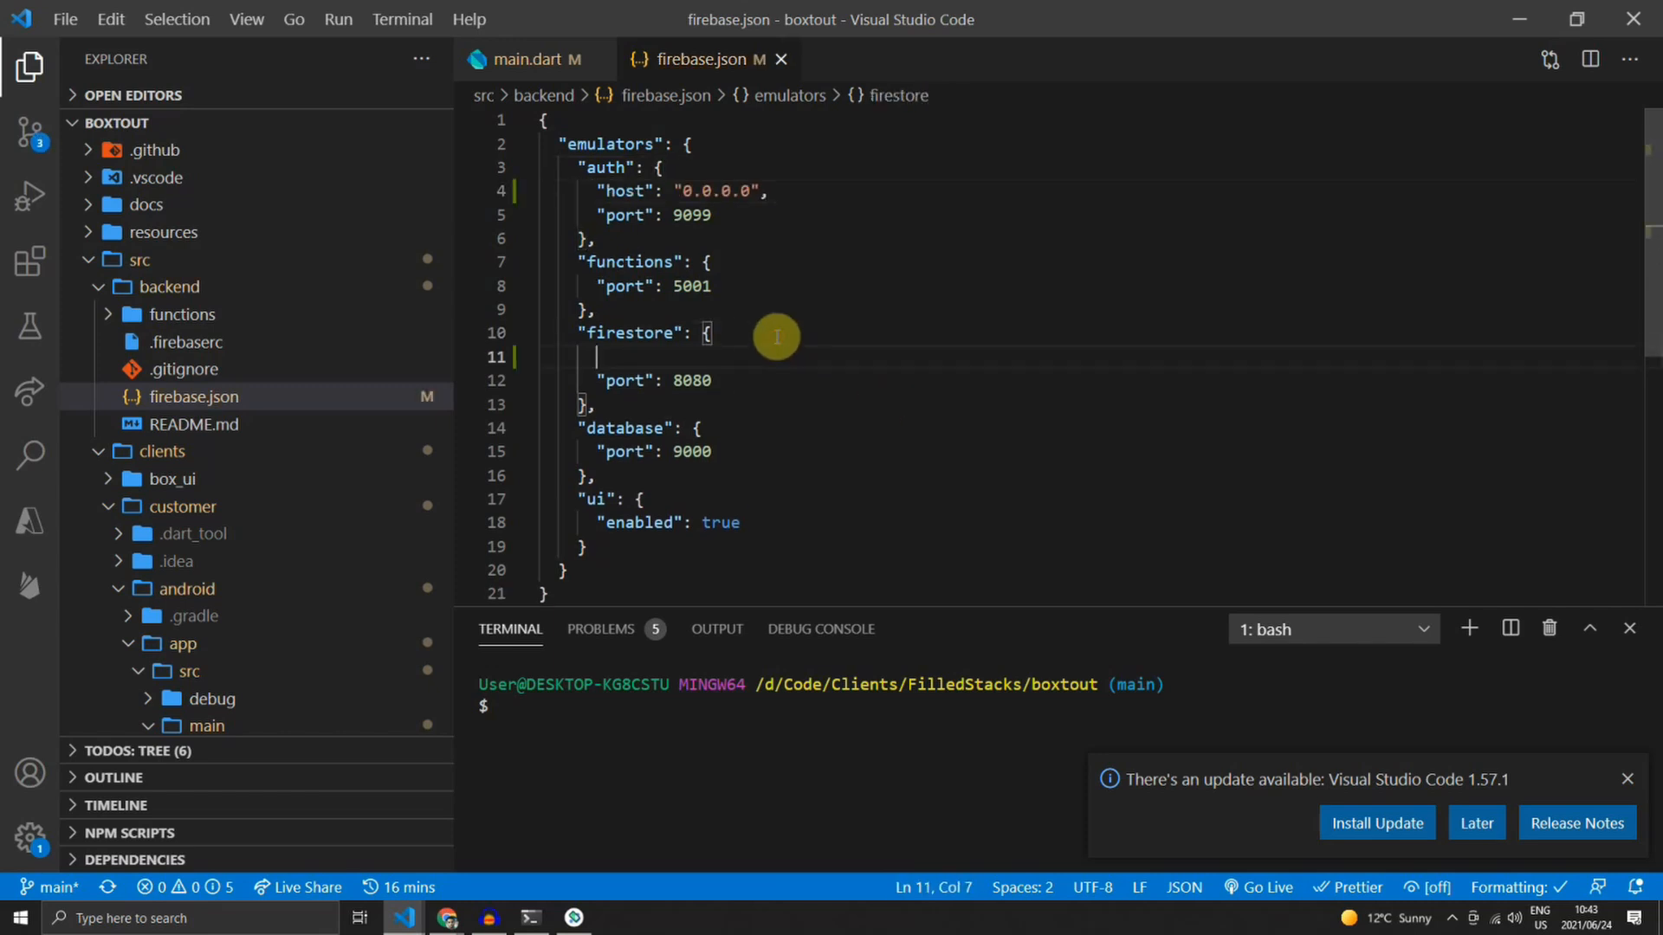
type("\"host\": \"0.0.0.0\",")
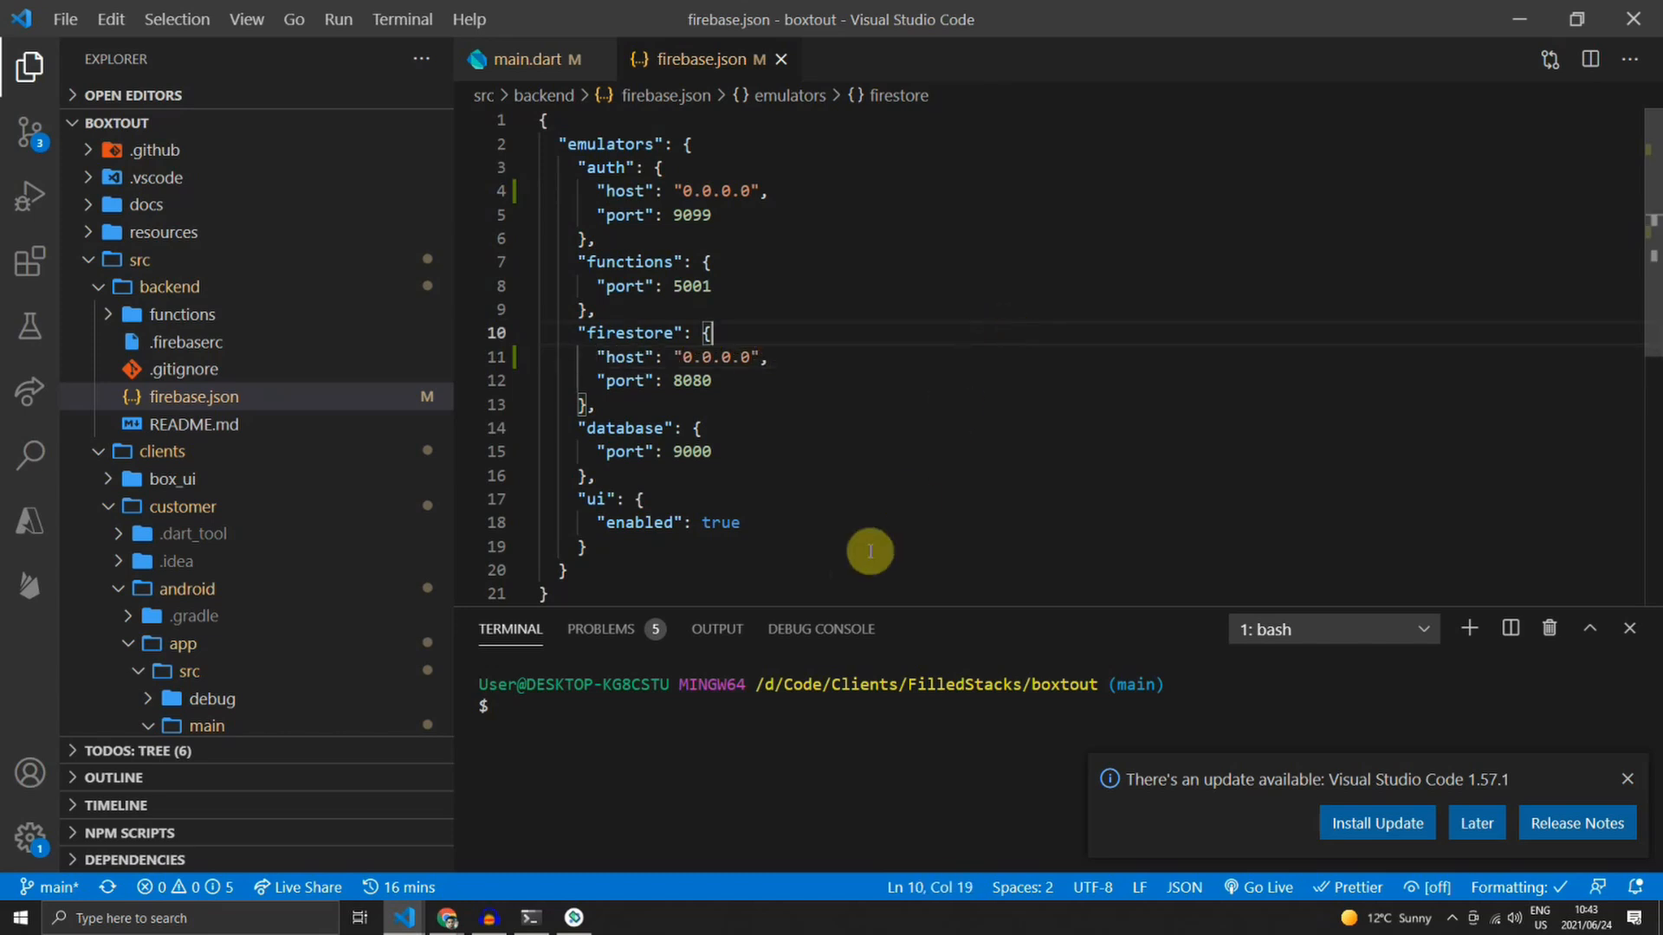
mouse_move(801, 464)
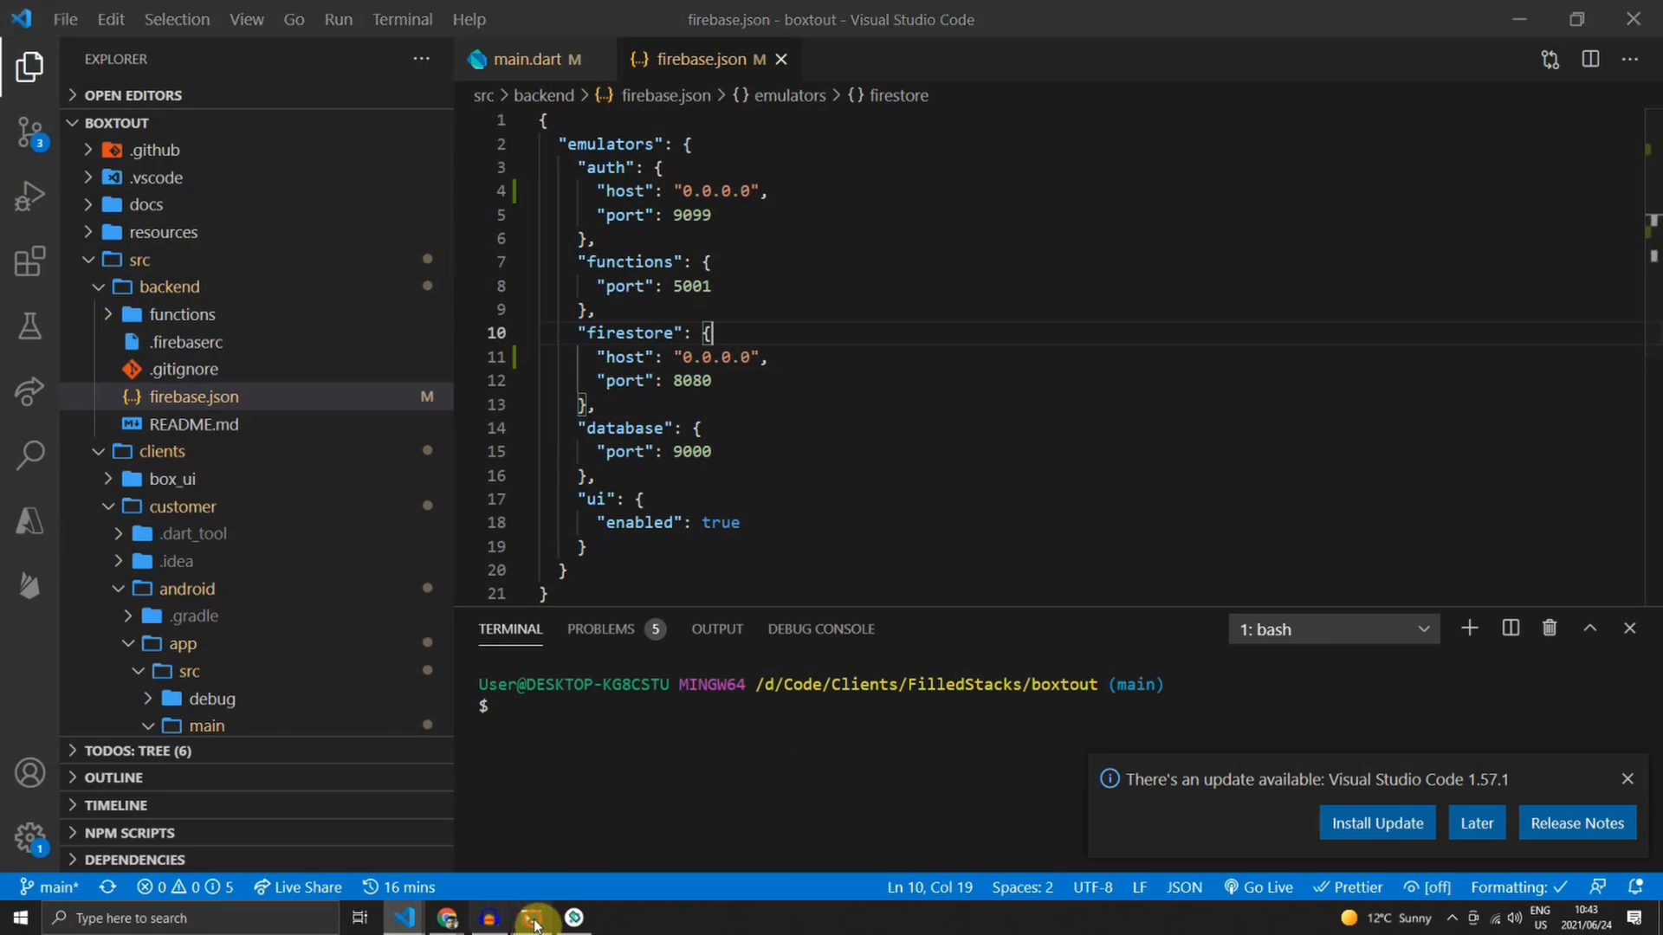
- Replace the Platform.isAndroid ternary for localHostString in main.dart with a fixed '0.0.0.0' address
left_click(530, 918)
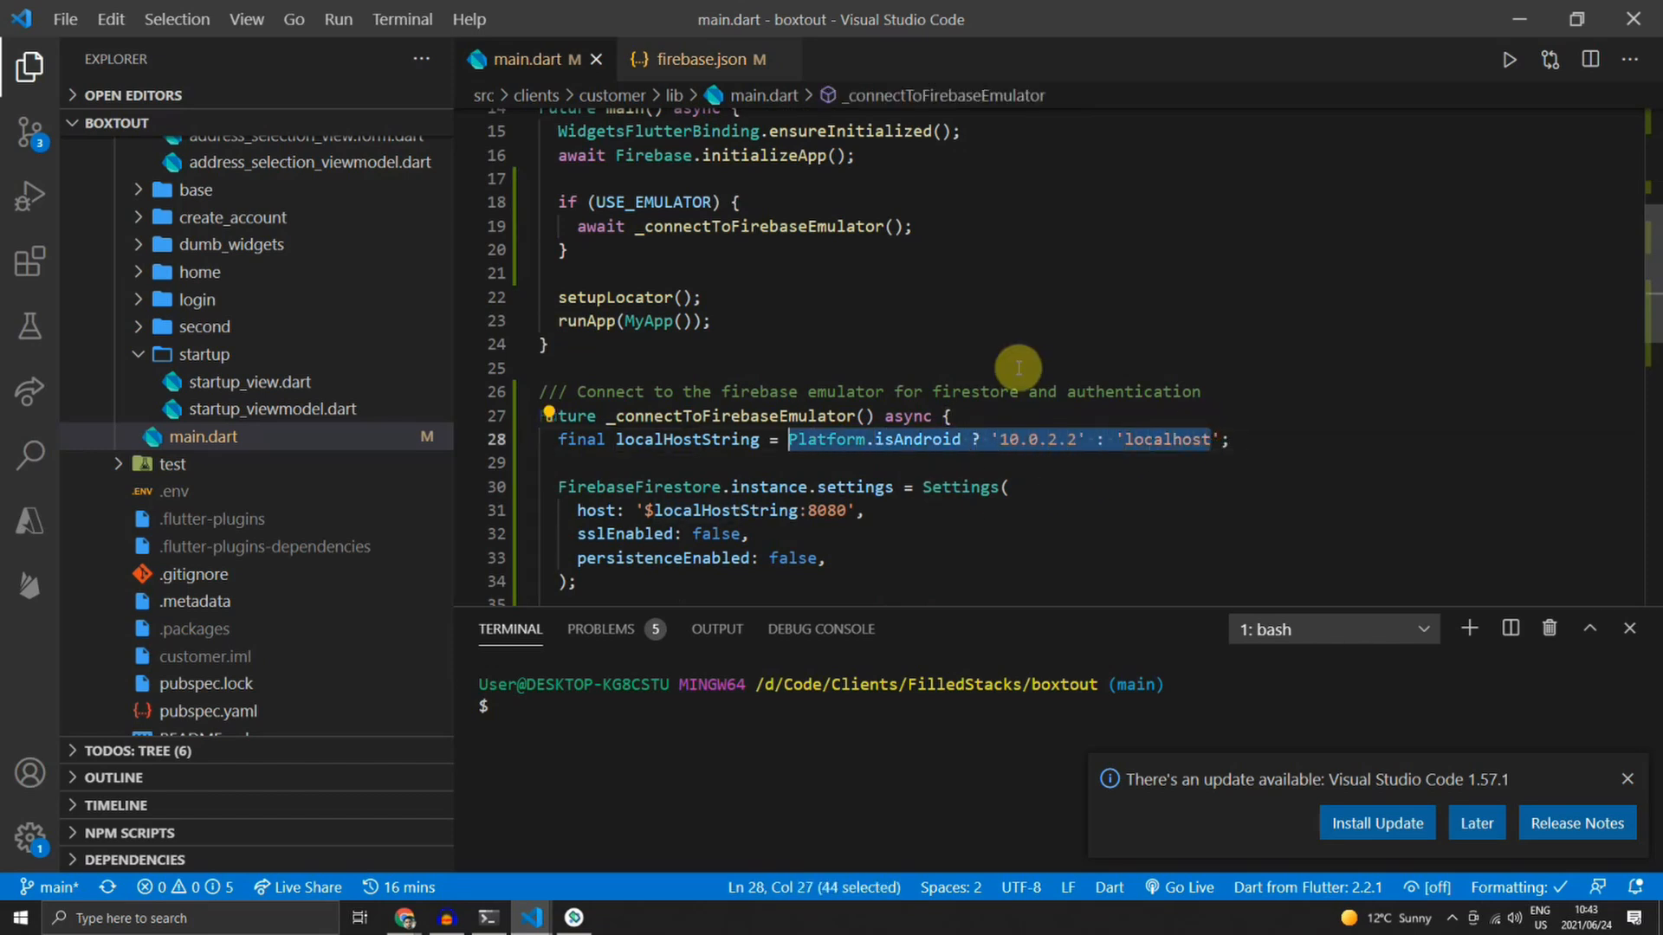
type("'0.0.';")
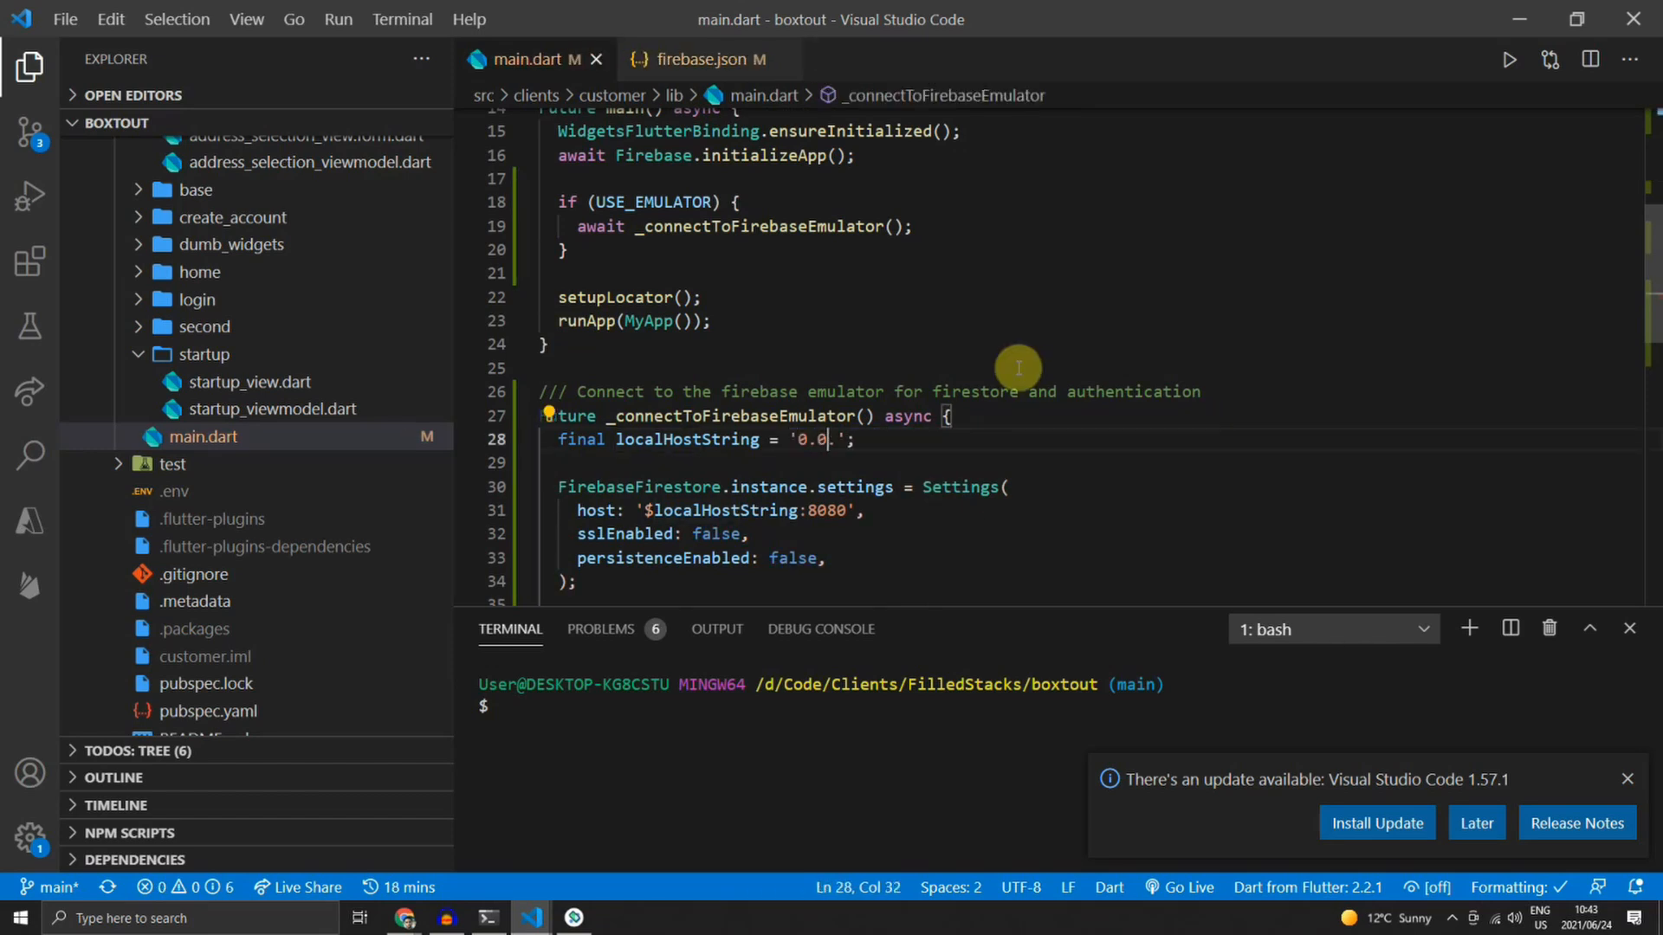